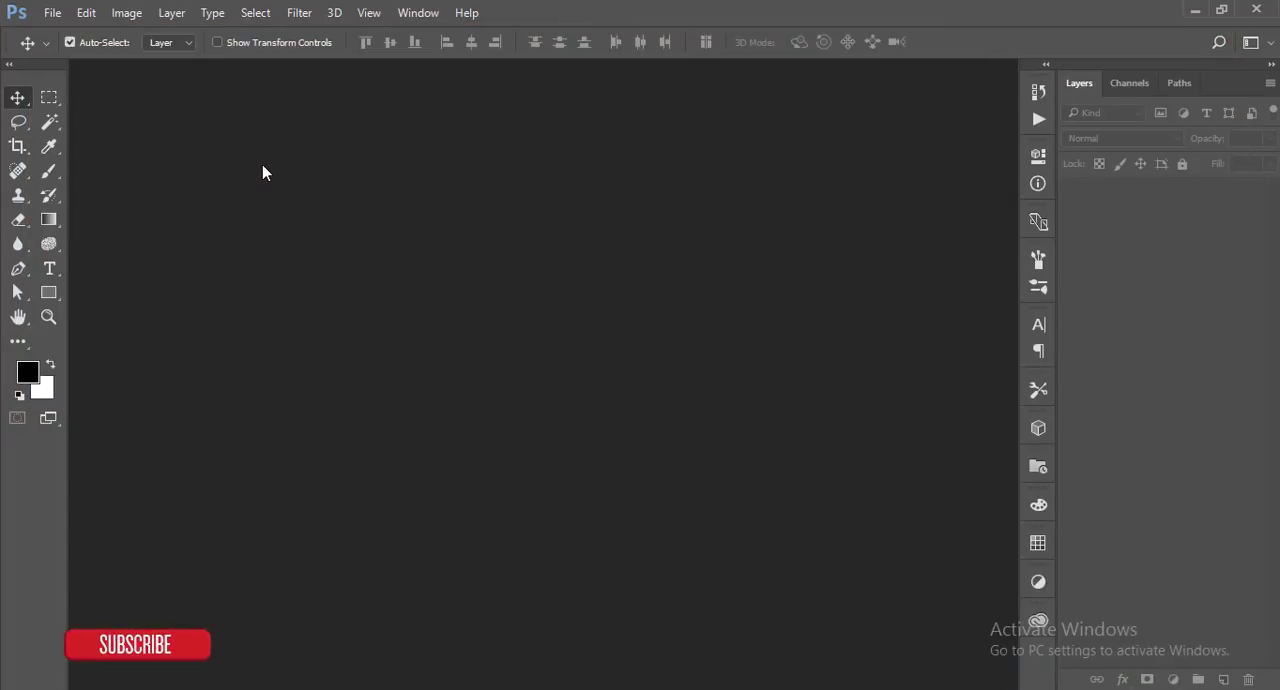
- Open the portrait JPG and crop it to a 16:9 frame centred on the face
left_click(56, 12)
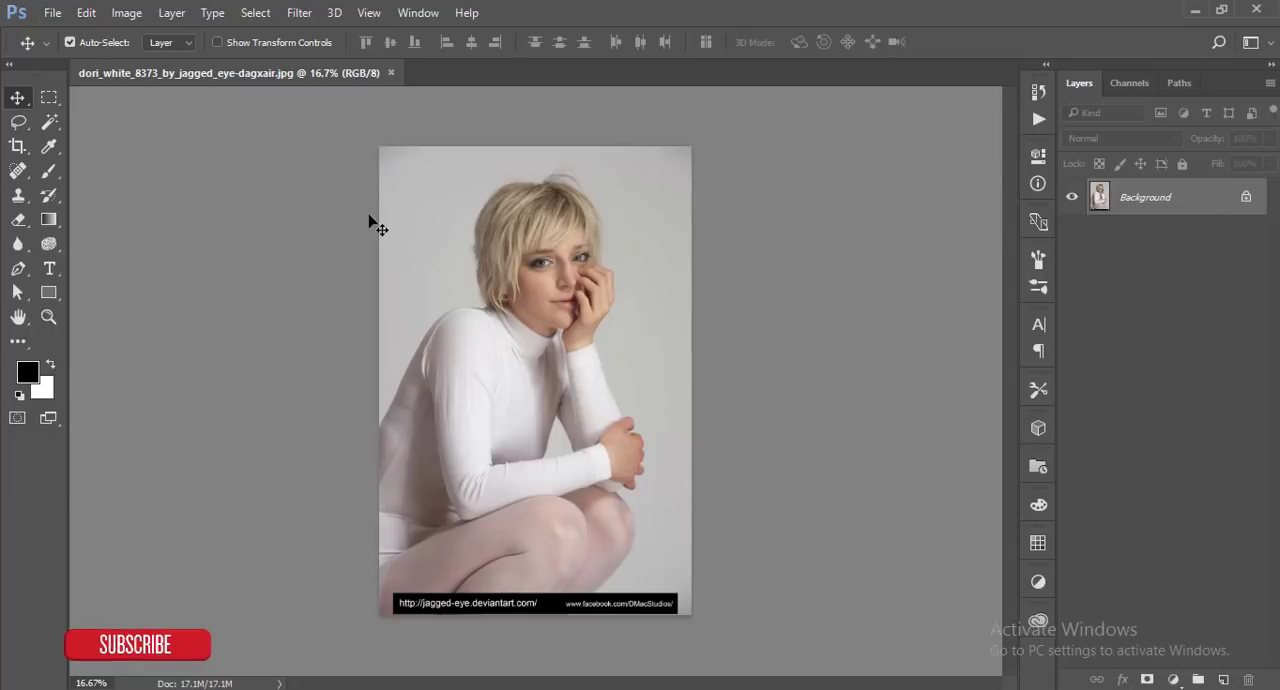
mouse_move(16, 148)
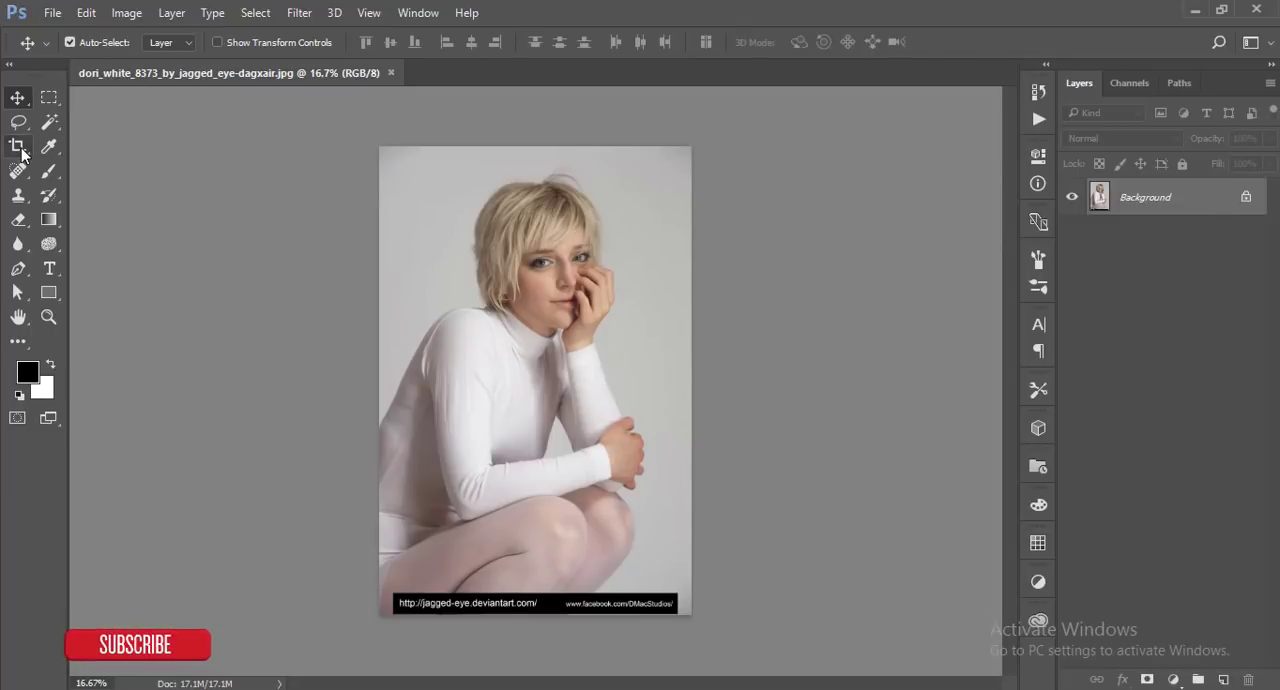
left_click(16, 148)
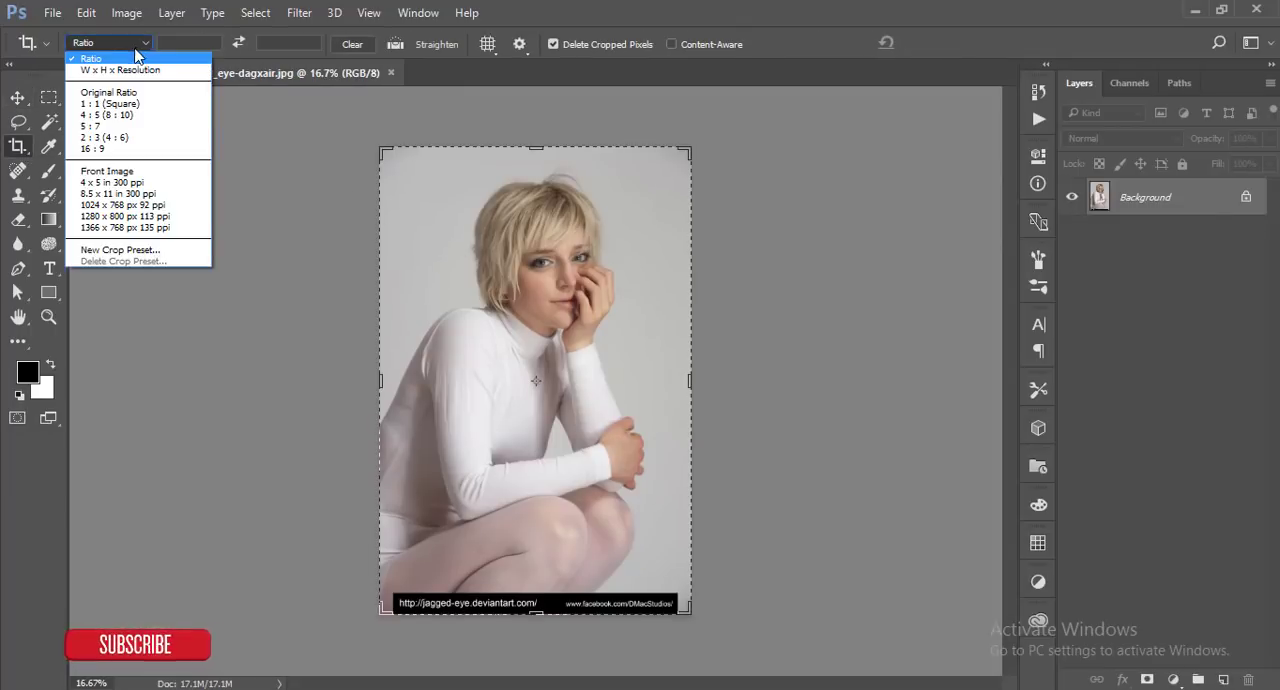
left_click(92, 148)
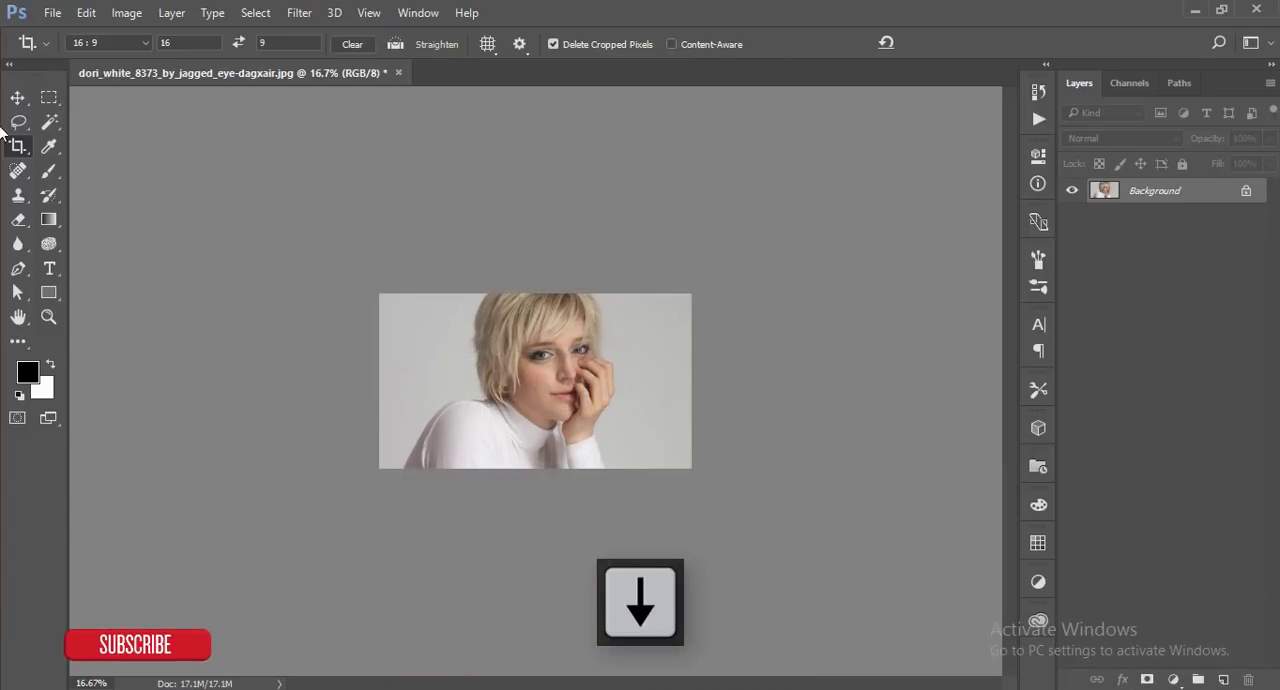
left_click(16, 100)
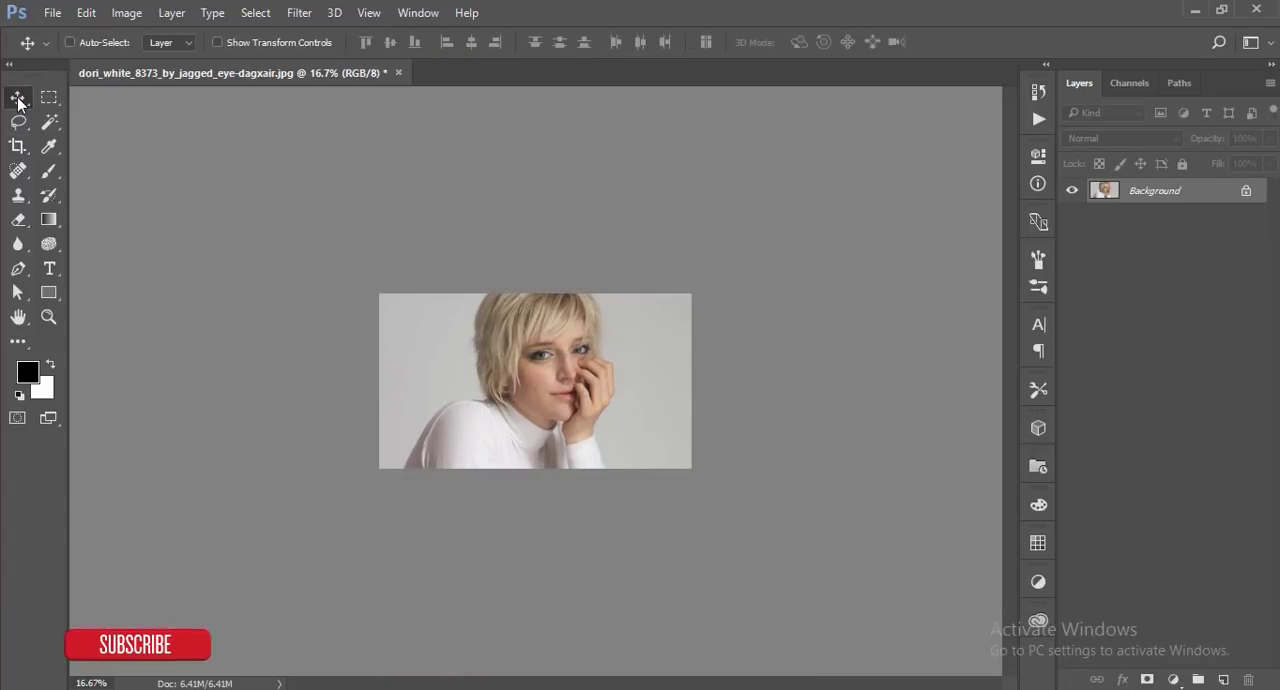
key("Ctrl+O")
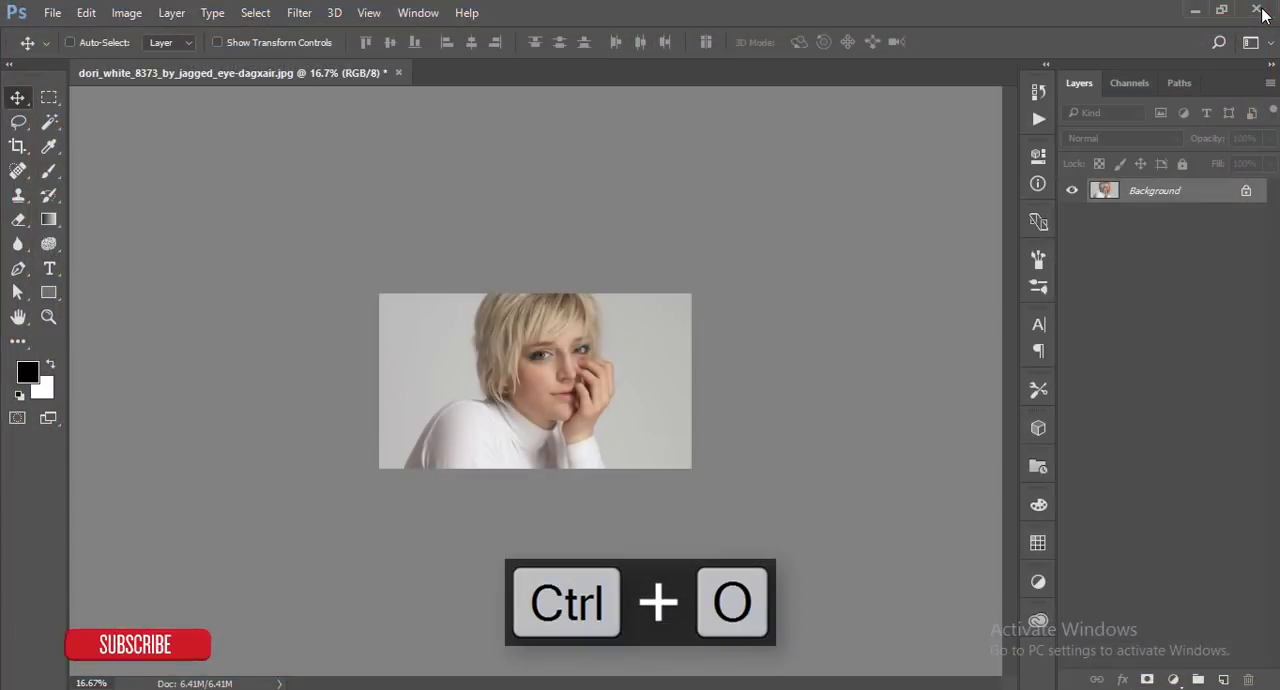
- Duplicate the photo layer and blend the copy in Screen to brighten it
key("Ctrl+0")
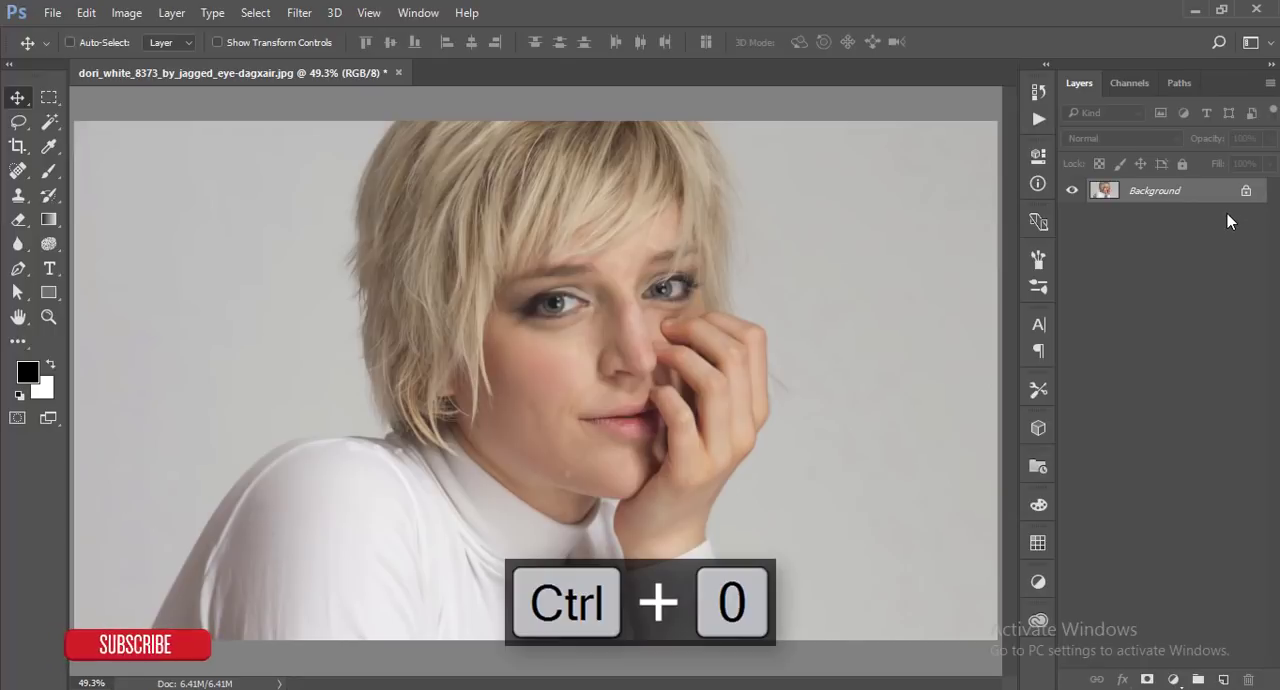
key("Ctrl+J")
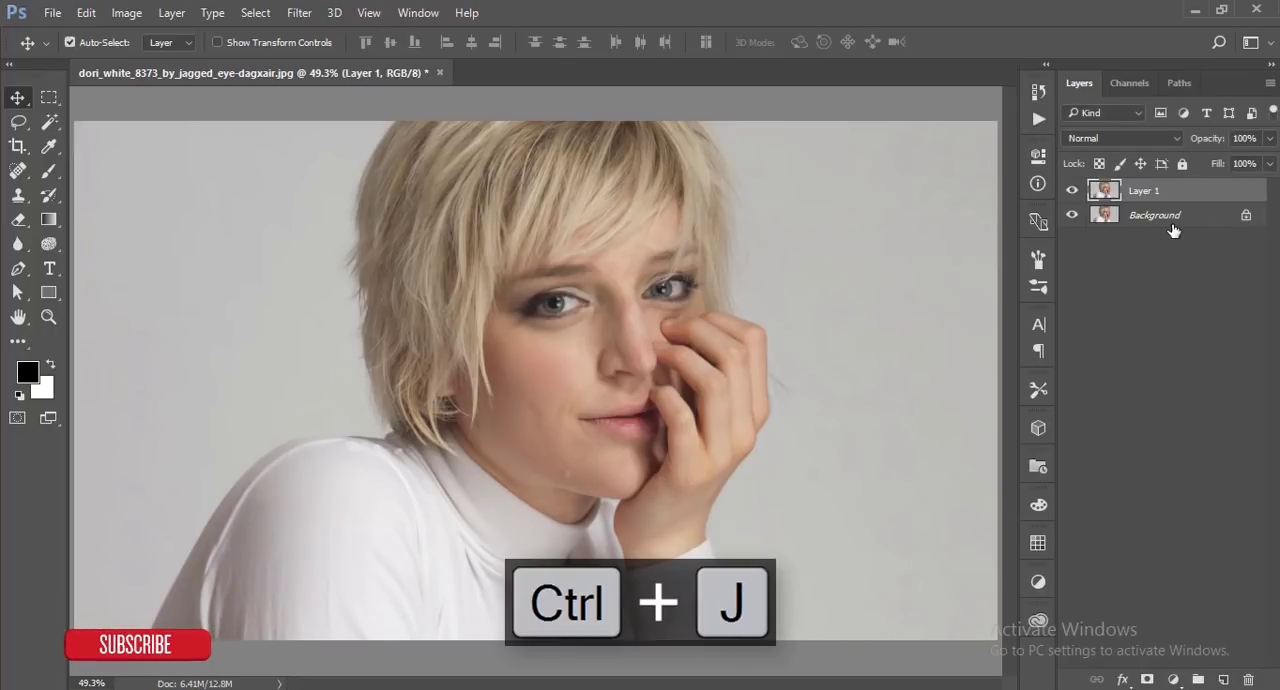
left_click(1122, 138)
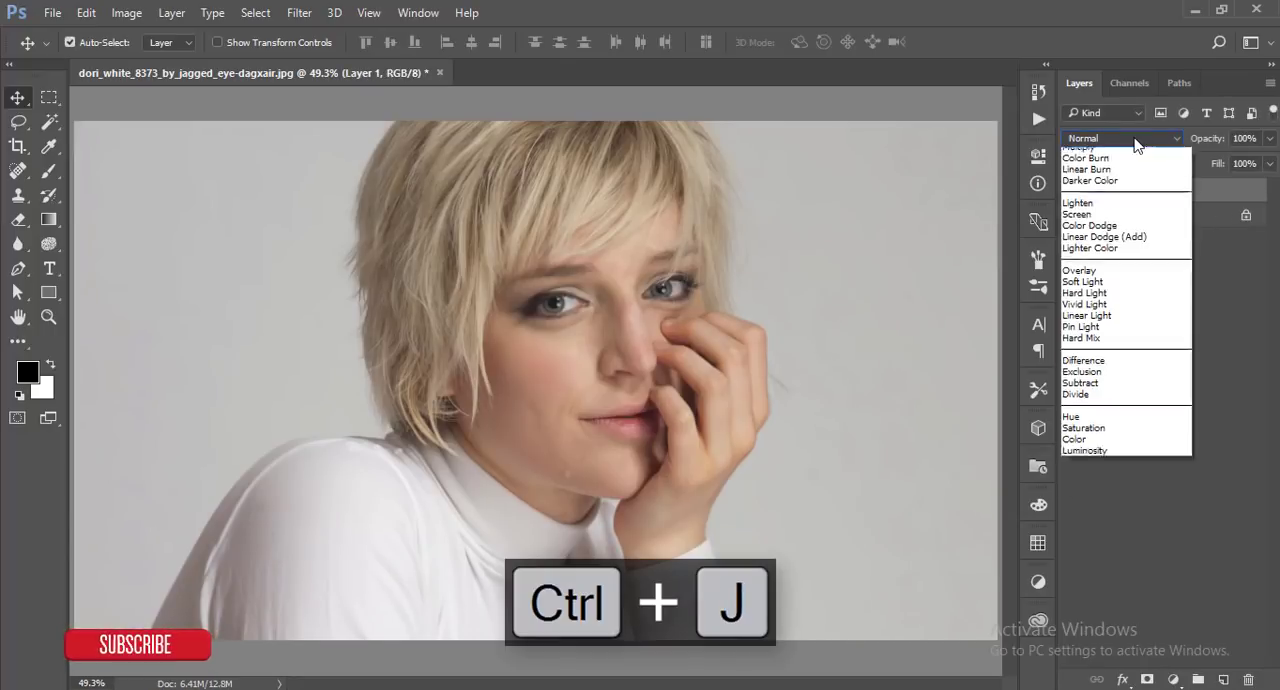
left_click(1078, 214)
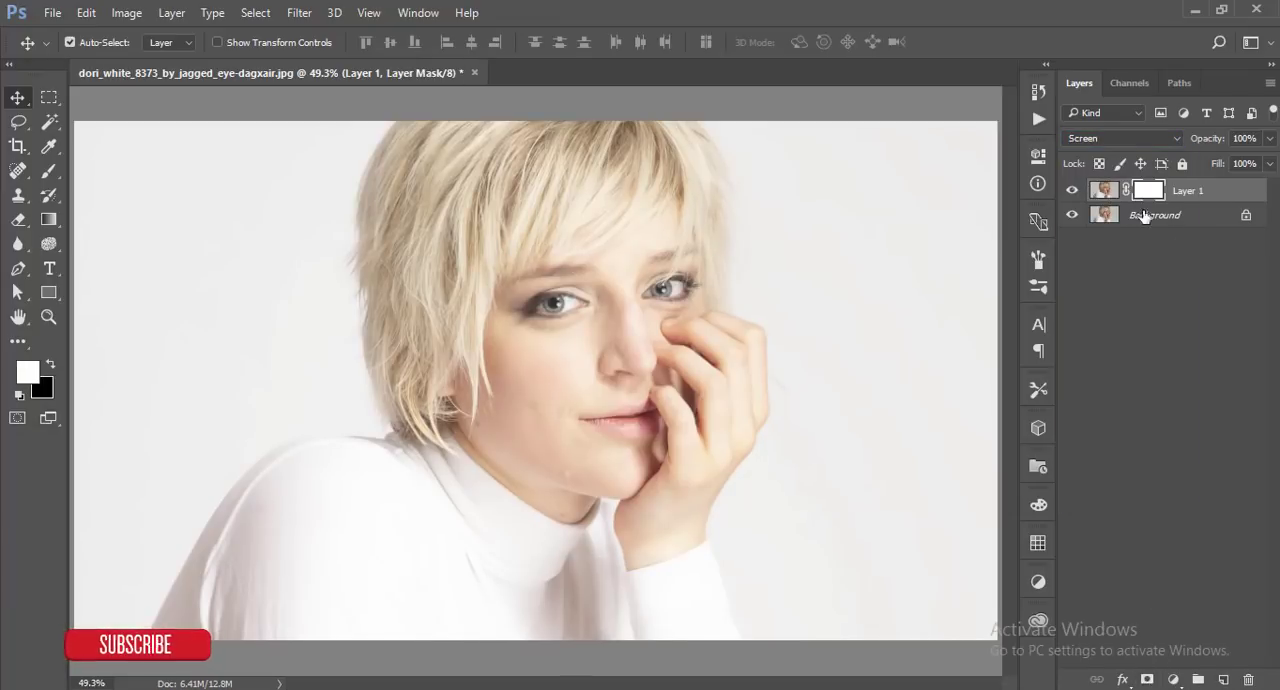
mouse_move(320, 98)
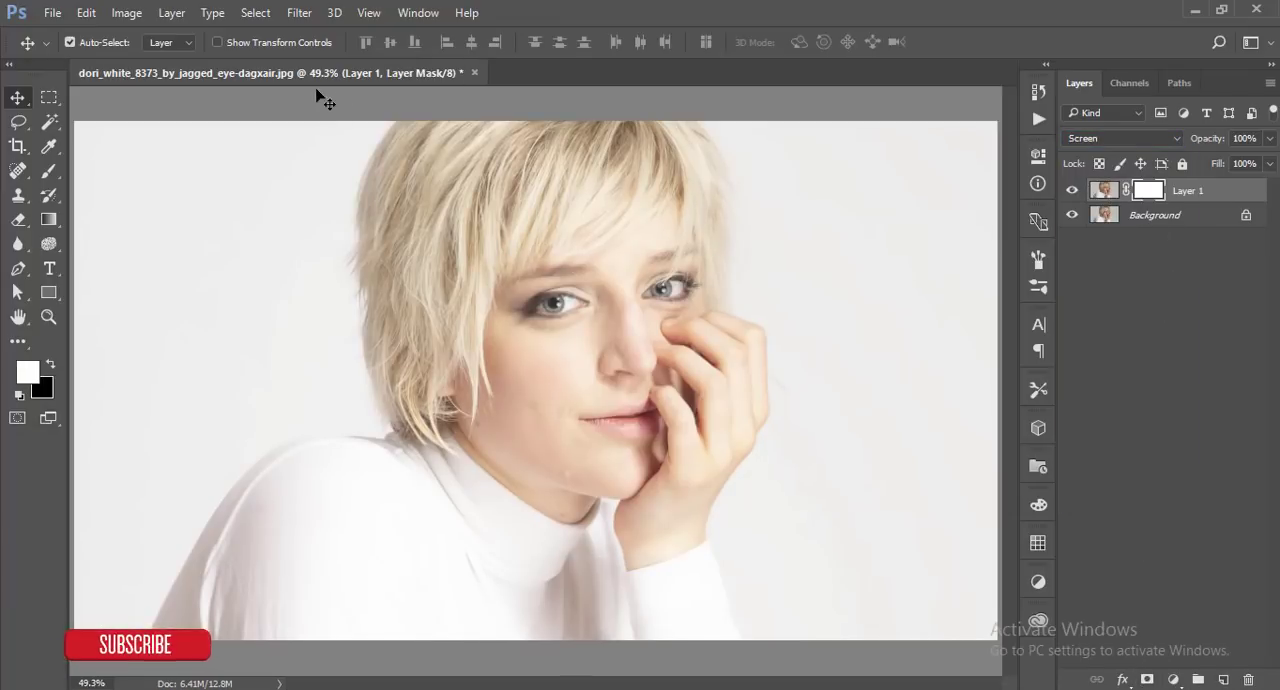
- Apply the photo's RGB luminosity into the copy's mask with Apply Image in Multiply
left_click(126, 12)
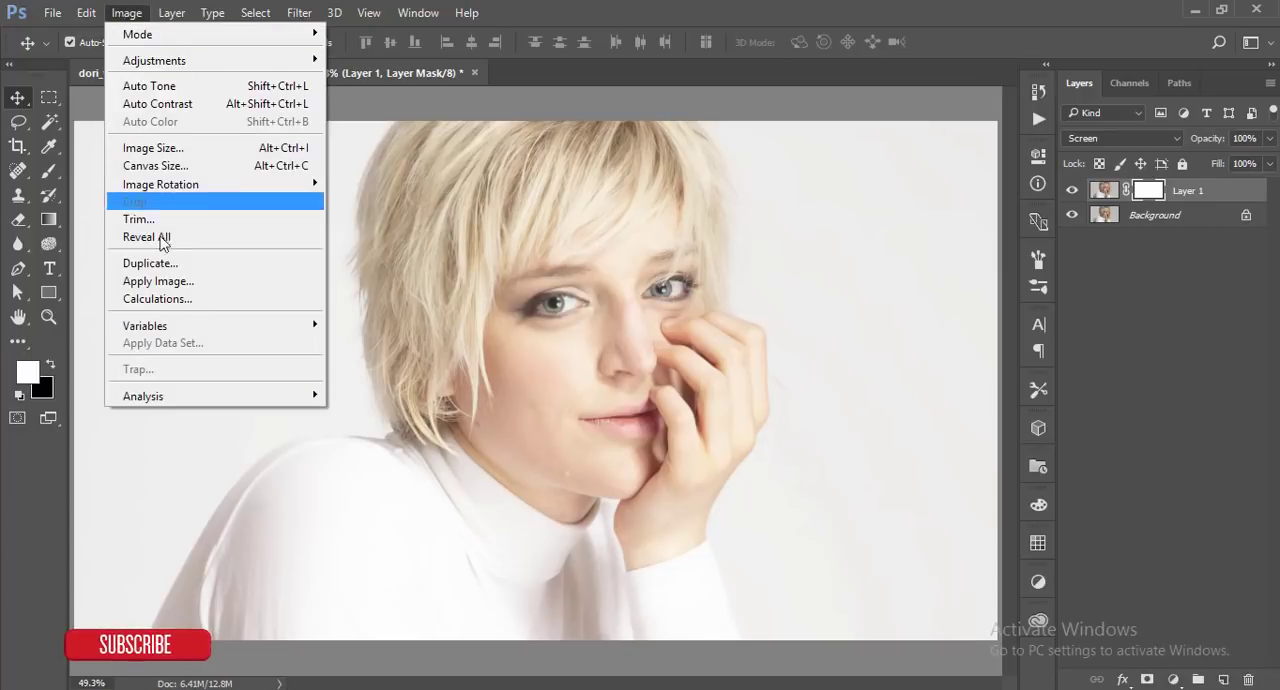
left_click(156, 280)
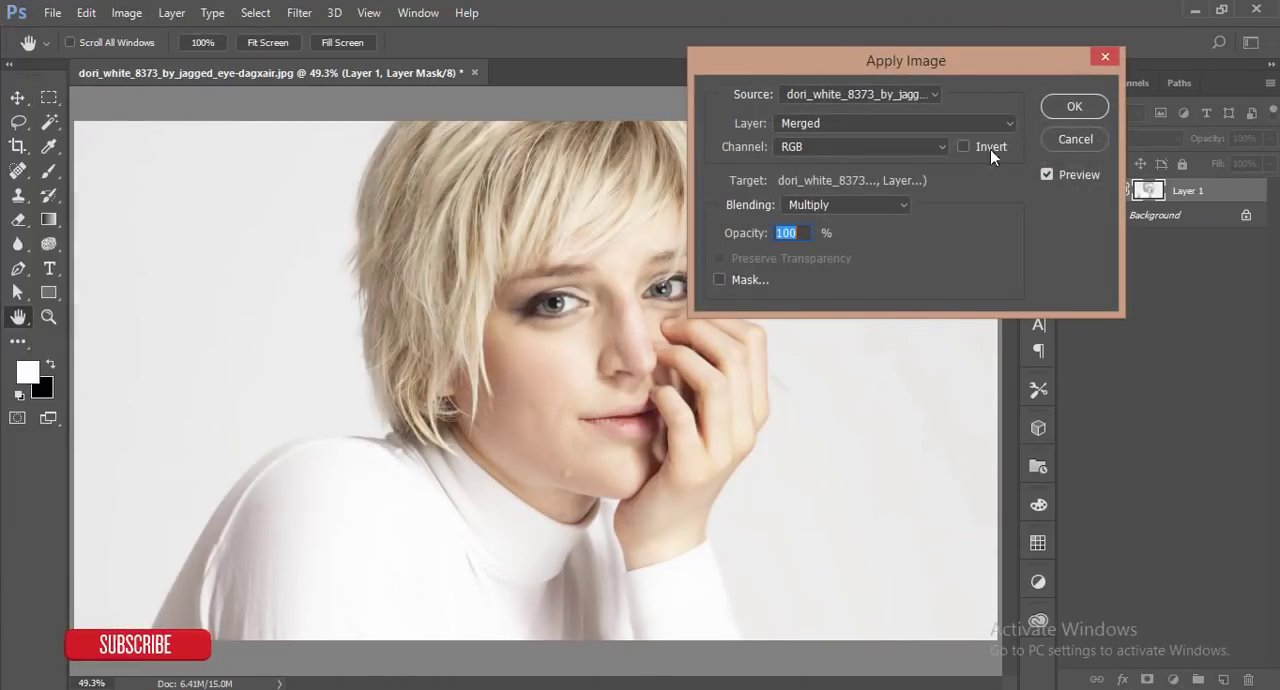
left_click(1074, 106)
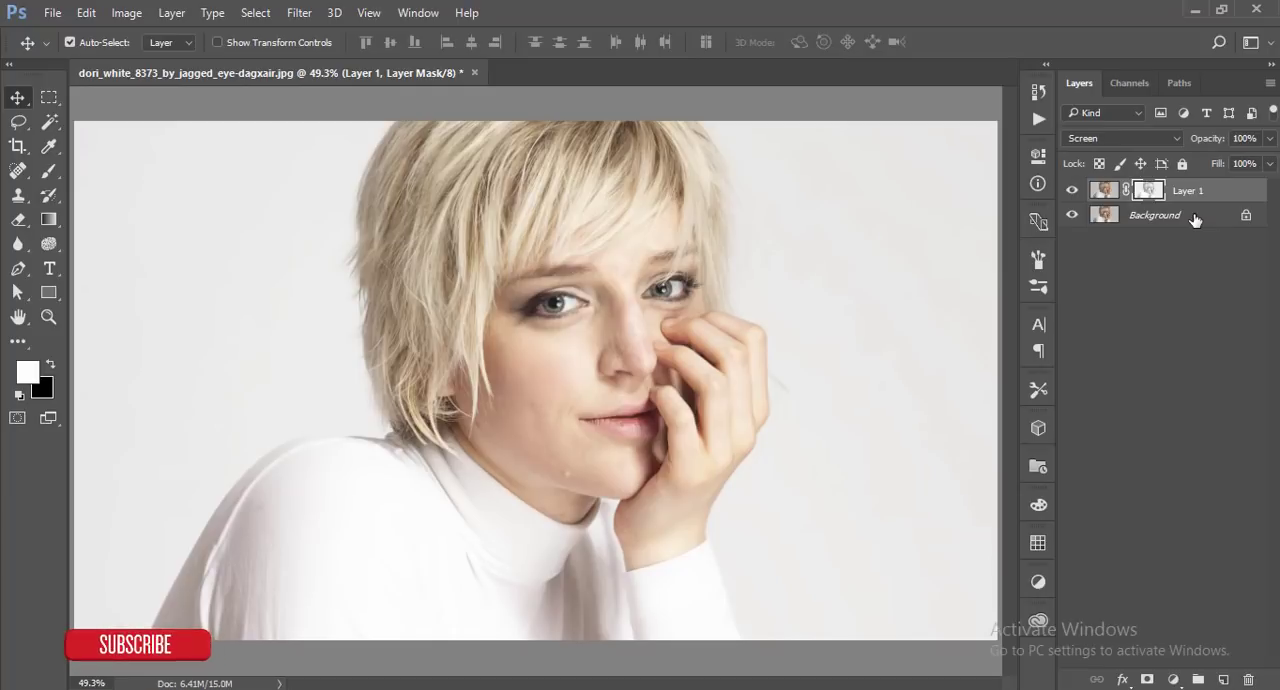
left_click(1152, 214)
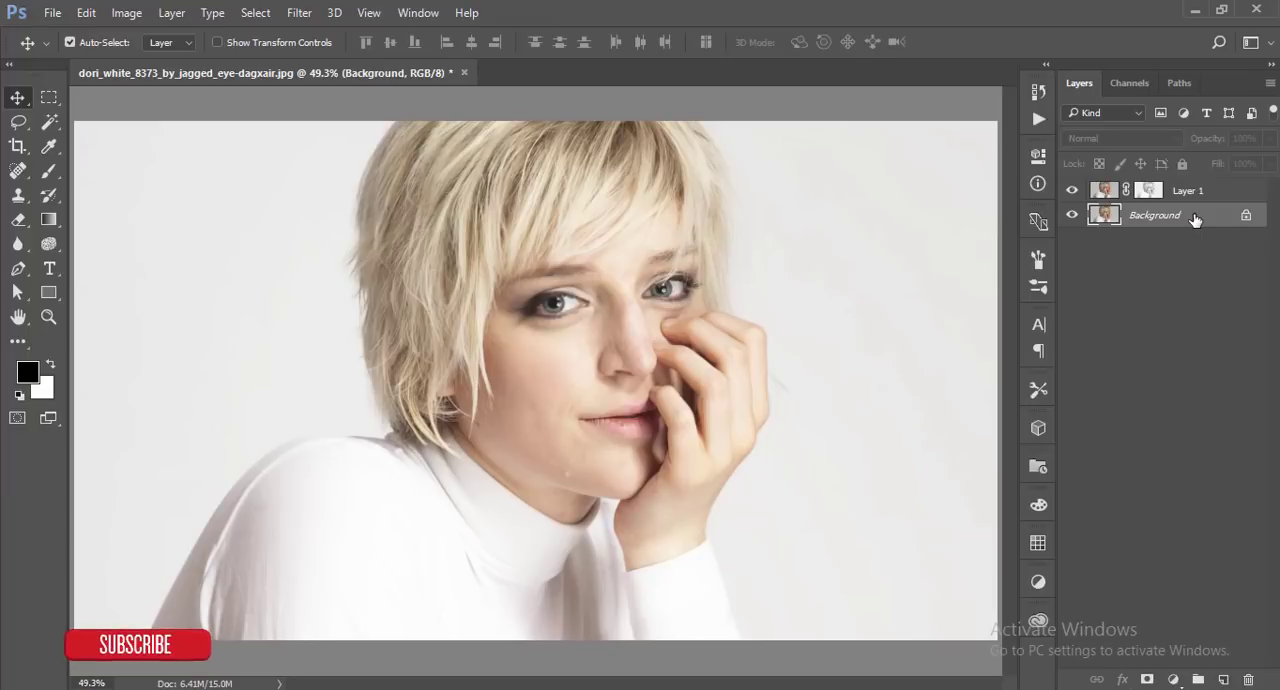
mouse_move(1178, 232)
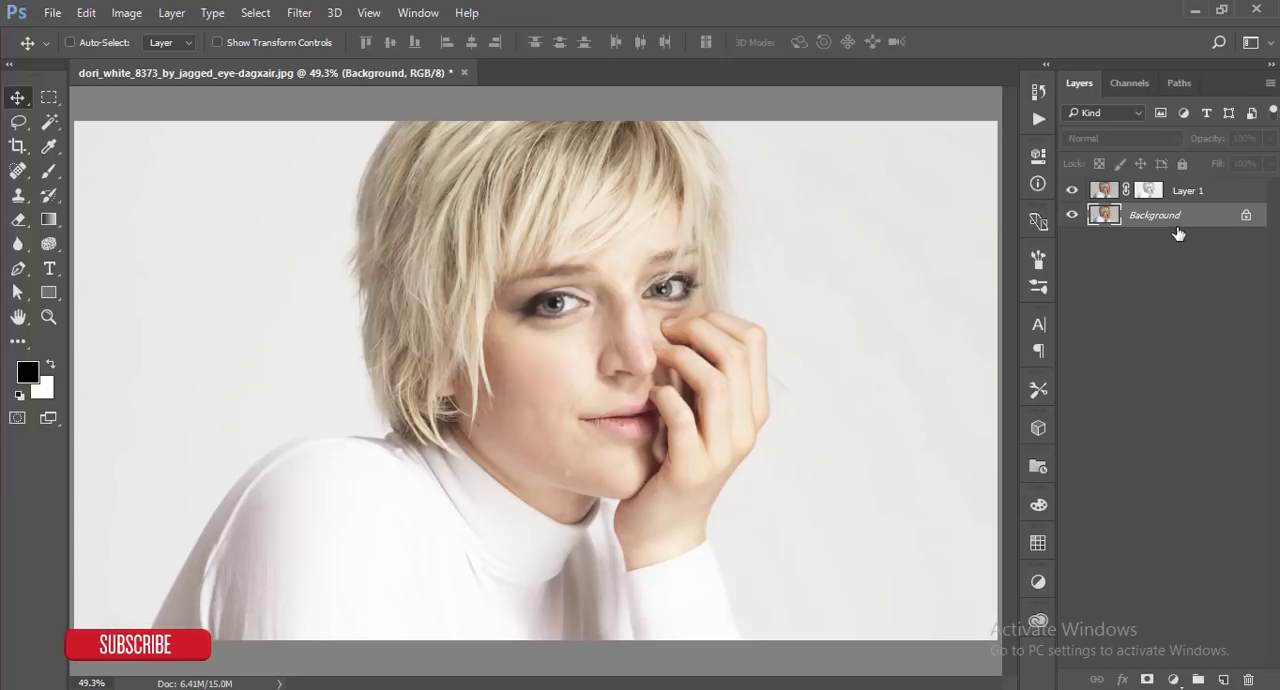
- Add a Multiply copy with an inverted Apply Image mask at about 70% opacity
key("Ctrl+J")
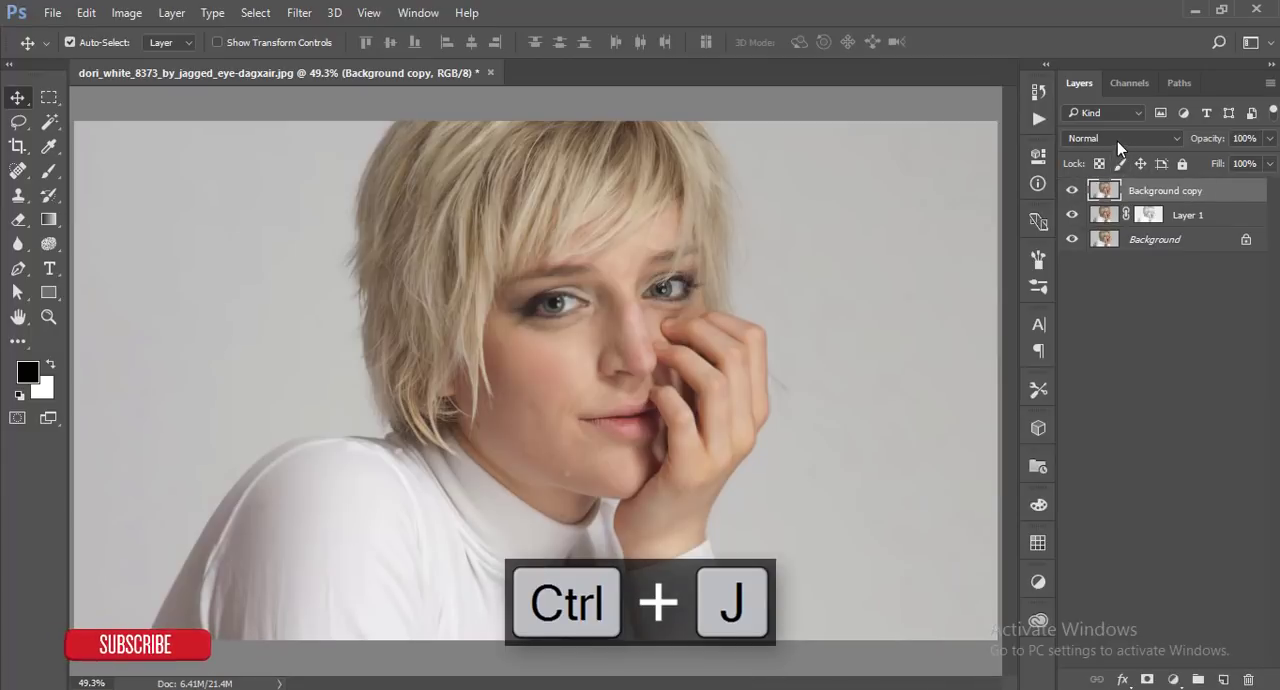
left_click(1120, 138)
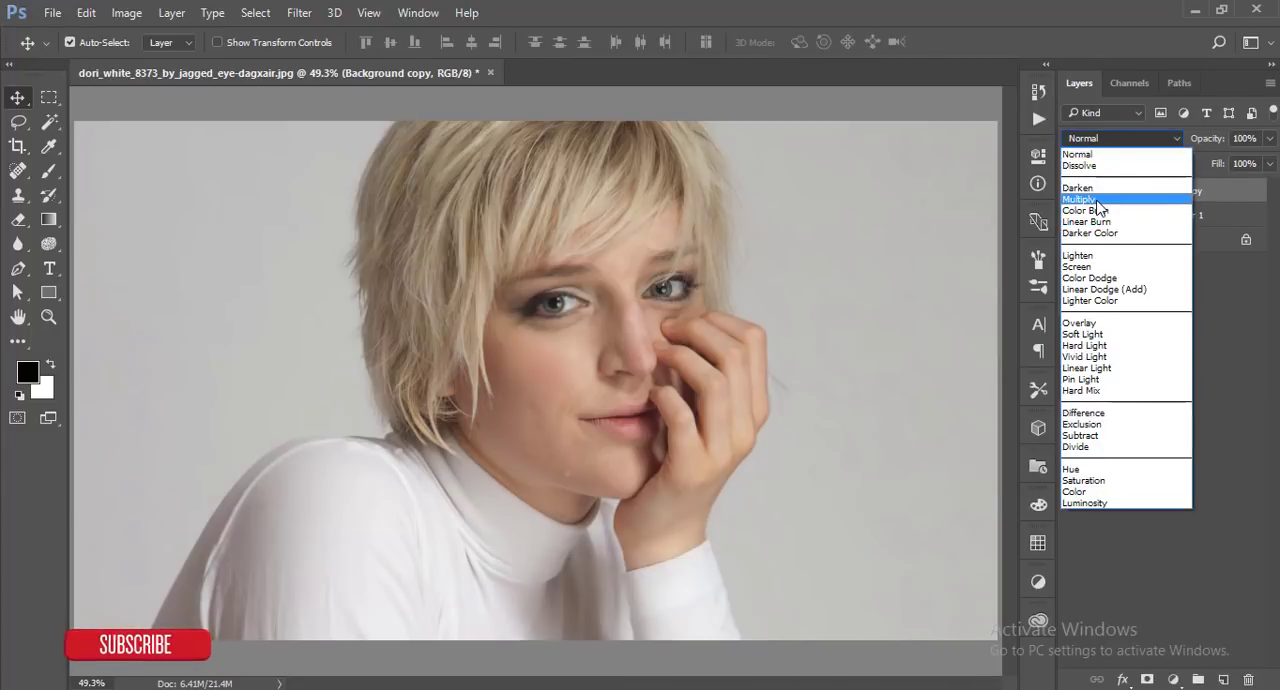
left_click(1080, 200)
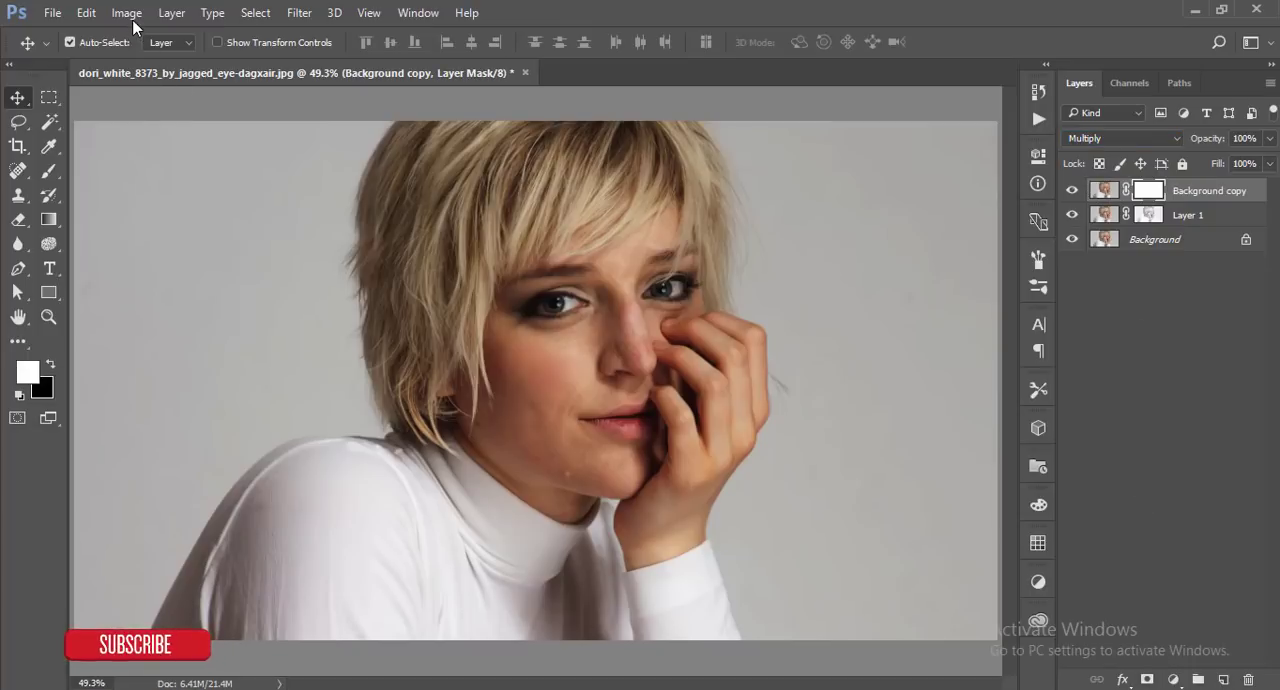
left_click(128, 12)
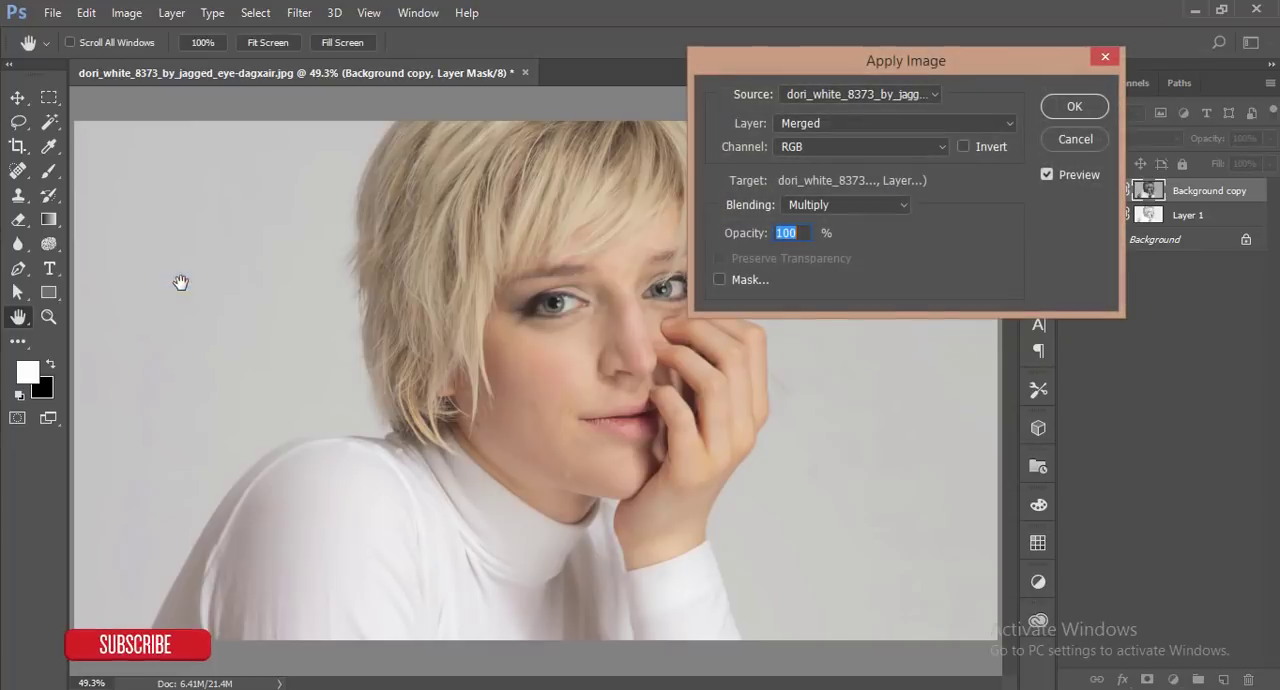
left_click(964, 146)
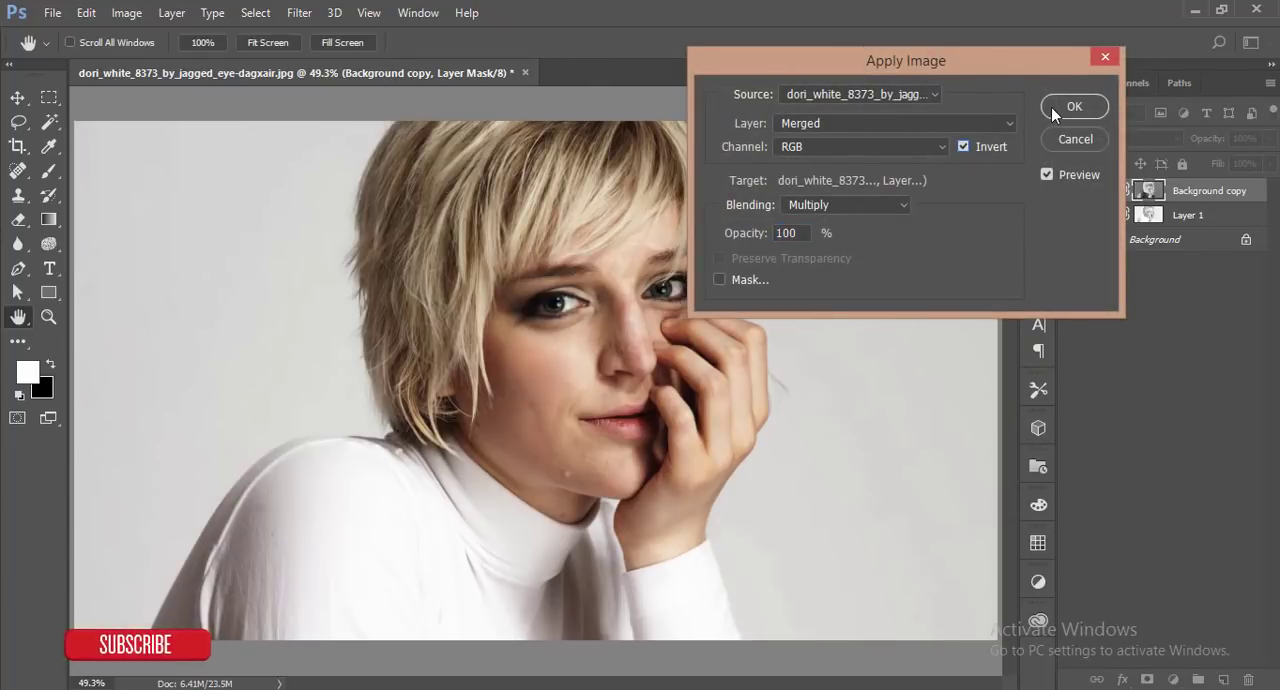
left_click(1074, 106)
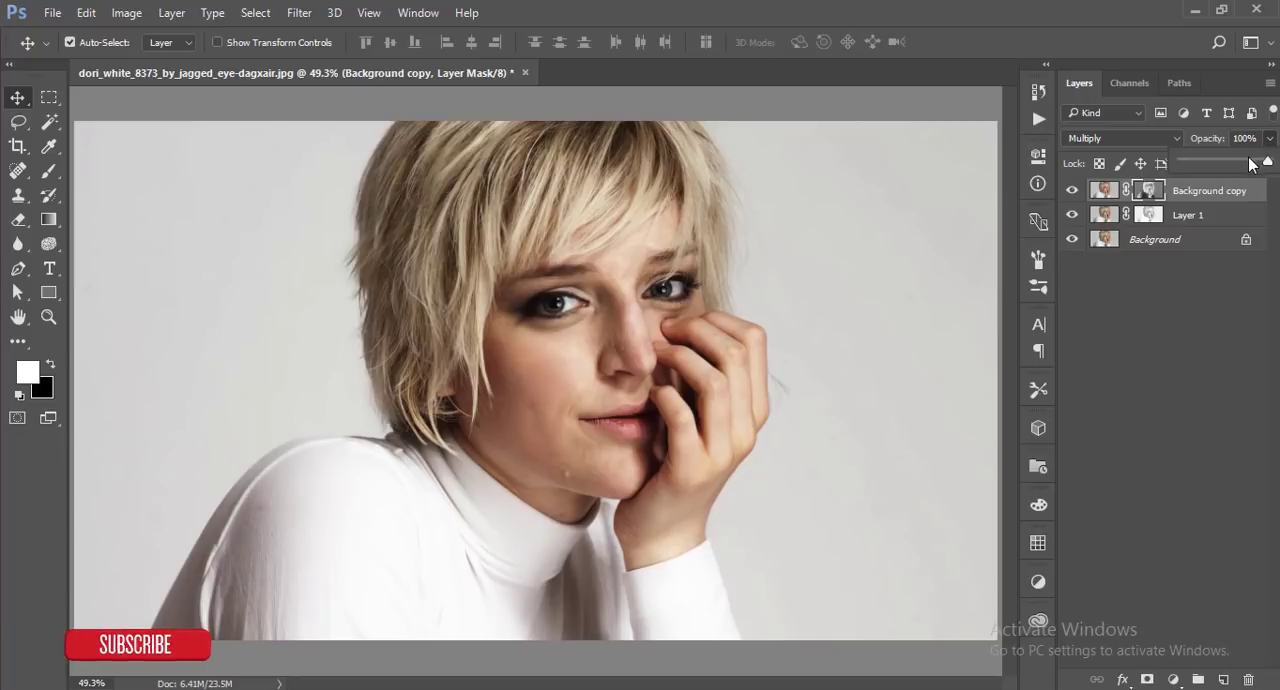
left_click_drag(1256, 164, 1248, 164)
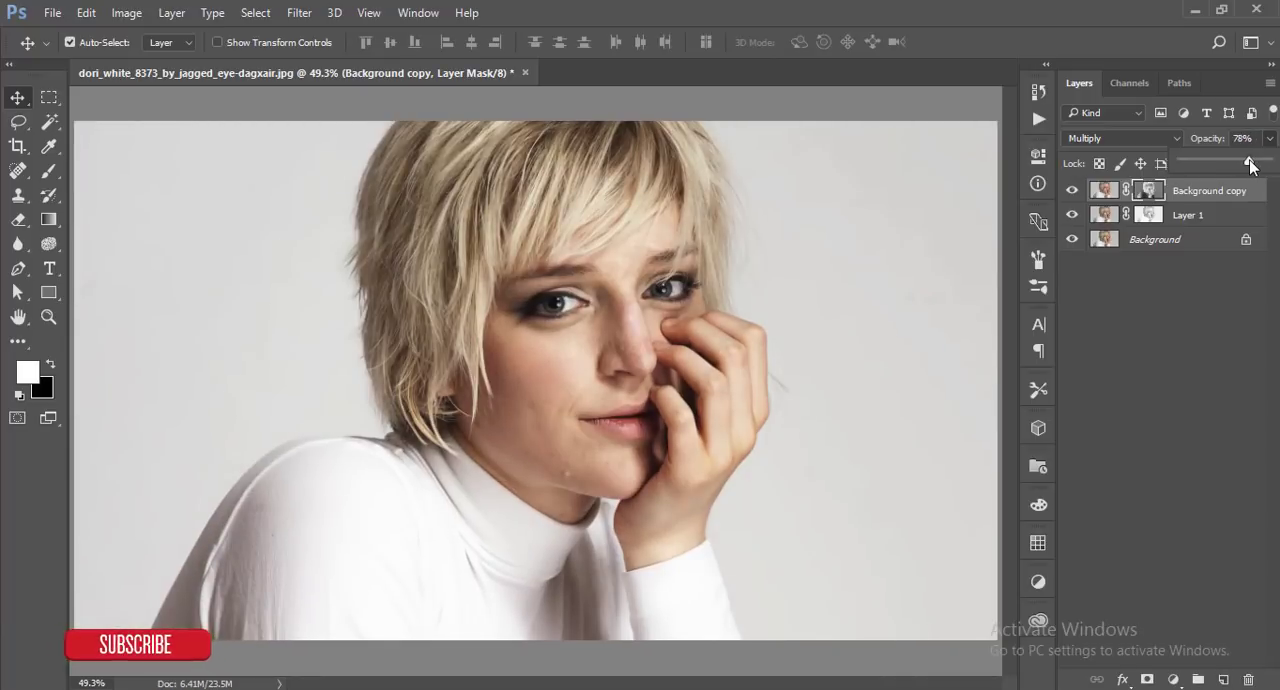
mouse_move(1190, 222)
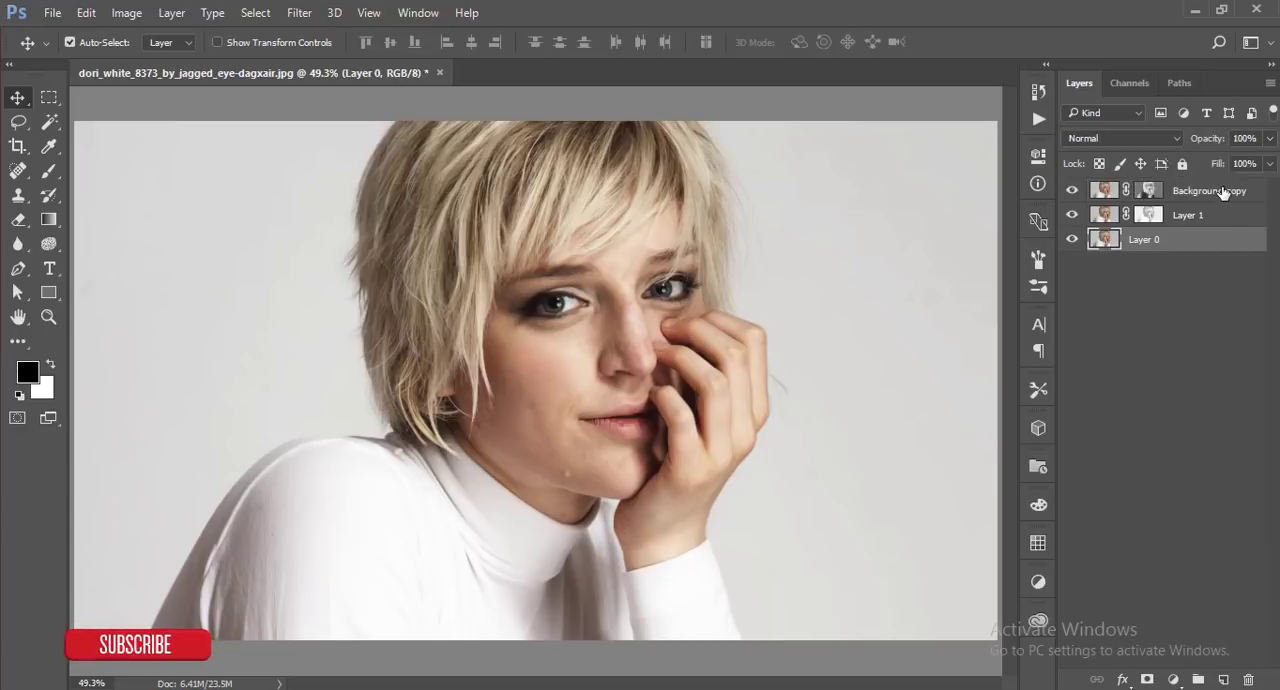
- Group all the layers and stamp a merged copy on top
key("Ctrl+g")
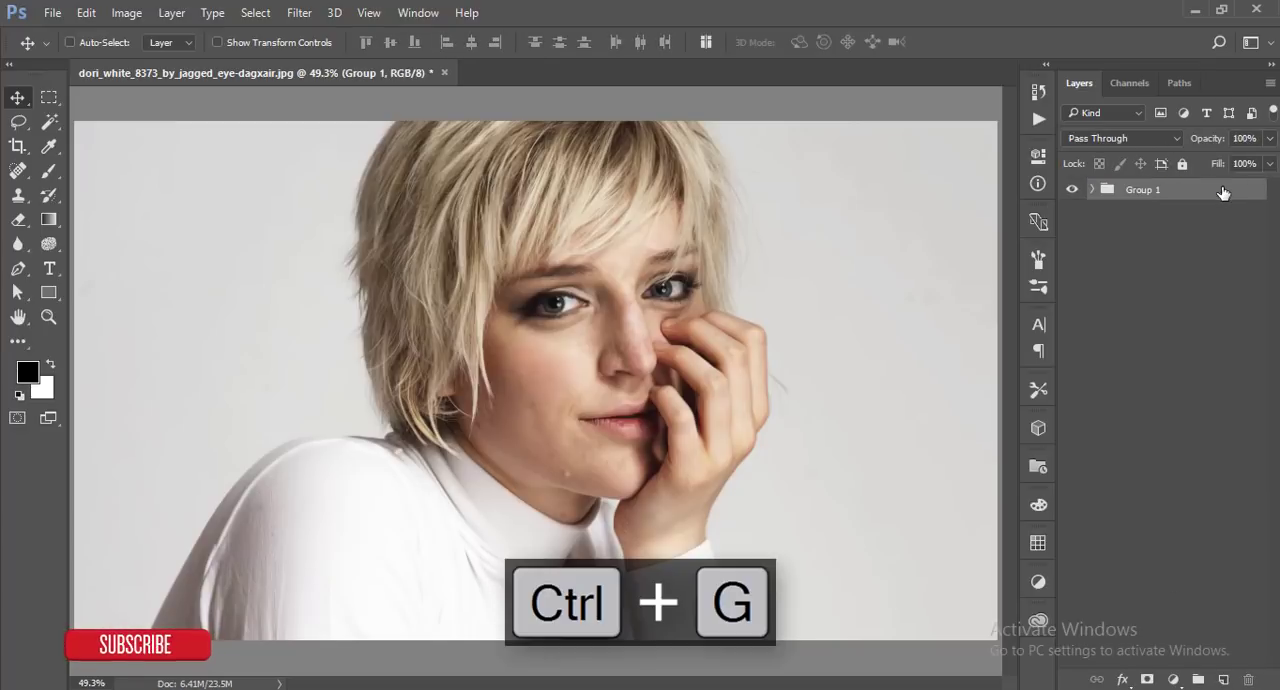
key("Ctrl+Shift+Alt+E")
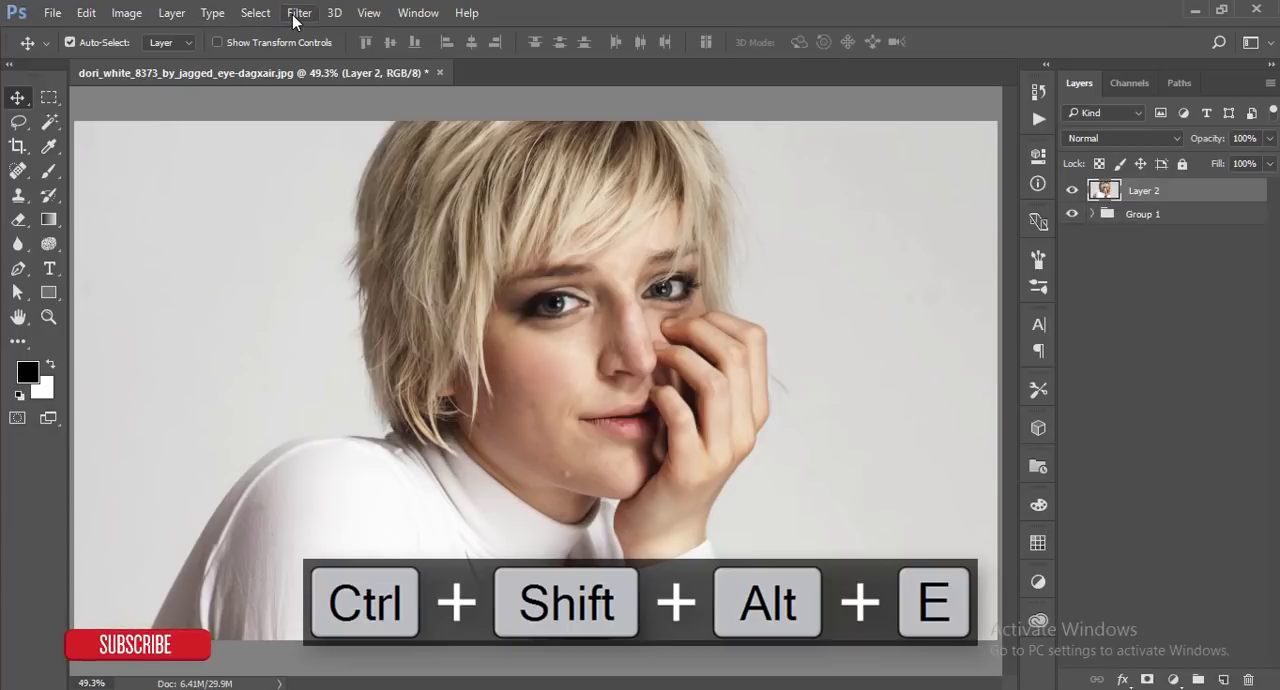
- Run Imagenomic Portraiture with tweaked Enhancement sliders to smooth the skin
left_click(298, 12)
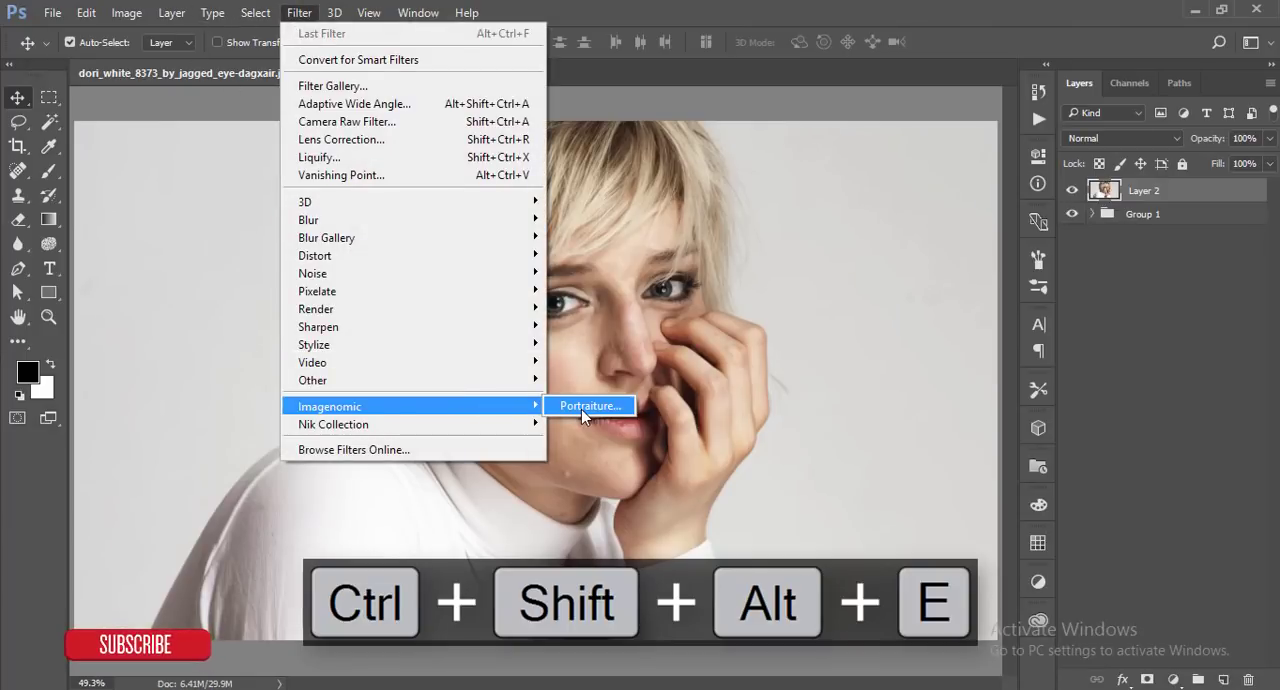
left_click(588, 406)
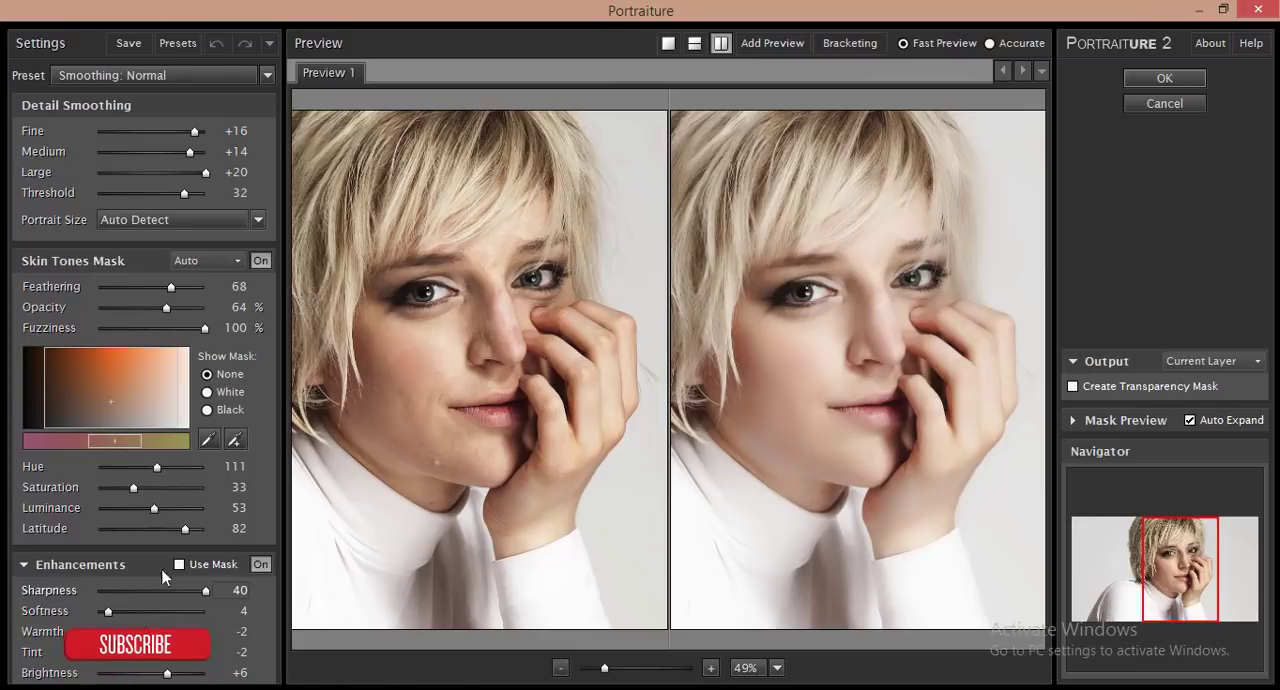
left_click_drag(176, 672, 160, 672)
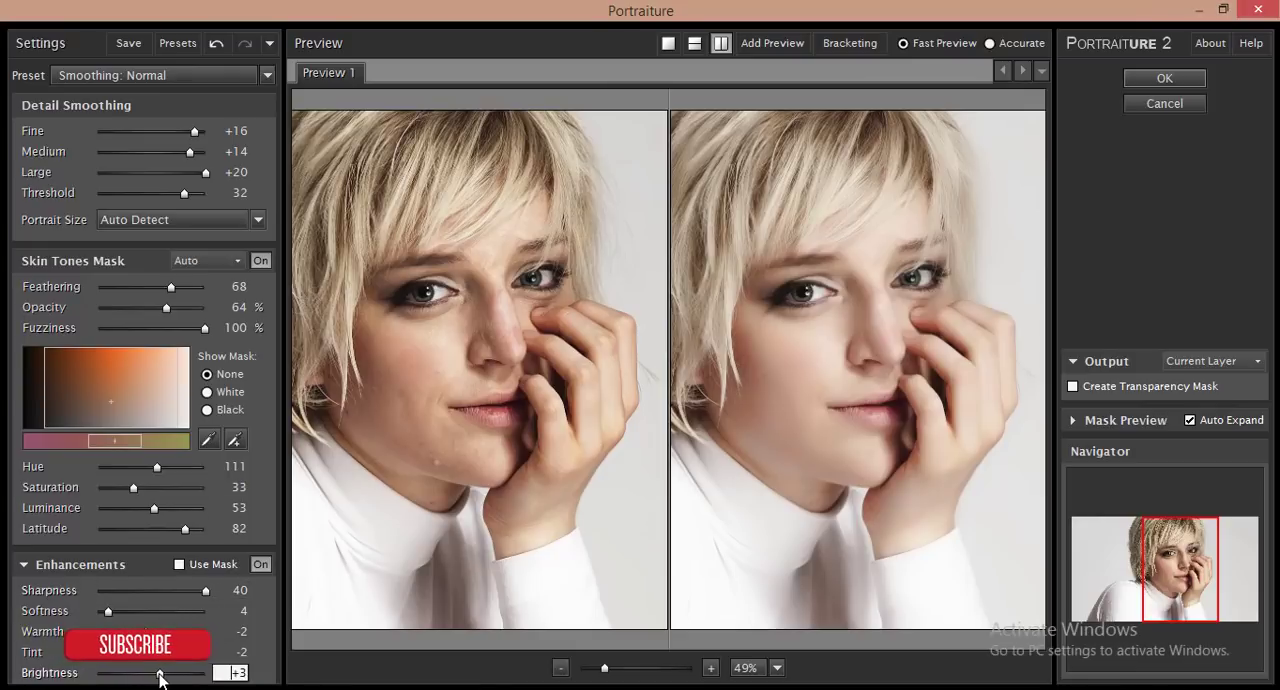
left_click_drag(164, 672, 158, 672)
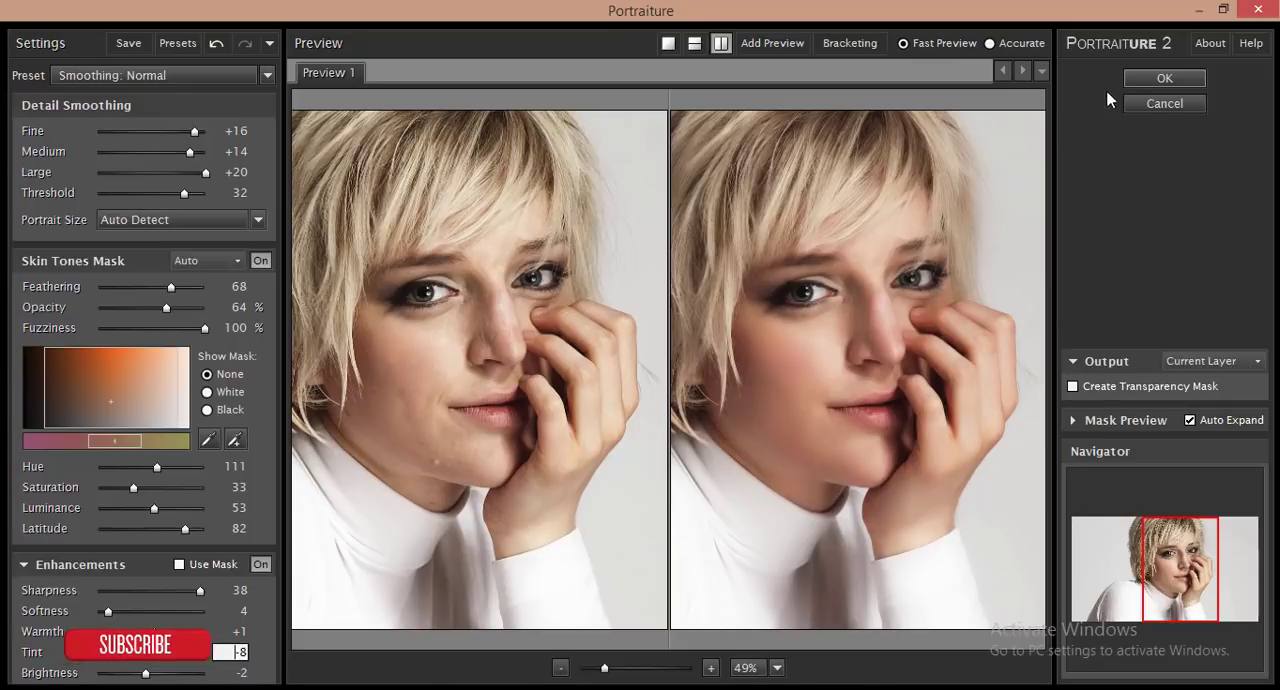
left_click(1164, 78)
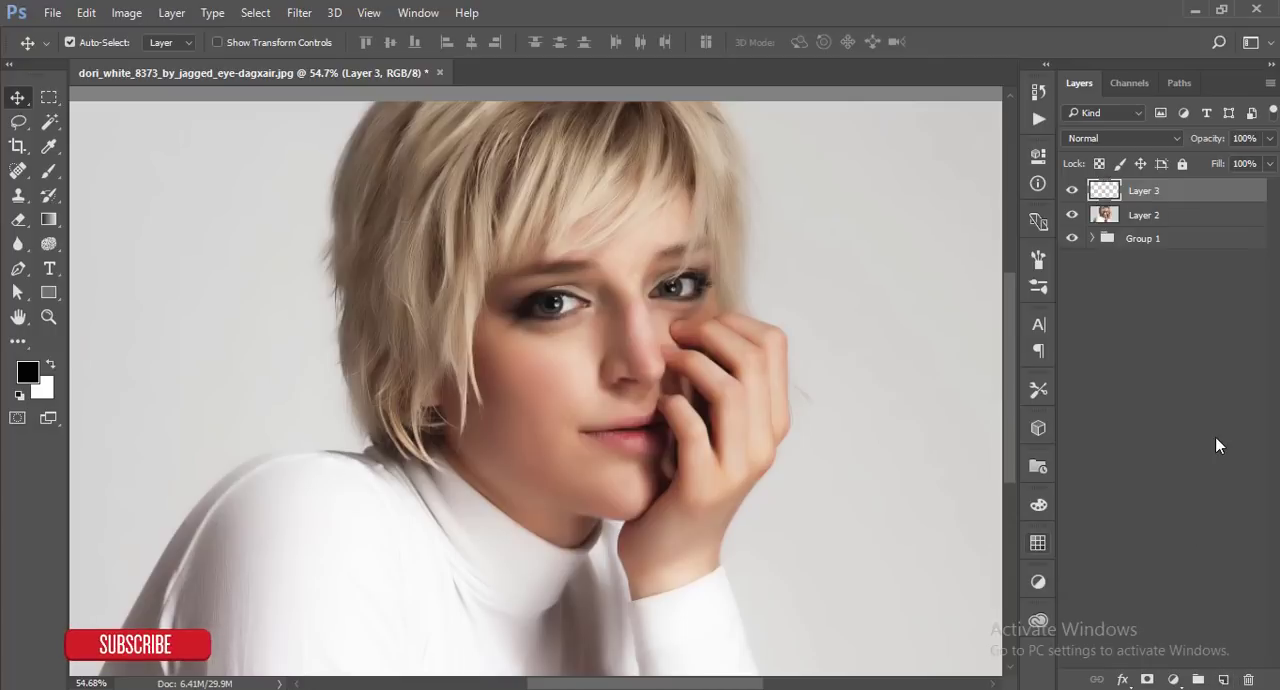
mouse_move(1164, 220)
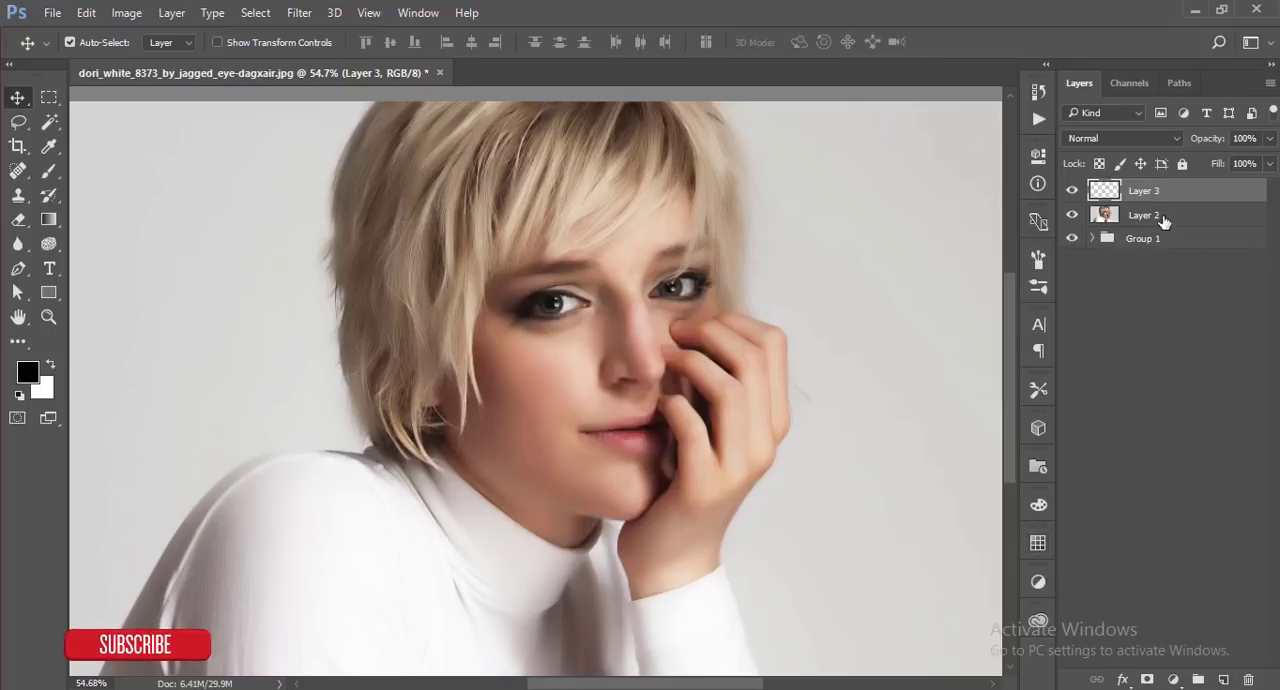
mouse_move(1140, 232)
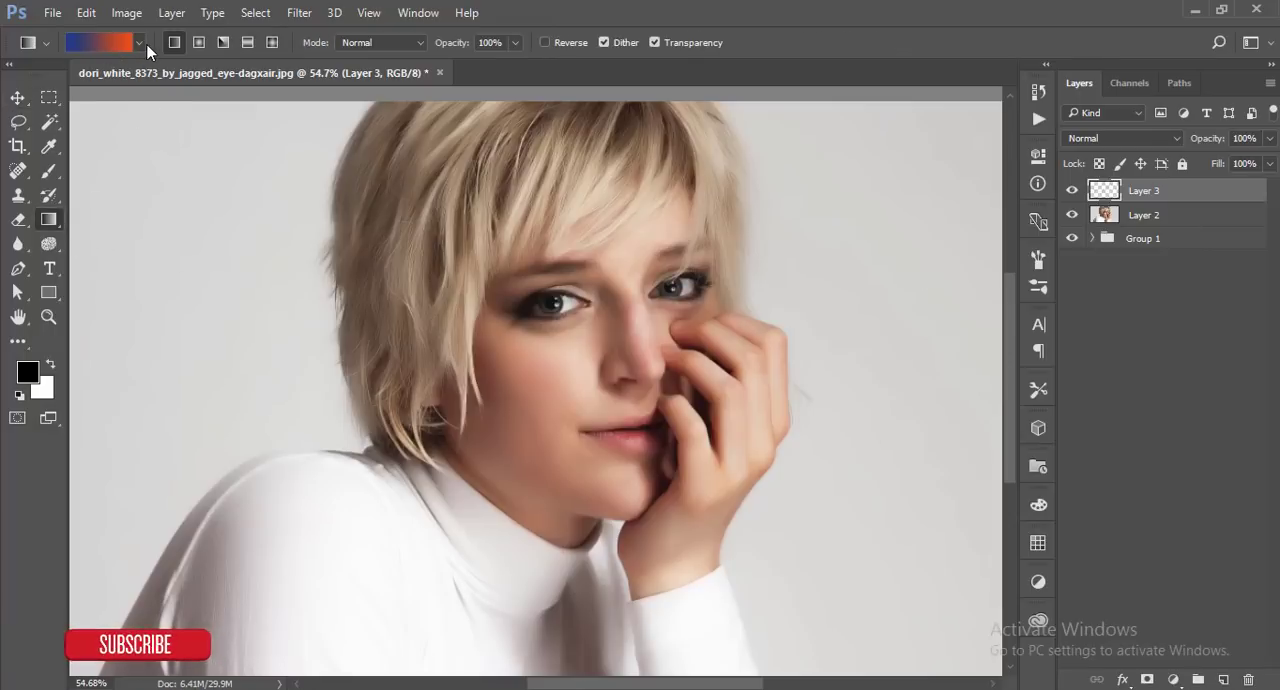
- Set the gradient to red-to-blue and try Screen blending on its layer
left_click(142, 44)
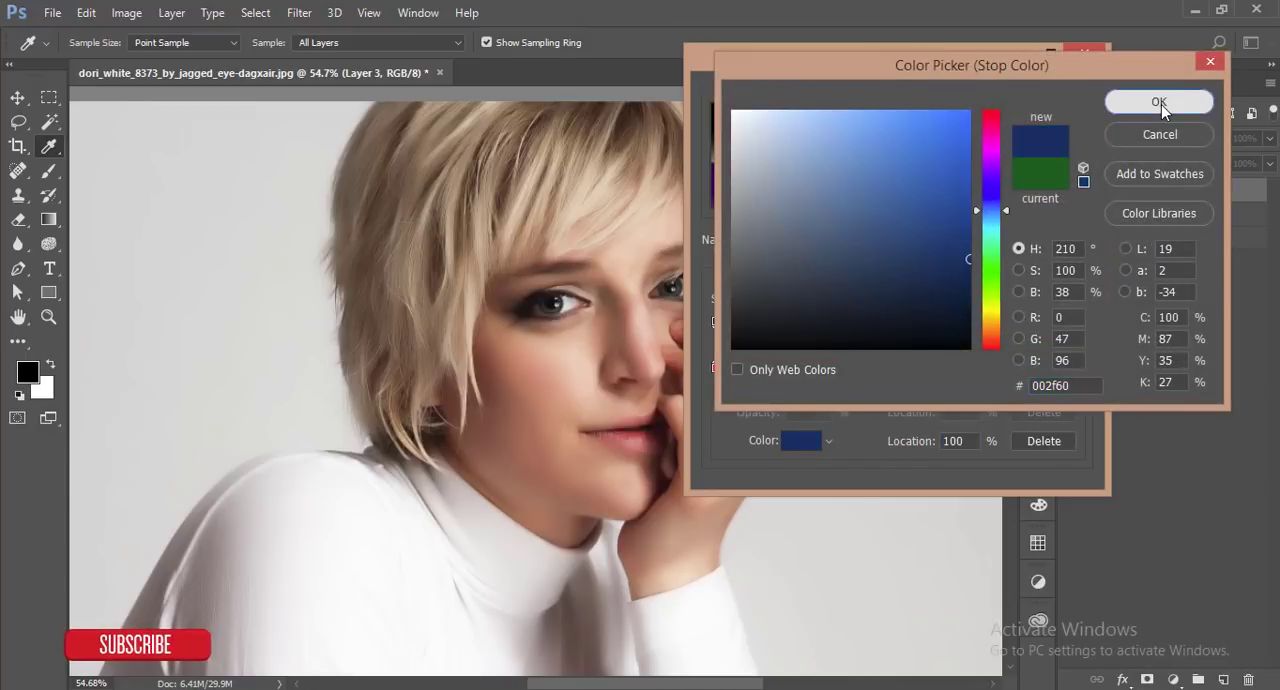
left_click(1158, 102)
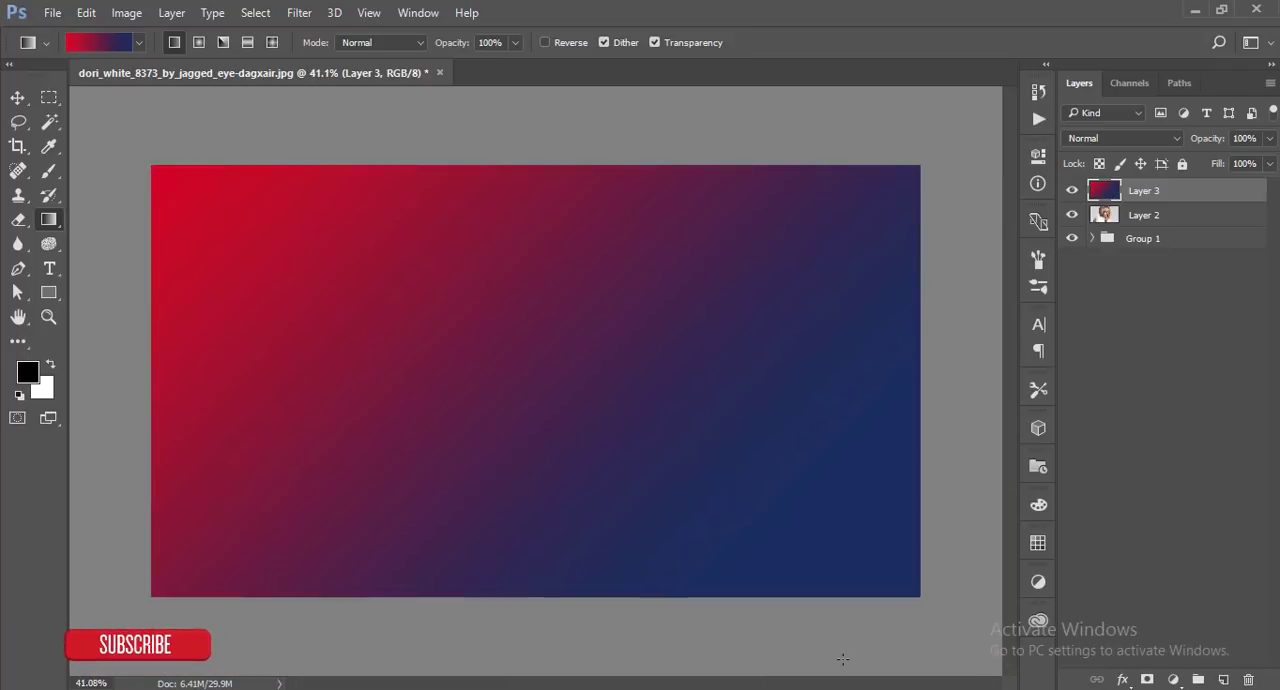
left_click(1120, 138)
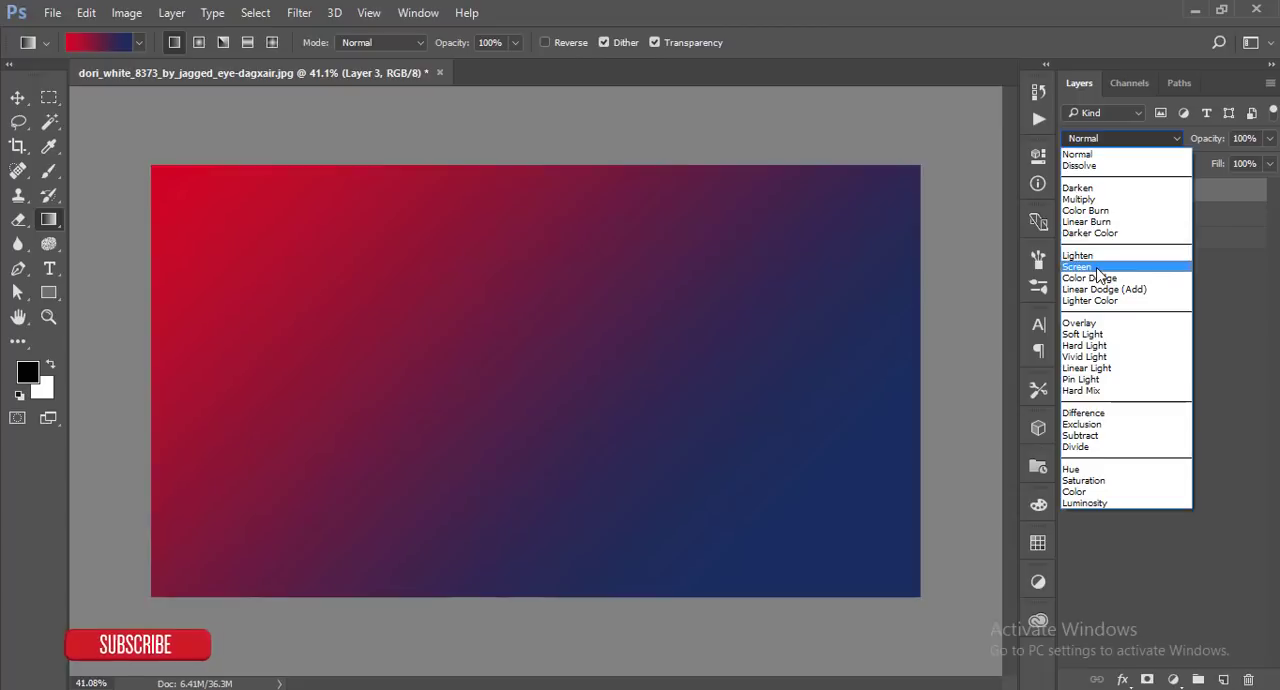
left_click(1076, 266)
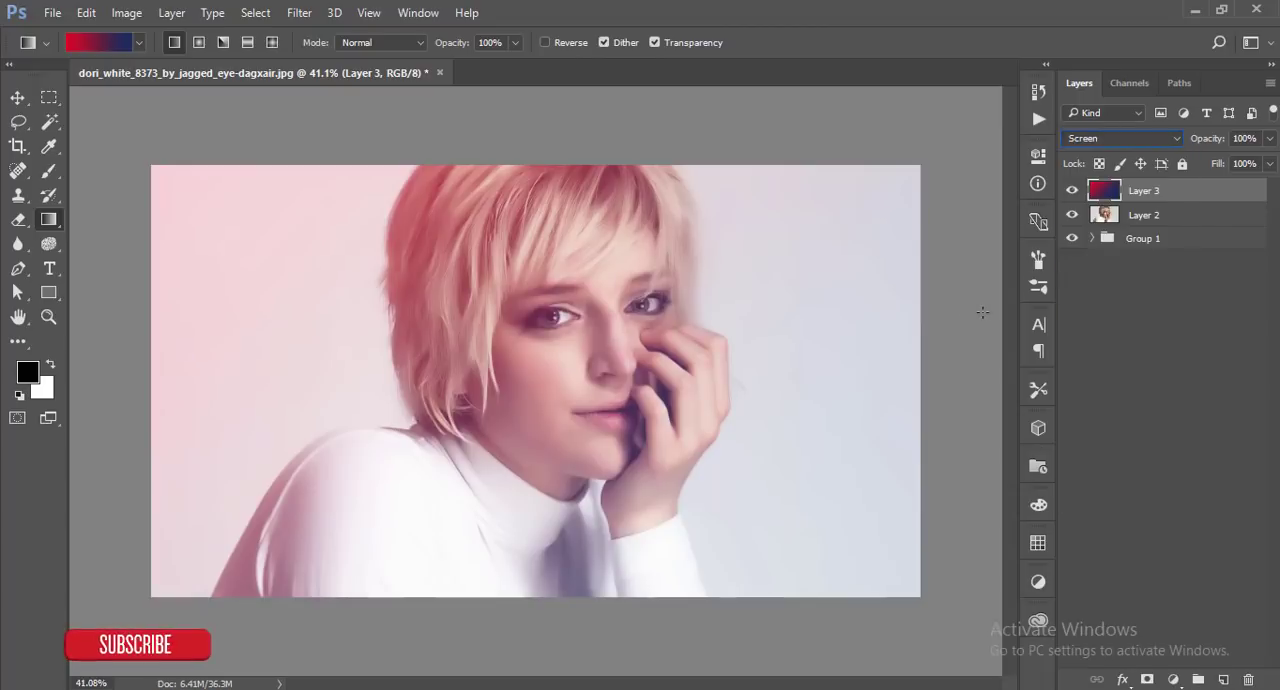
mouse_move(250, 120)
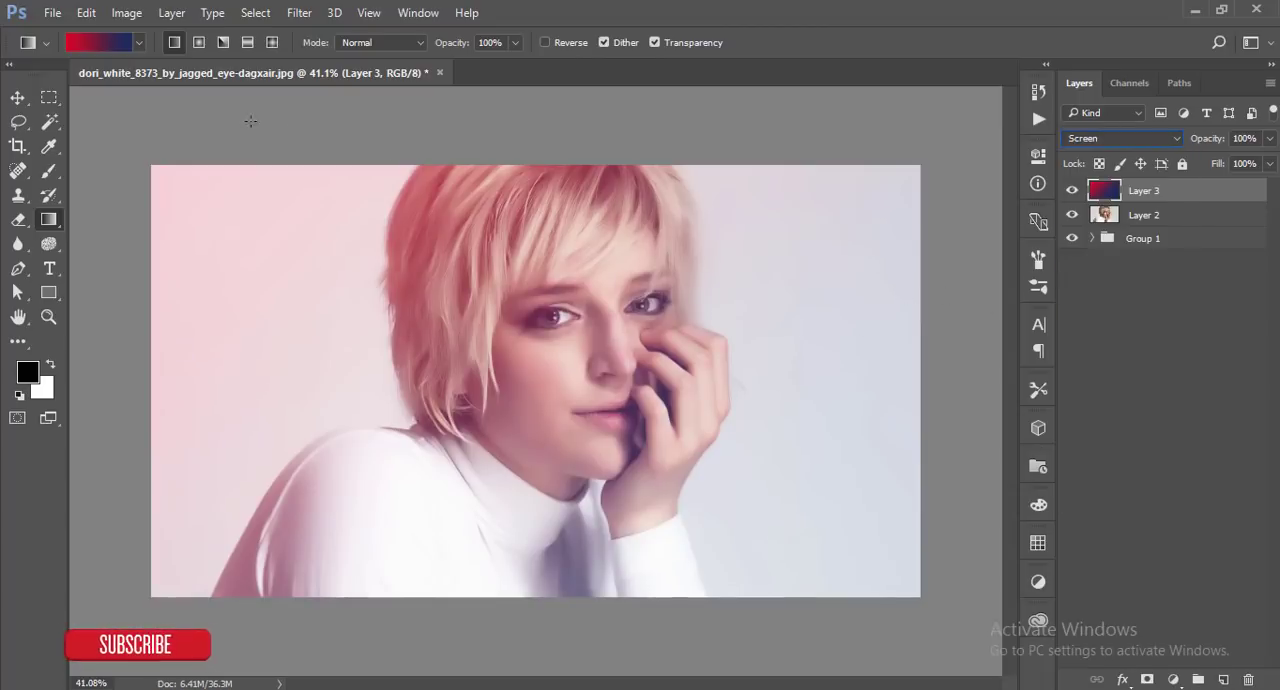
left_click(14, 100)
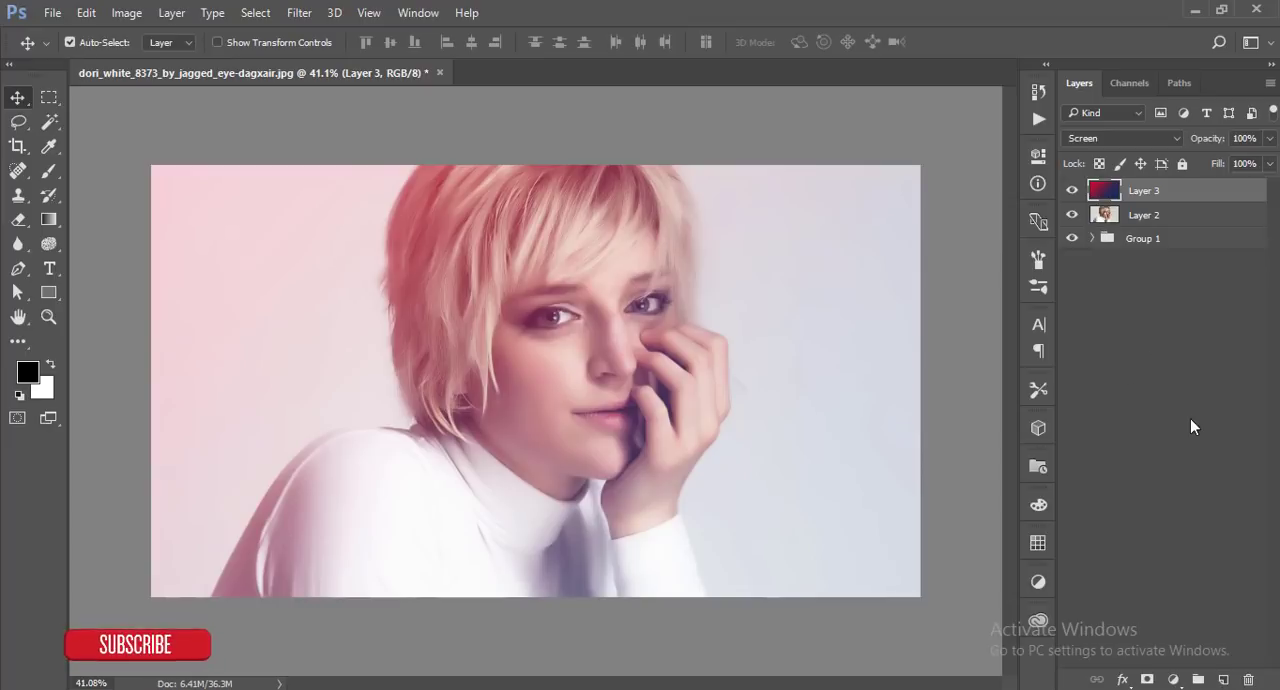
mouse_move(1072, 190)
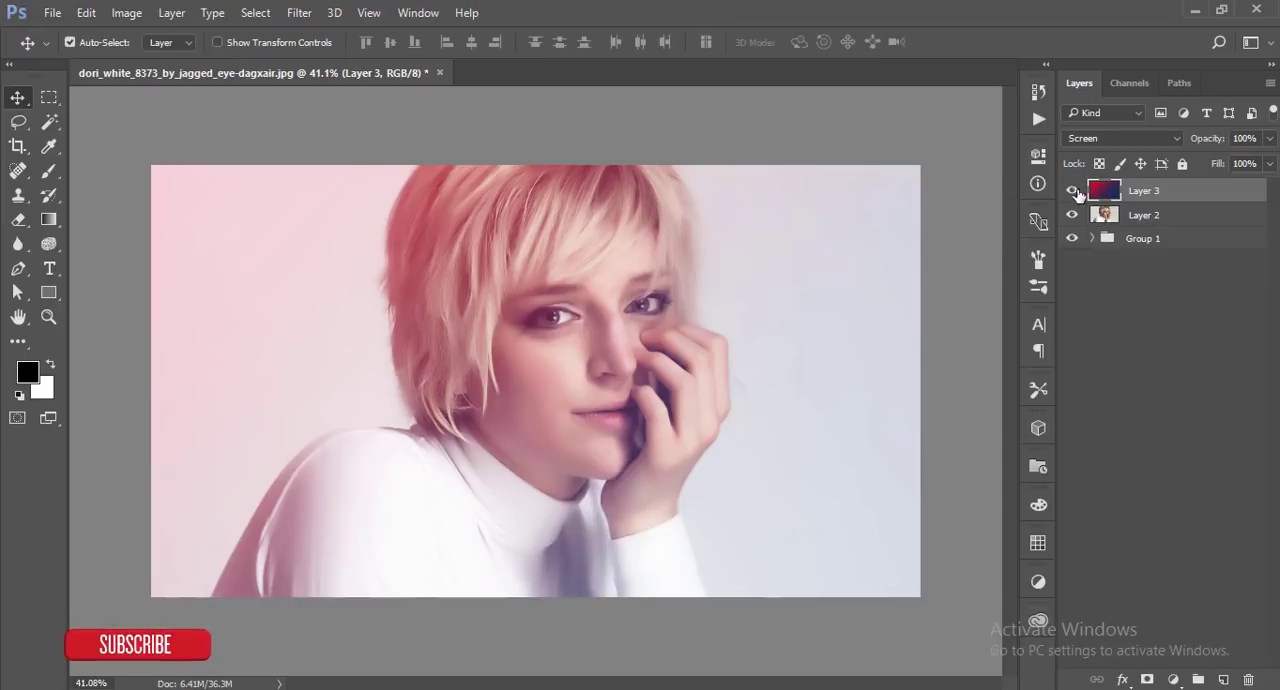
- Blend the gradient in Soft Light, flip it horizontally and lower its opacity to about 60%
left_click(1124, 138)
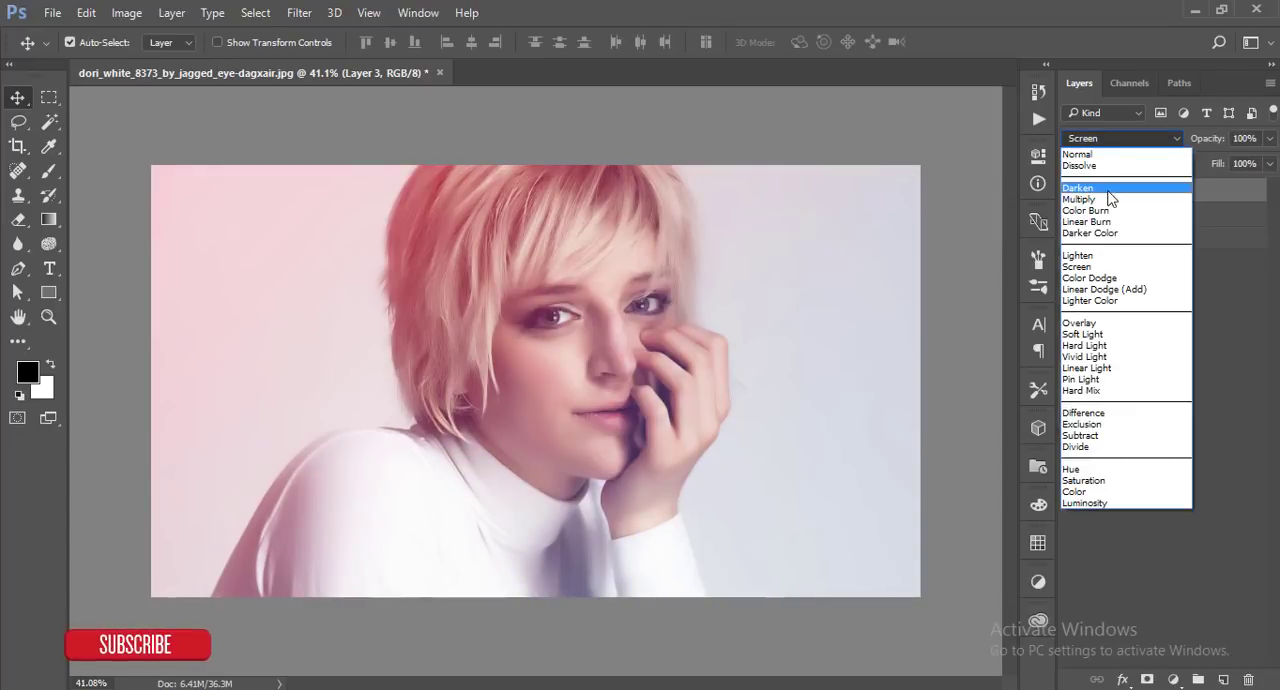
left_click(1080, 200)
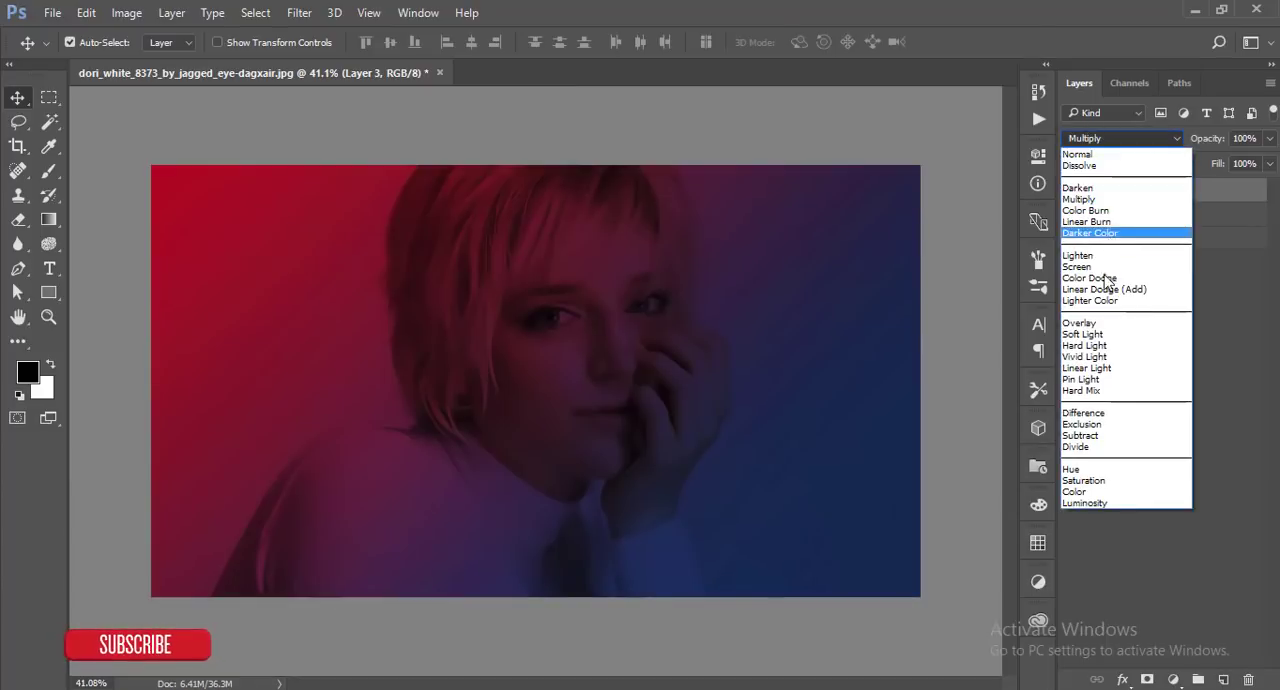
left_click(1082, 334)
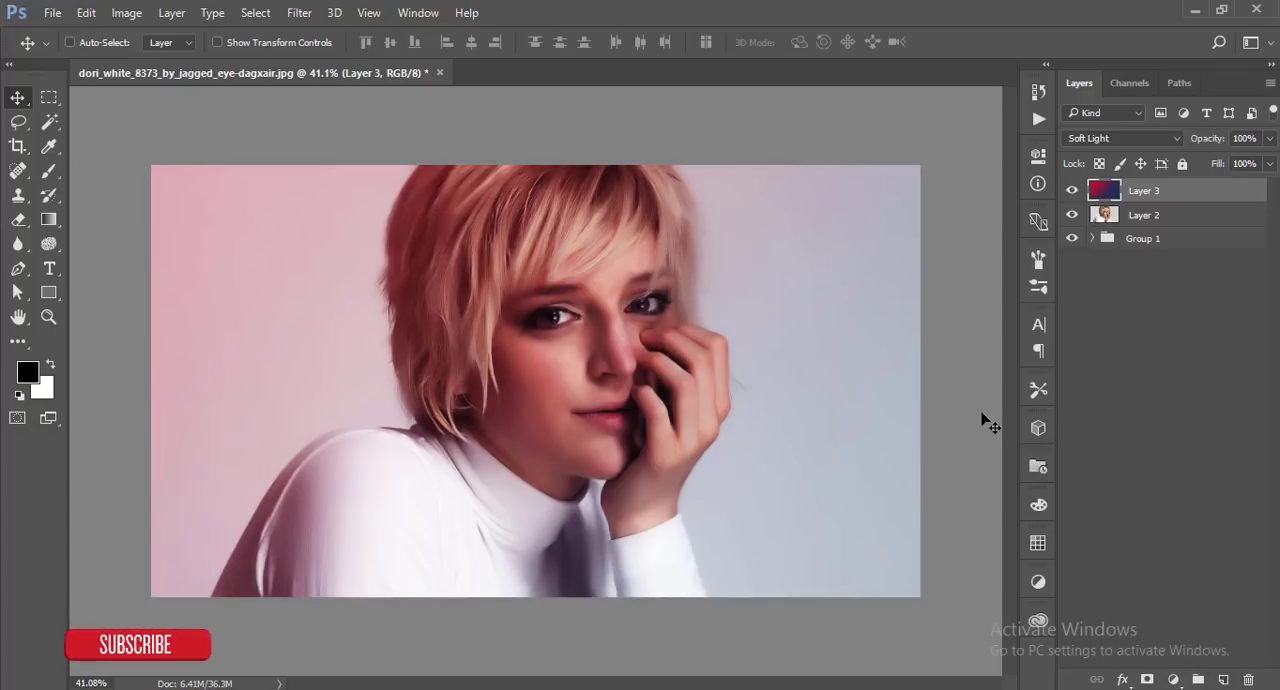
key("ctrl+t")
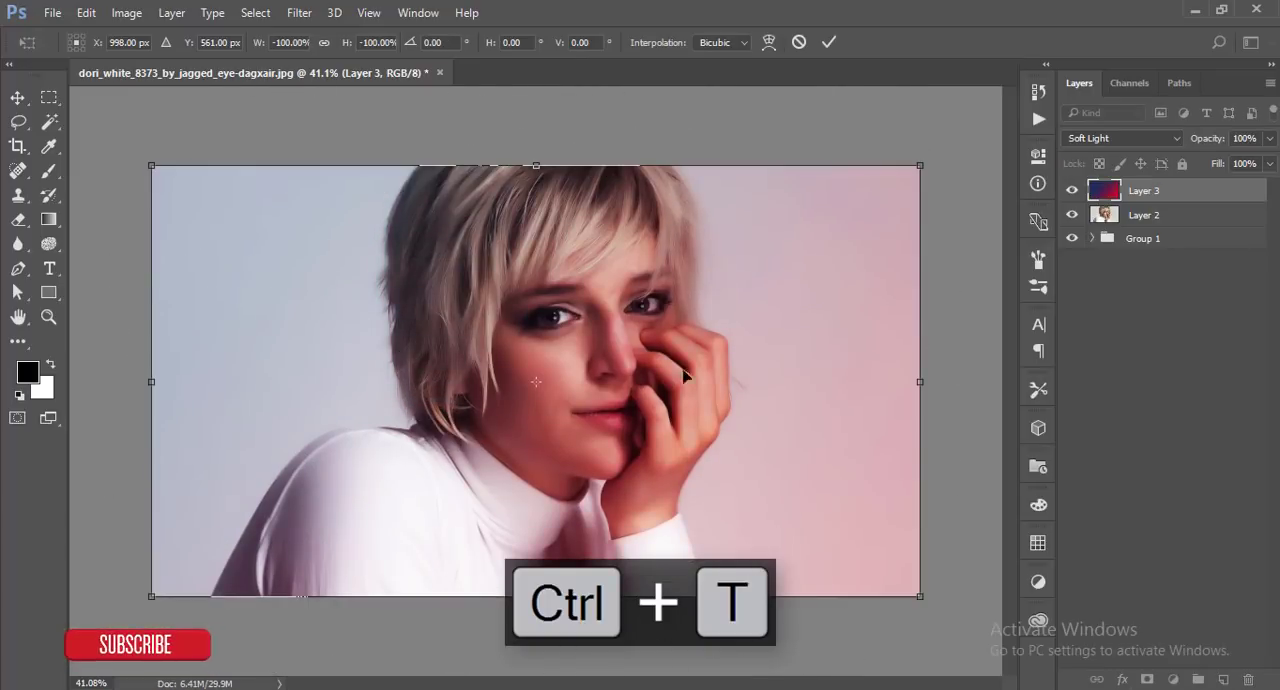
left_click(828, 42)
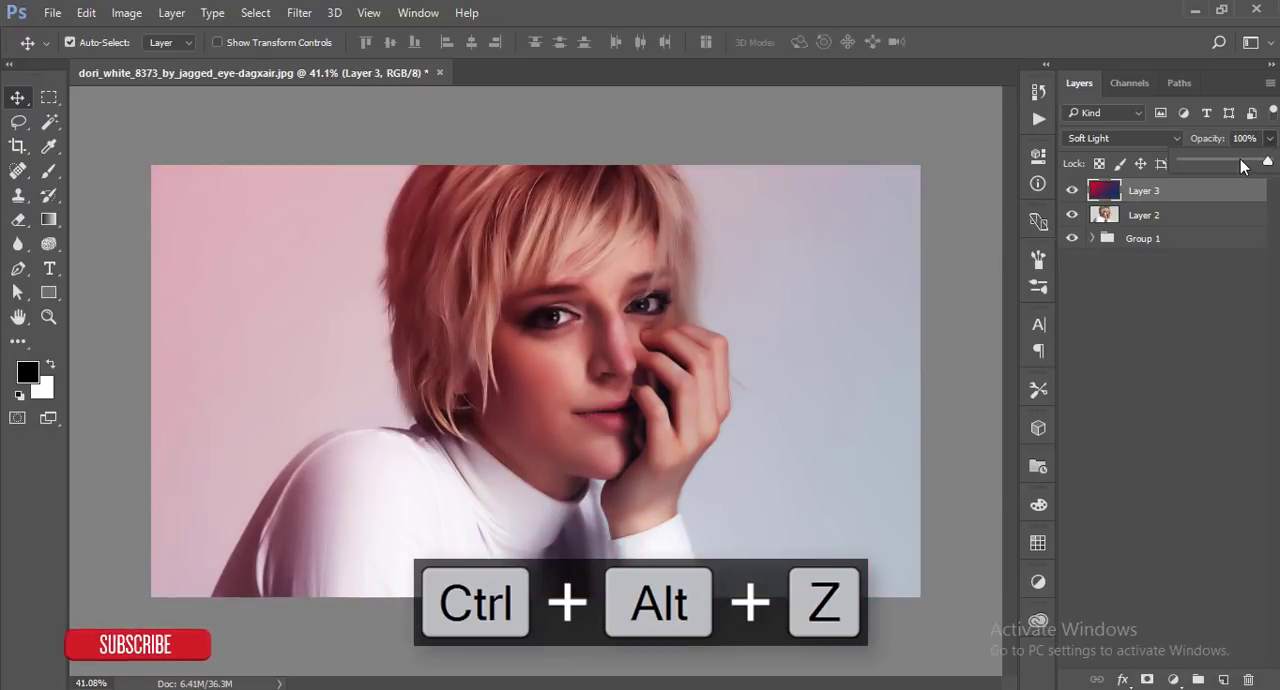
left_click_drag(1268, 162, 1230, 162)
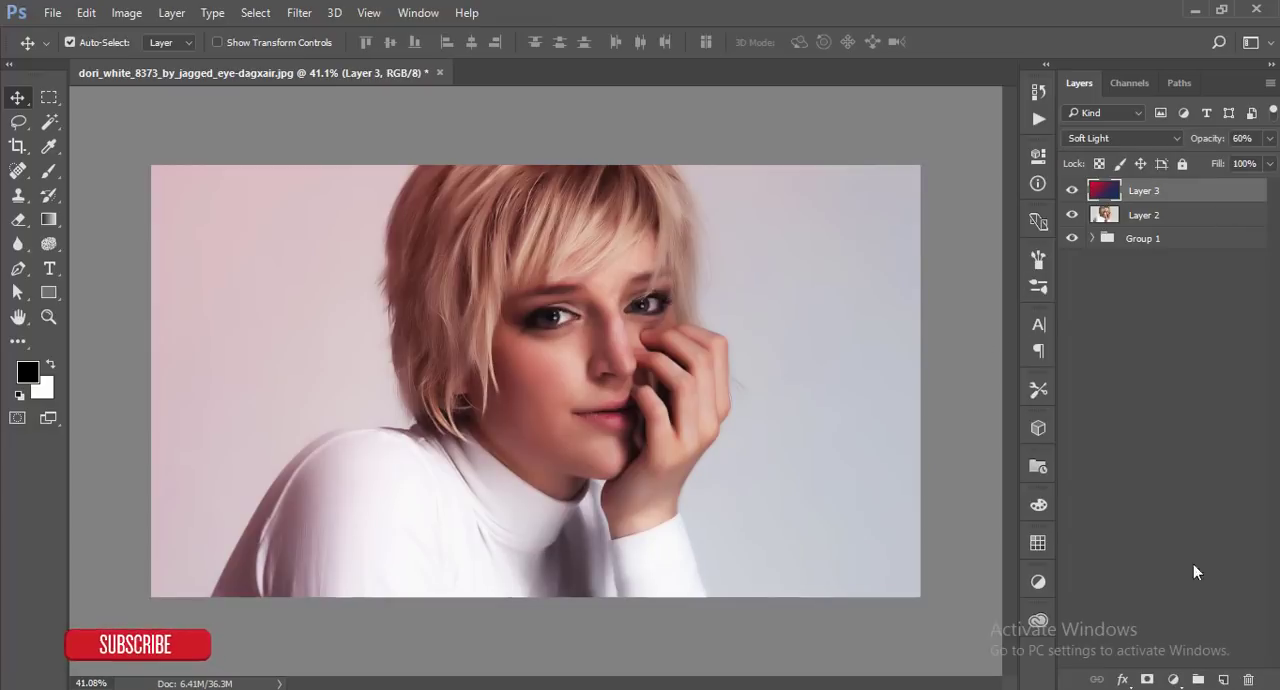
- Add a Color Lookup layer with Crisp_Warm.look above Layer 2 at reduced opacity
left_click(1144, 214)
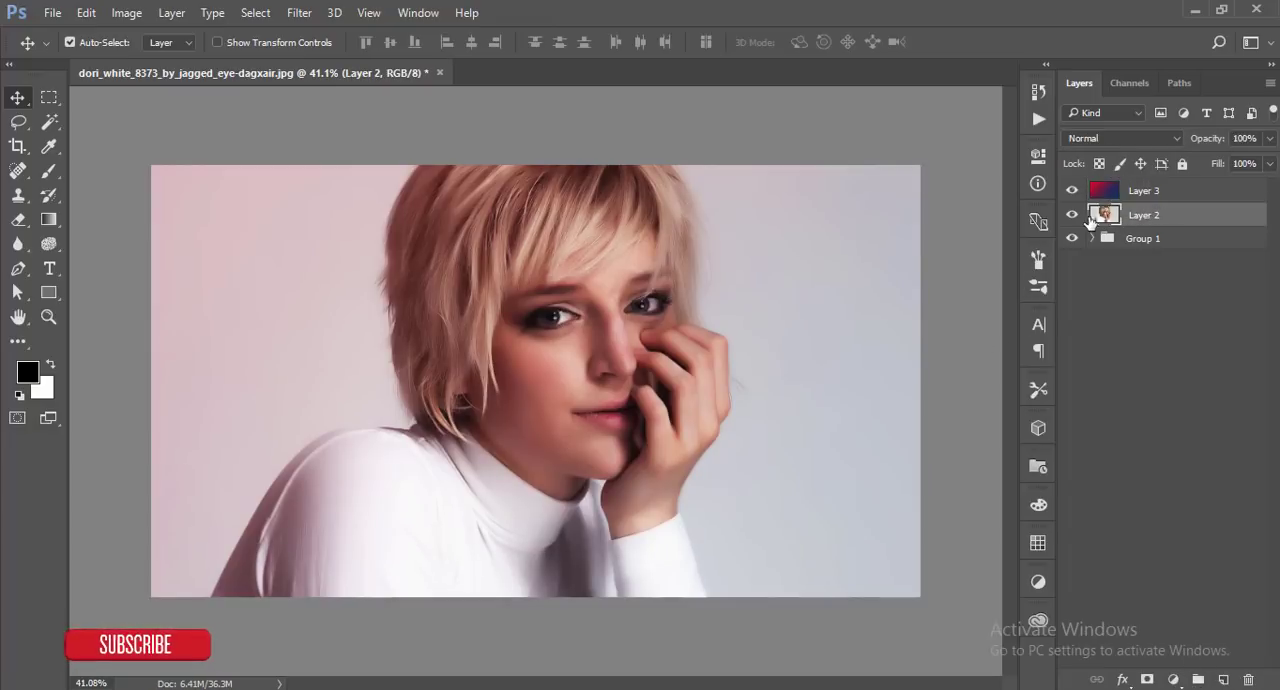
left_click(1158, 190)
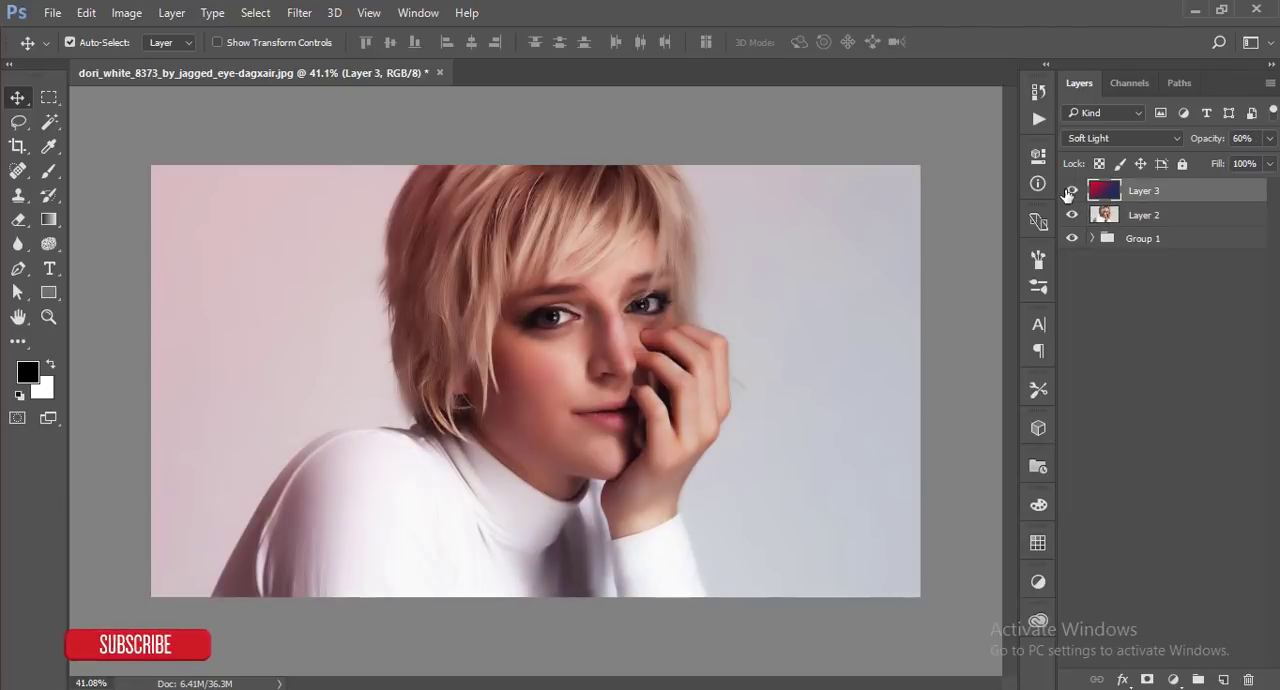
left_click(1144, 214)
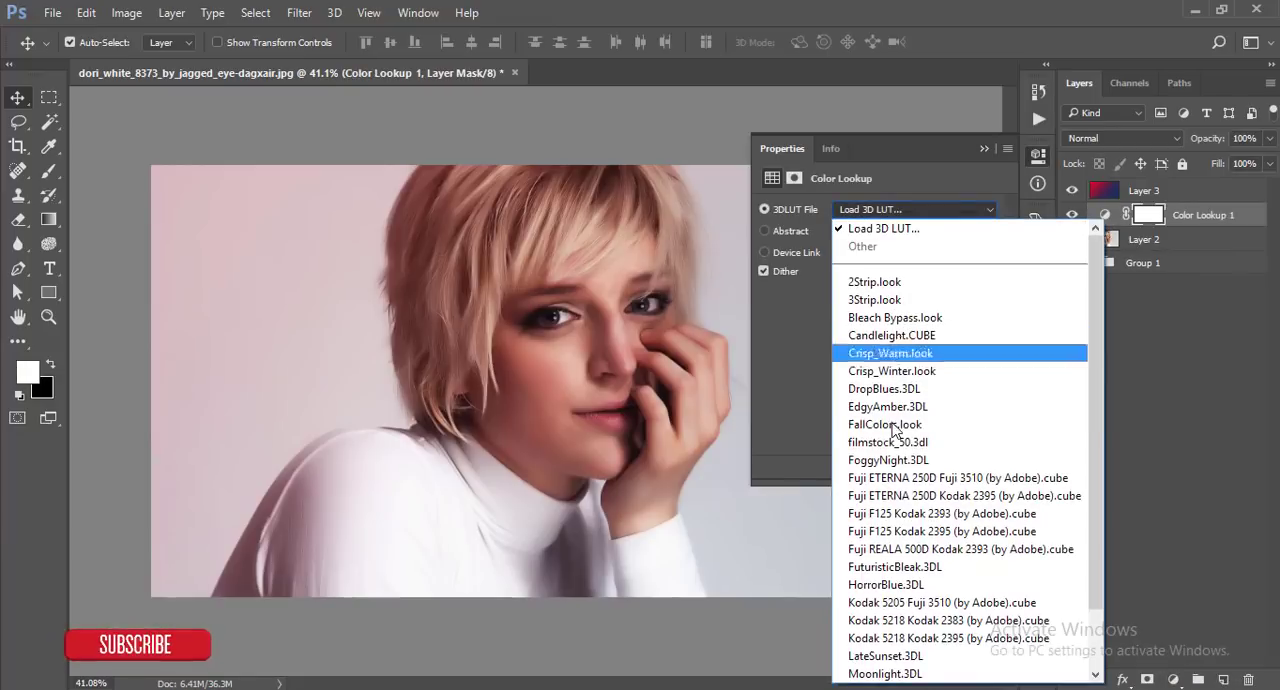
left_click(886, 584)
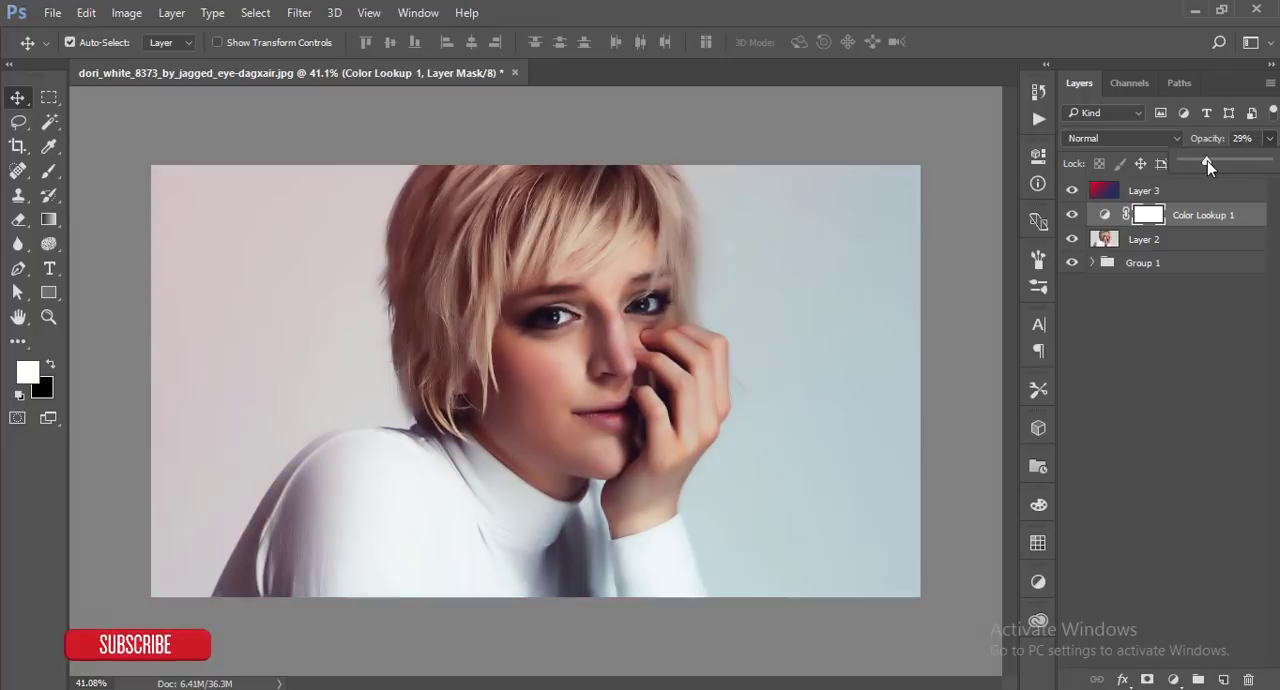
left_click_drag(1204, 164, 1220, 164)
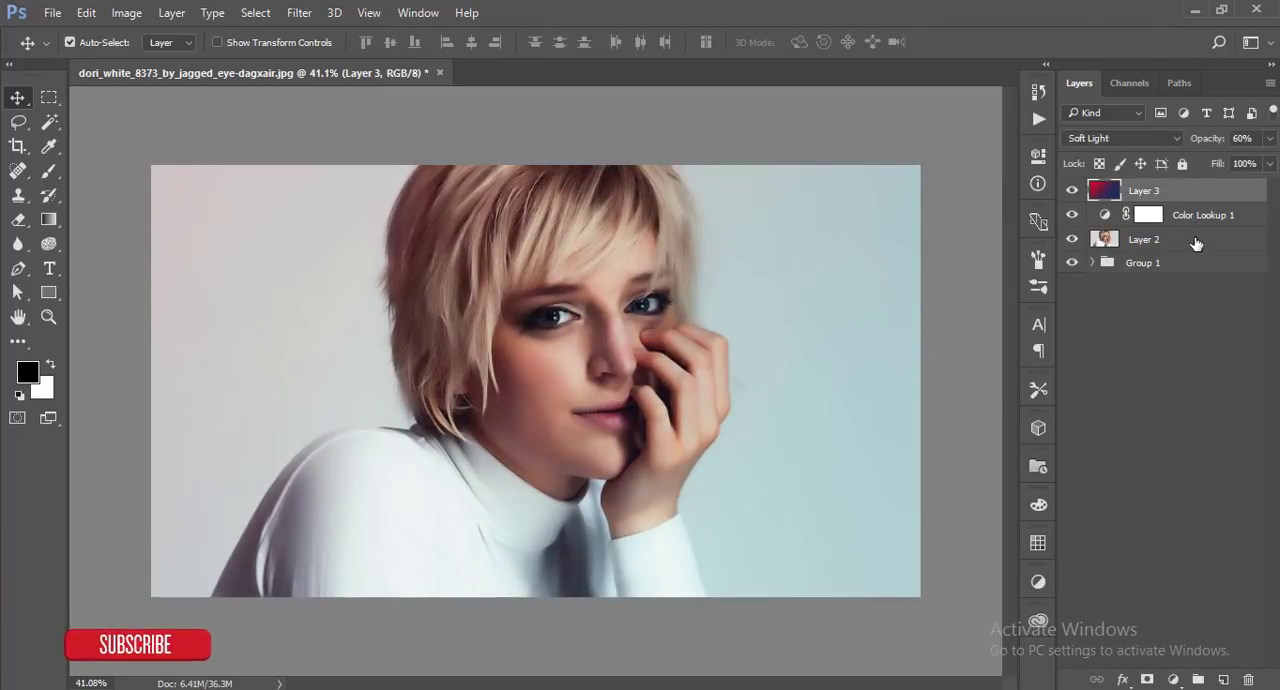
- Group and merge the layers, then in Camera Raw set contrast +5 and clarity about +14
key("Ctrl+G")
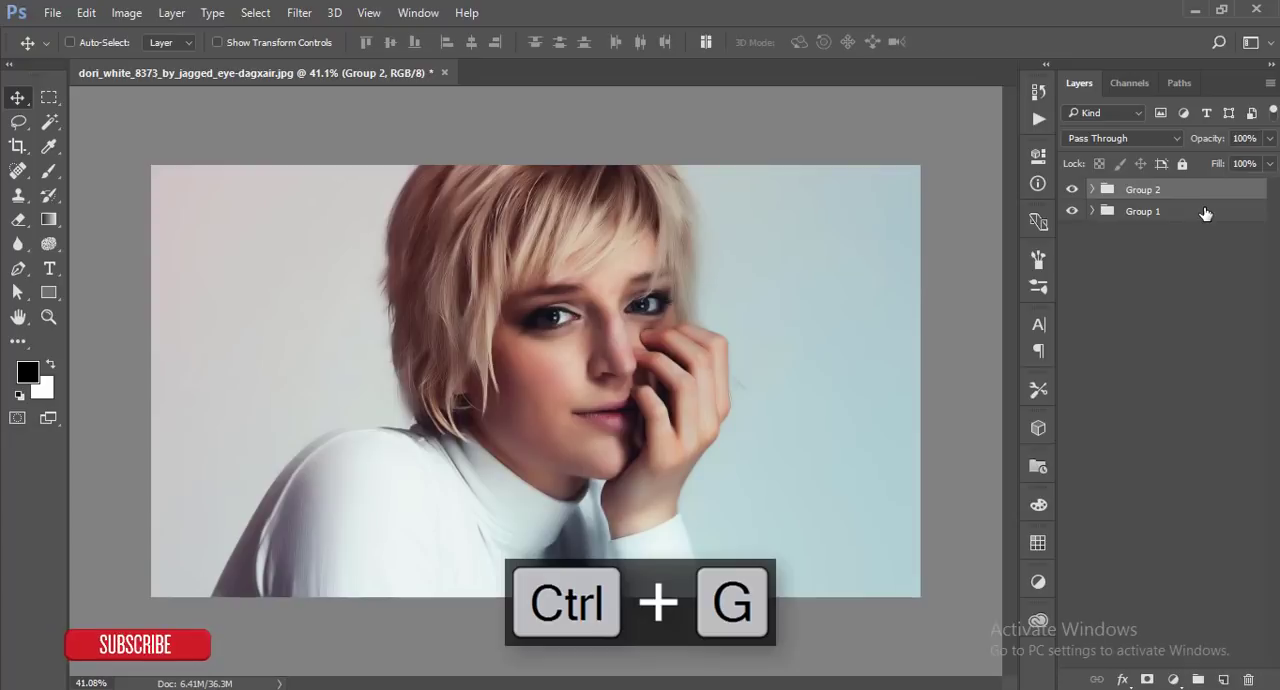
key("ctrl+shift+alt+e")
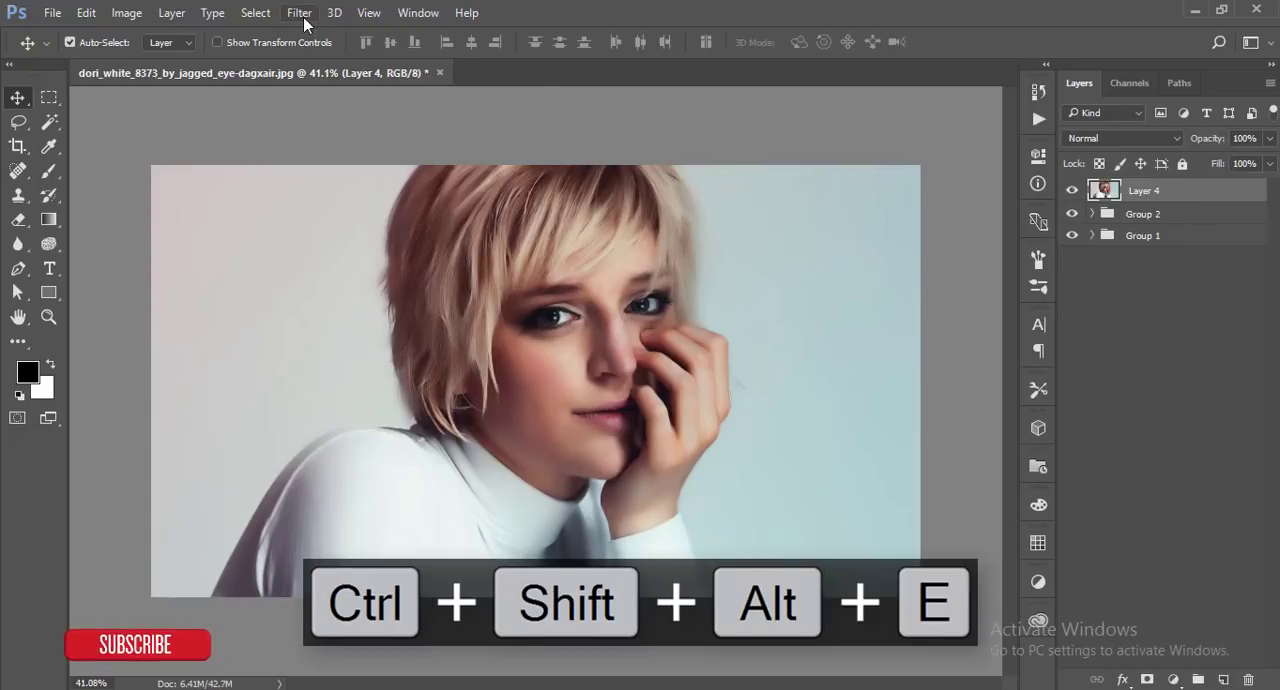
left_click(296, 12)
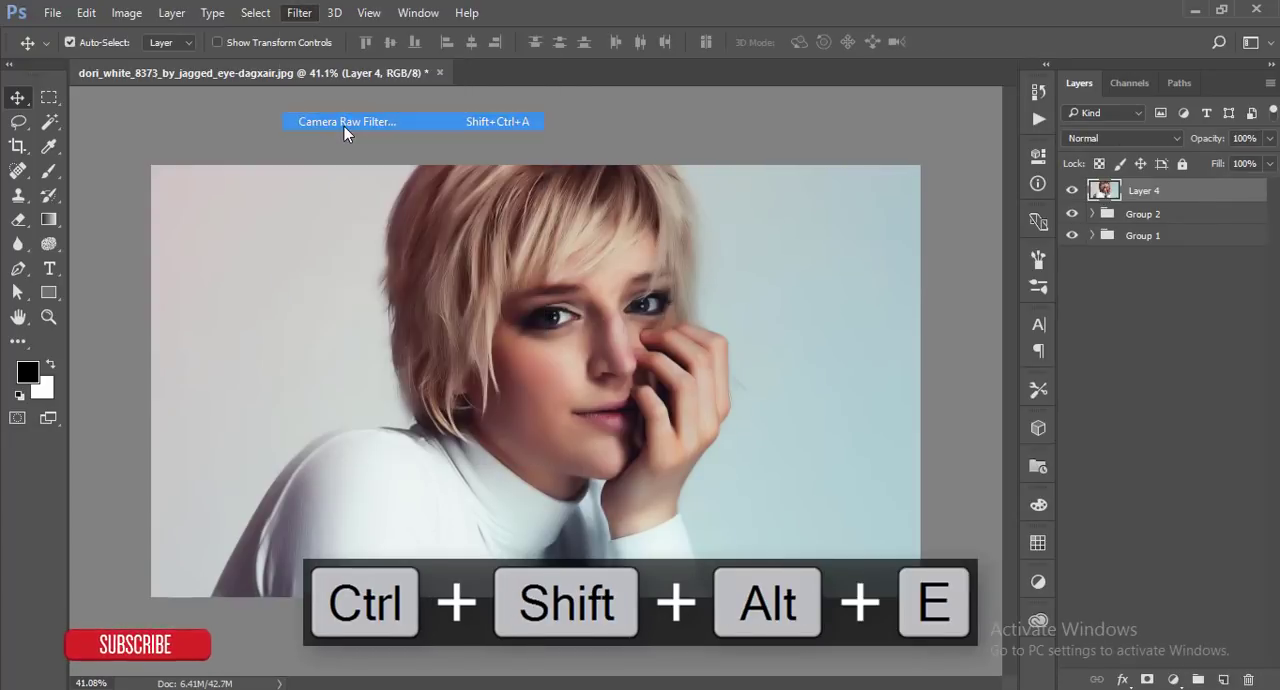
left_click(348, 120)
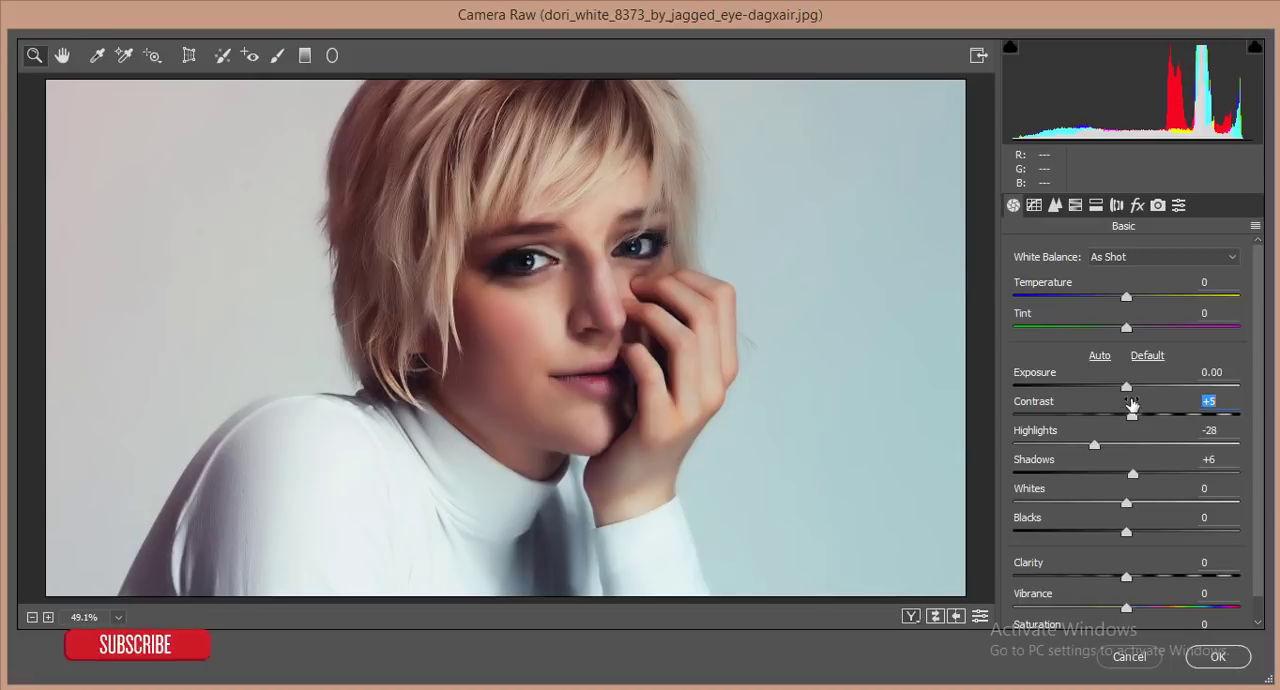
left_click_drag(1126, 386, 1130, 386)
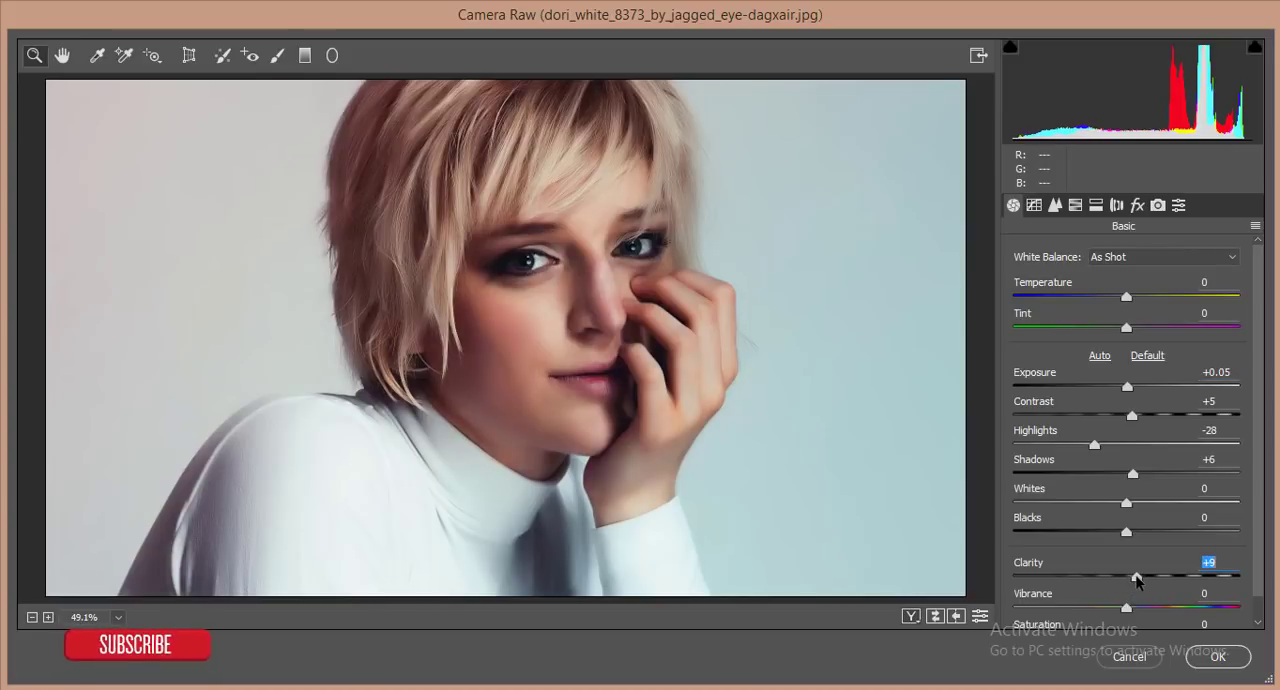
left_click_drag(1136, 578, 1144, 578)
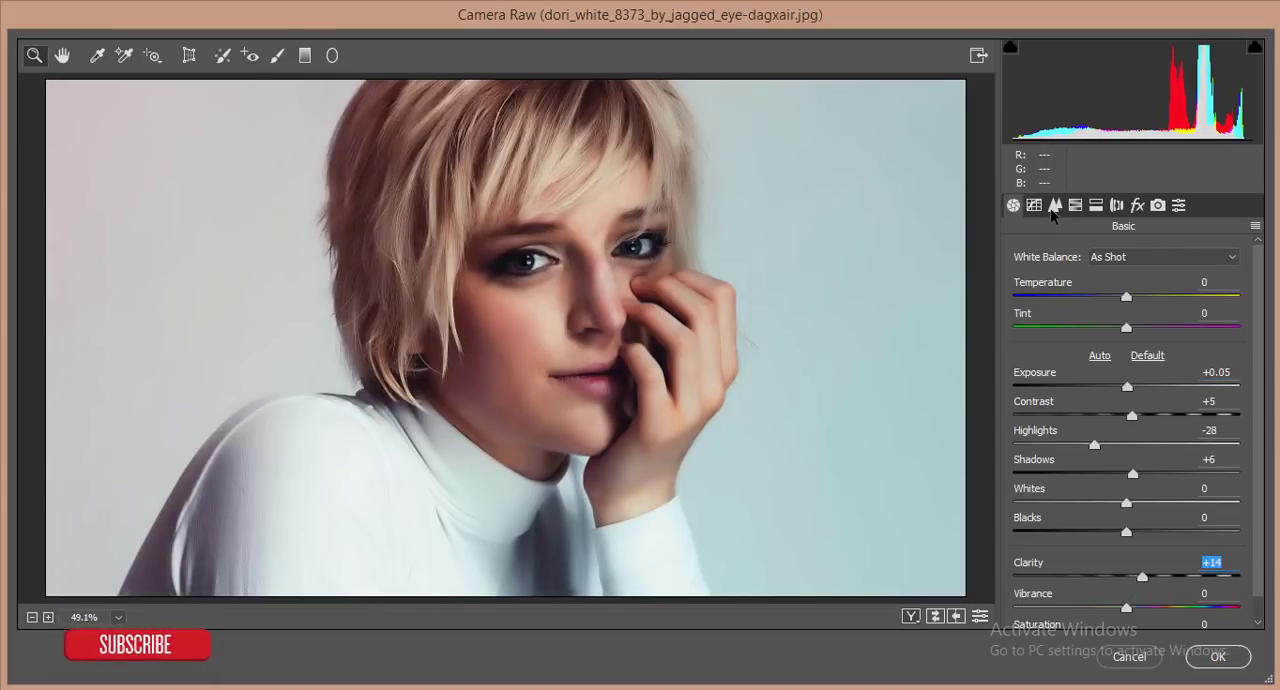
- Set sharpening to 28, add a negative vignette and apply the Camera Raw adjustments
left_click(1034, 204)
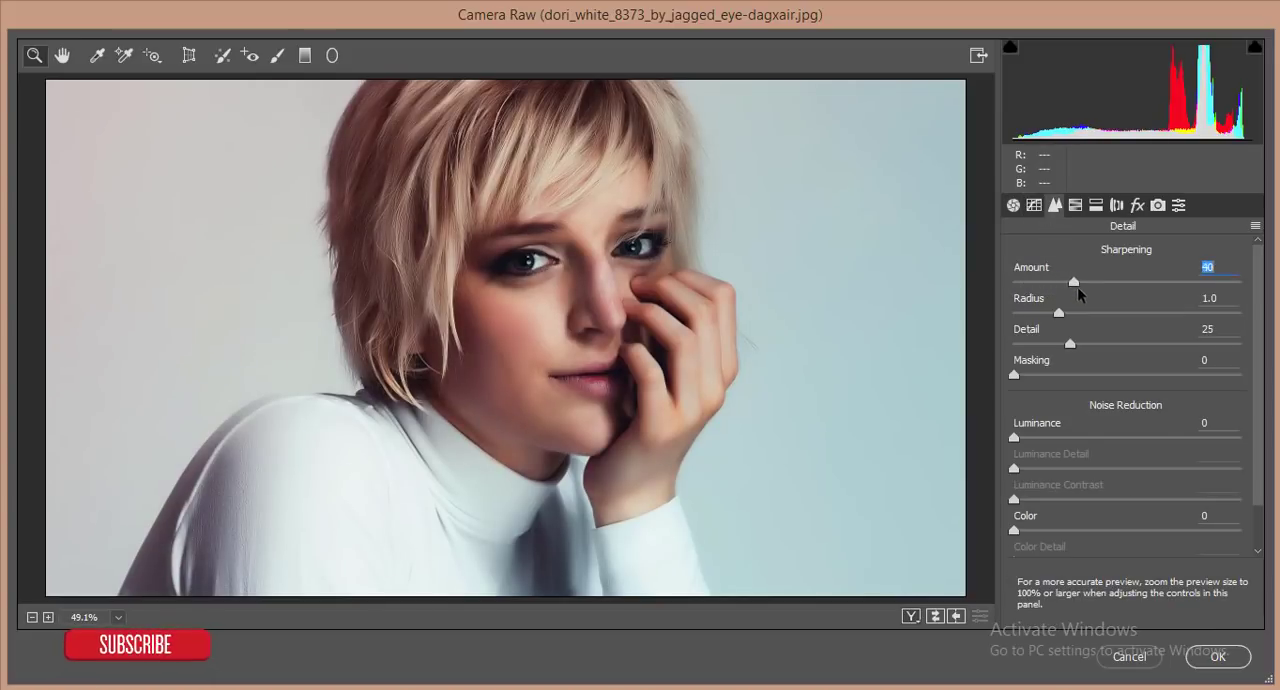
left_click_drag(1072, 282, 1038, 282)
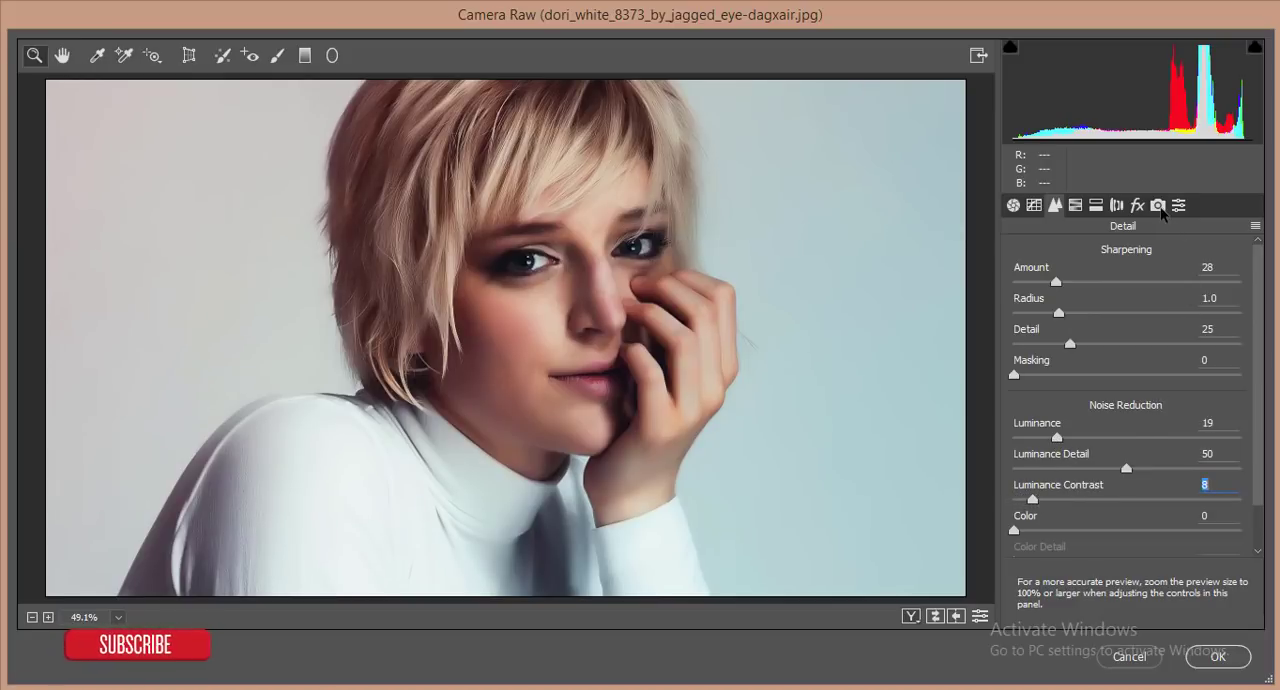
left_click(1140, 206)
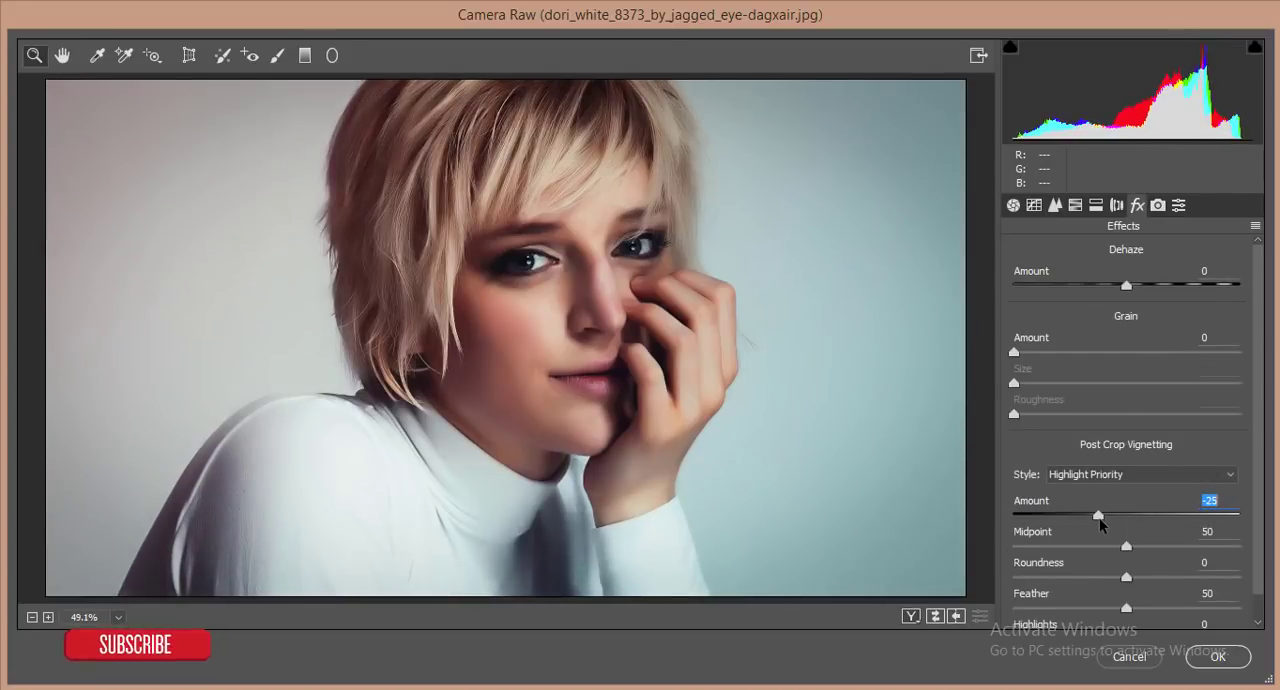
left_click_drag(1124, 546, 1112, 546)
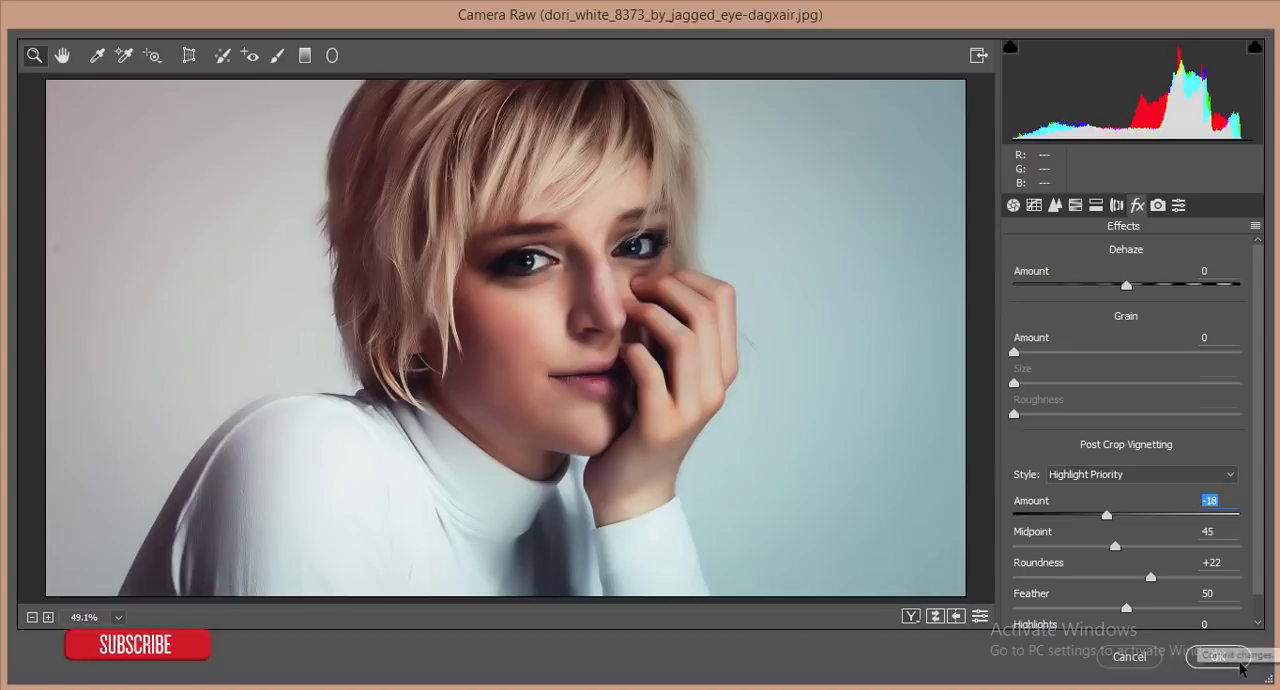
left_click(1216, 656)
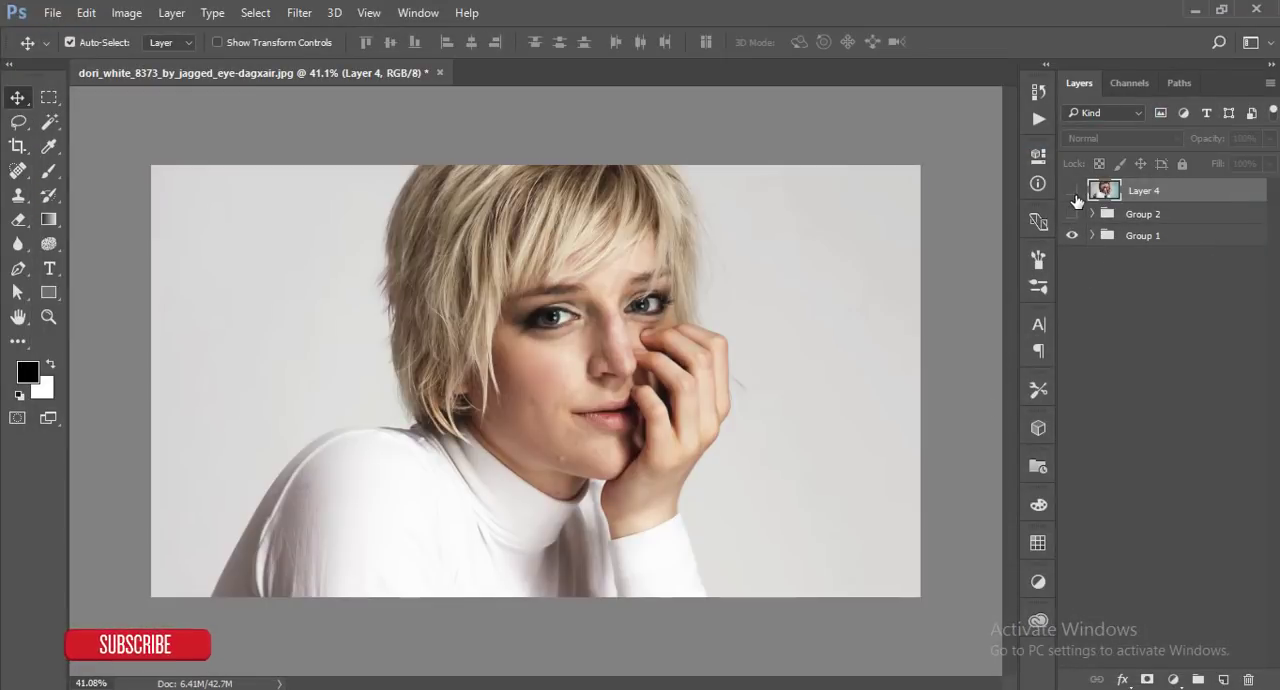
- Launch Color Efex Pro 4 on the layer and reach the Cross Processing methods
left_click(1072, 190)
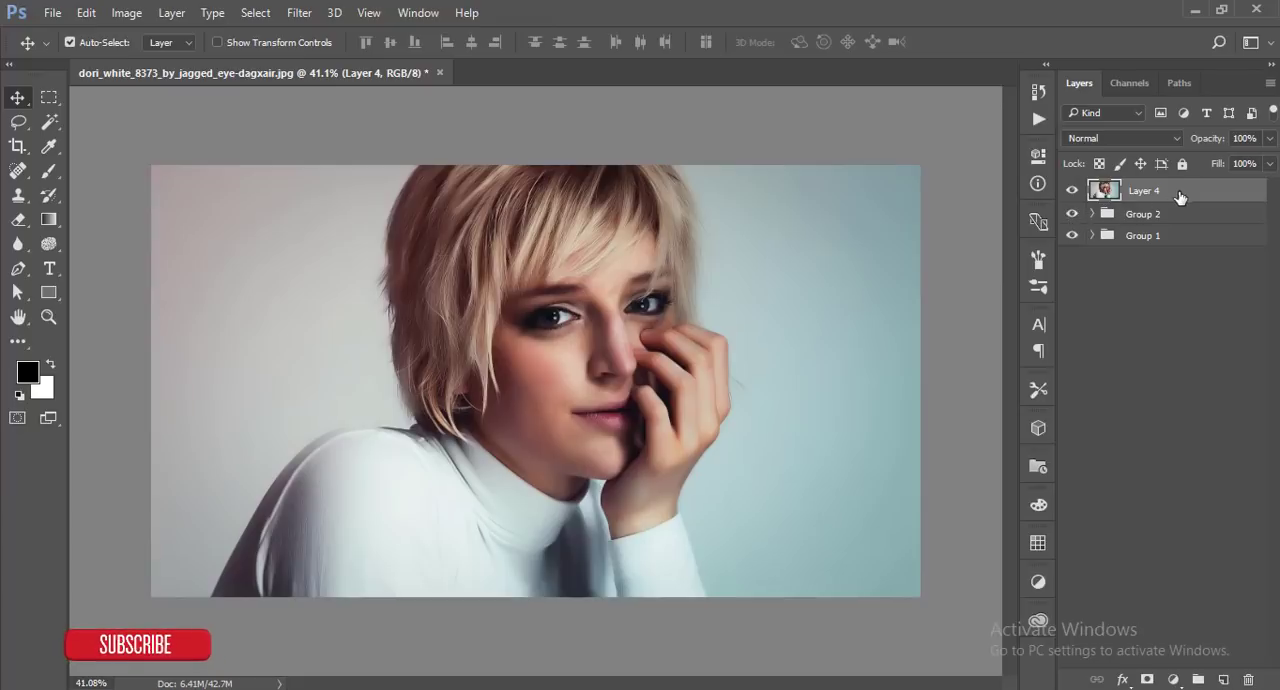
mouse_move(306, 38)
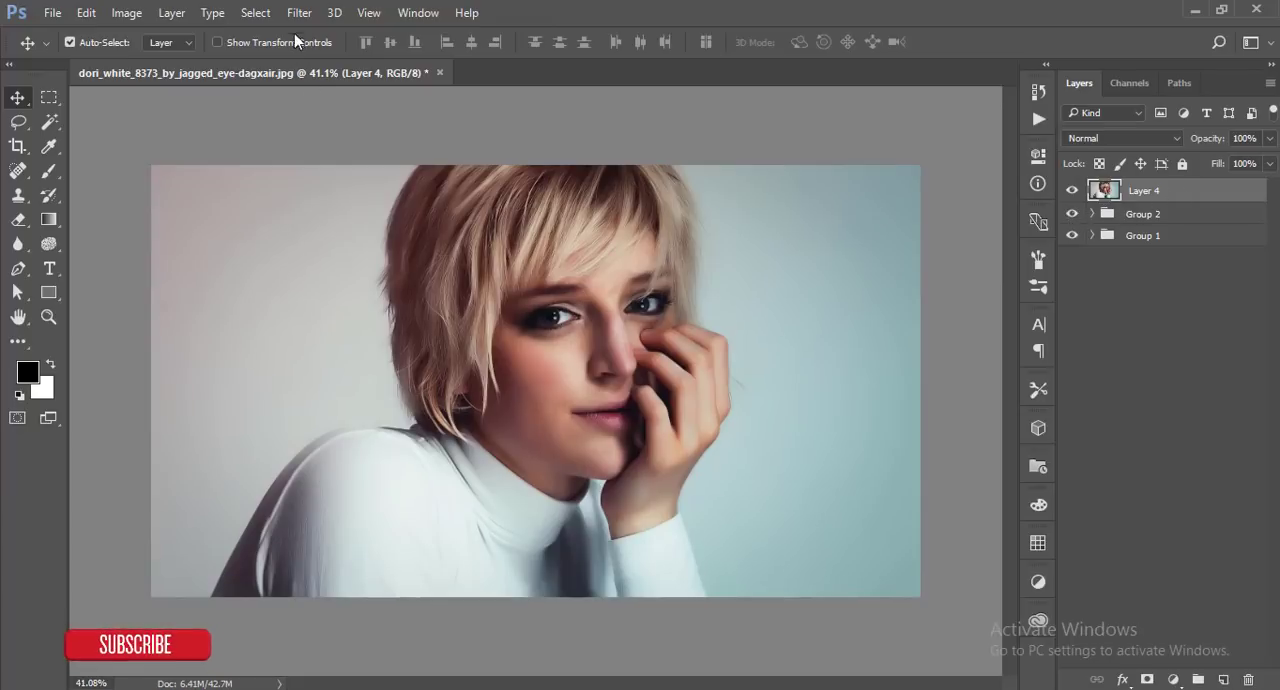
left_click(296, 12)
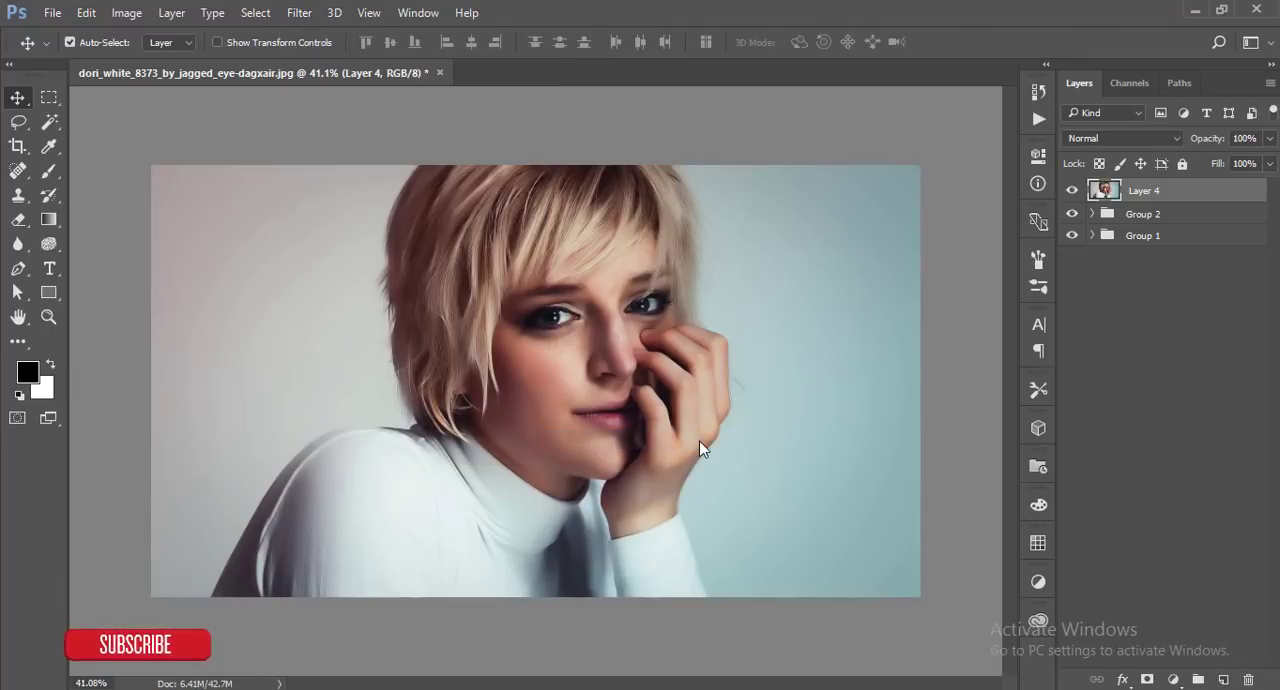
left_click(288, 12)
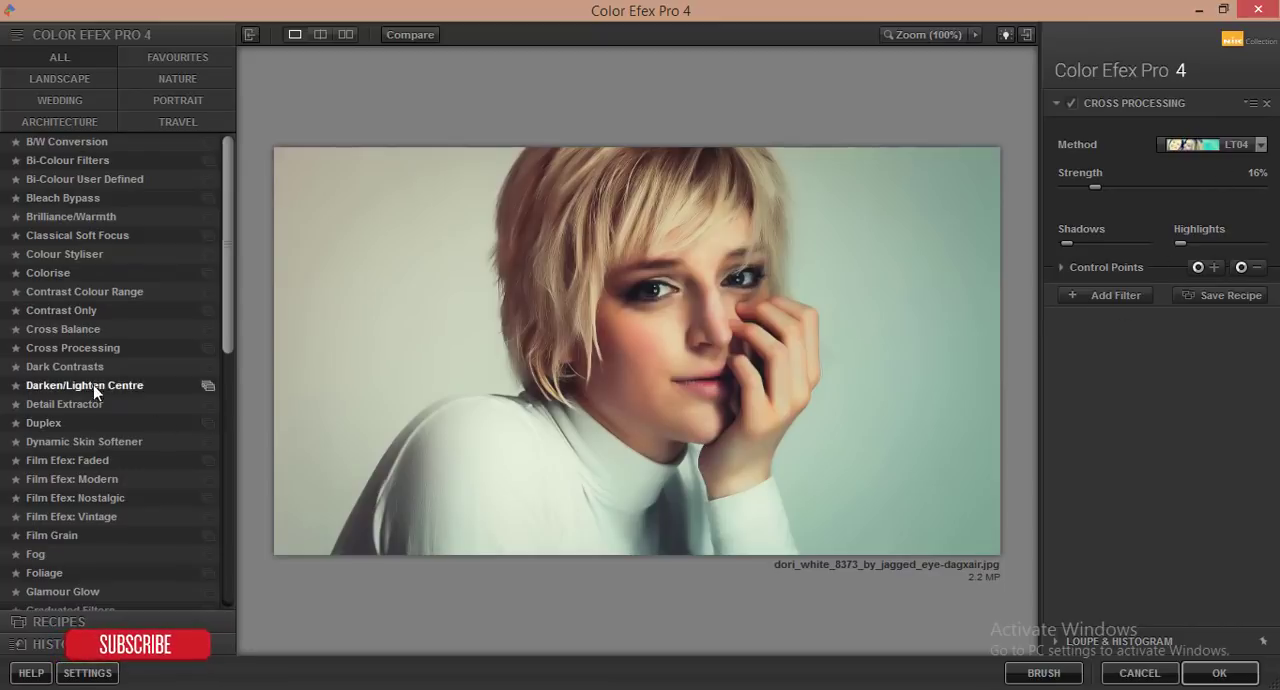
mouse_move(1270, 160)
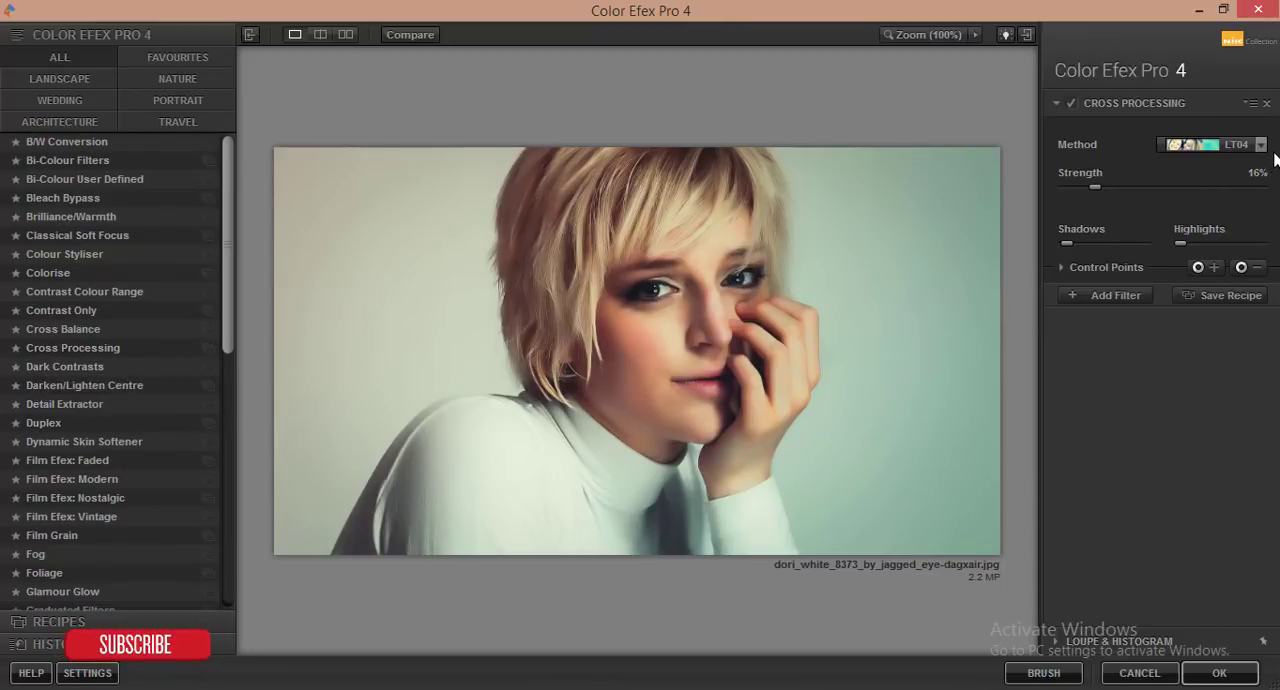
left_click(1260, 144)
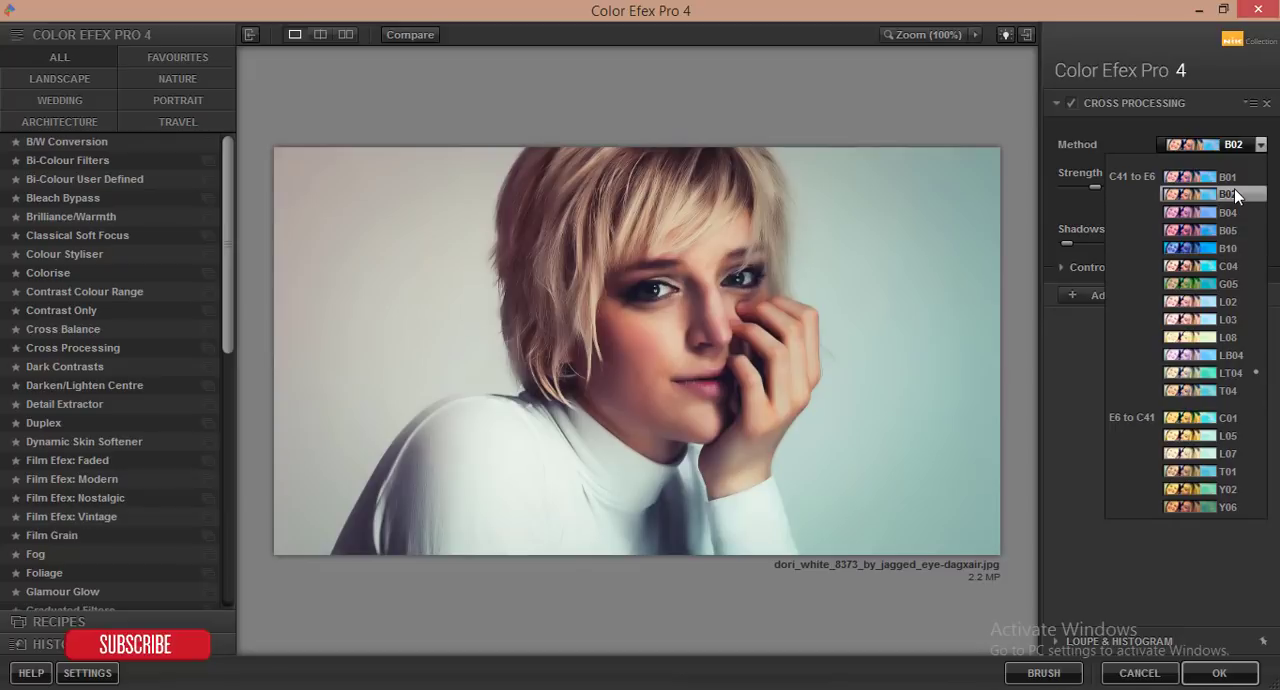
- Try methods C04 and C05, settle on T04 and return the result to Photoshop
left_click(1228, 264)
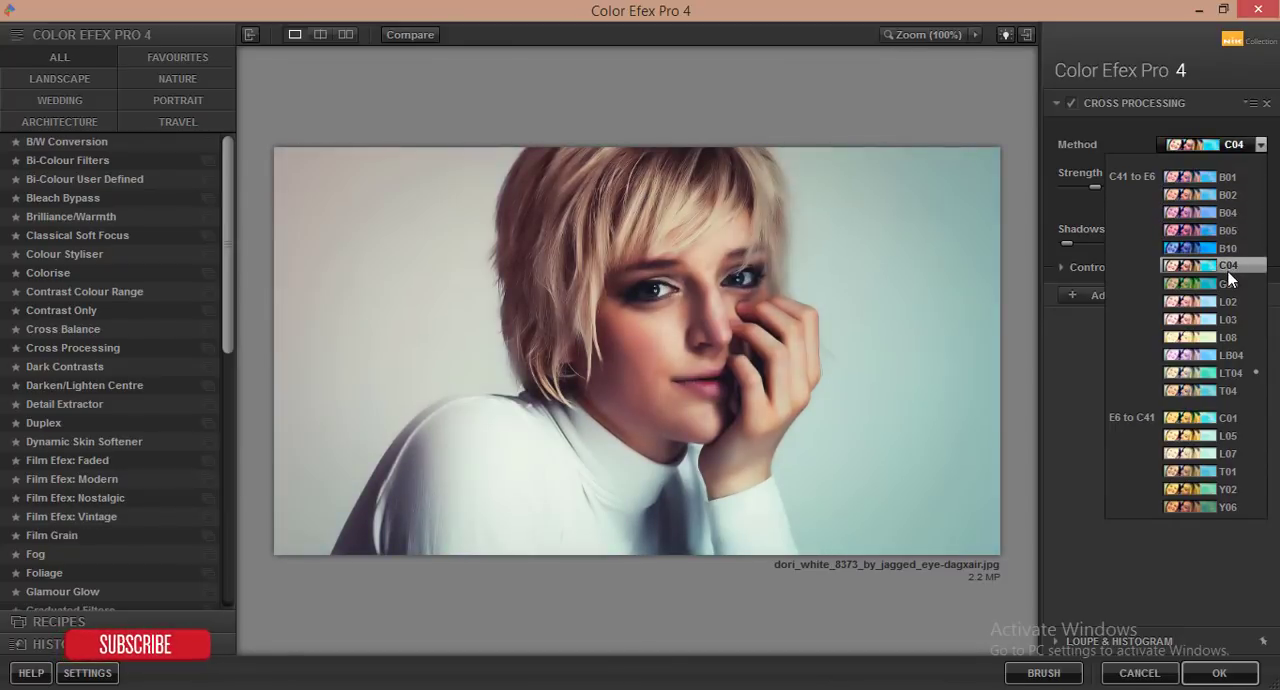
left_click(1224, 284)
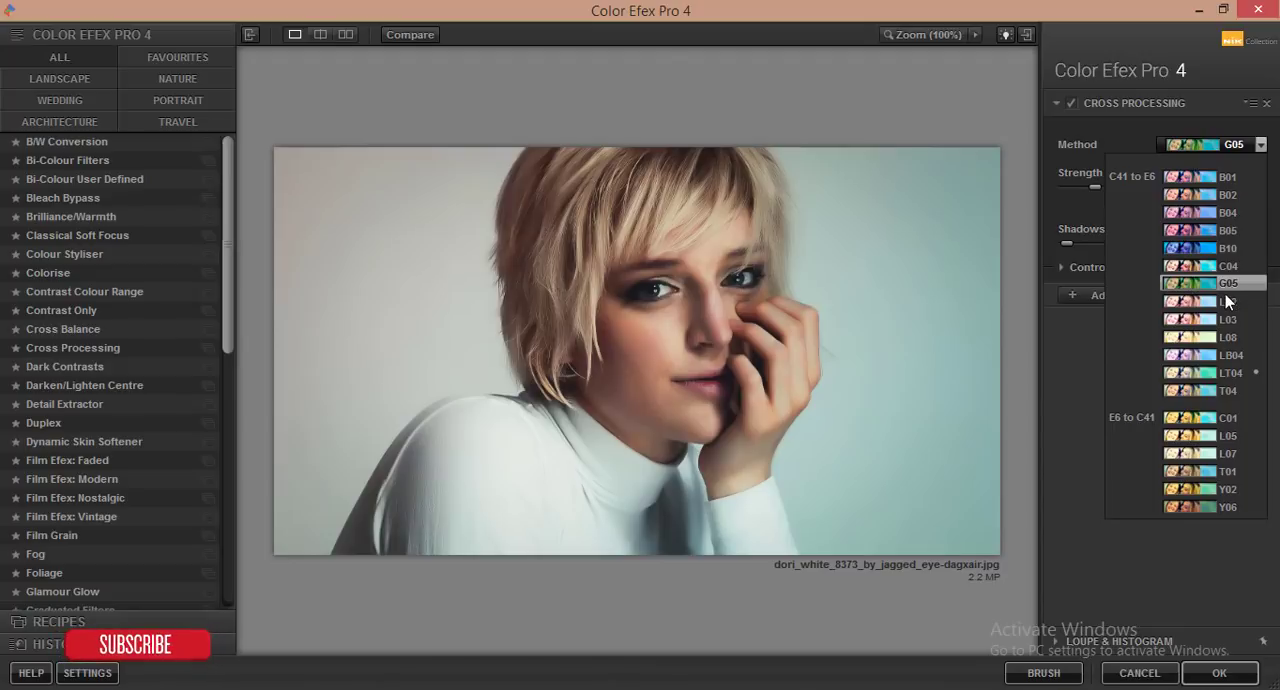
left_click(1198, 300)
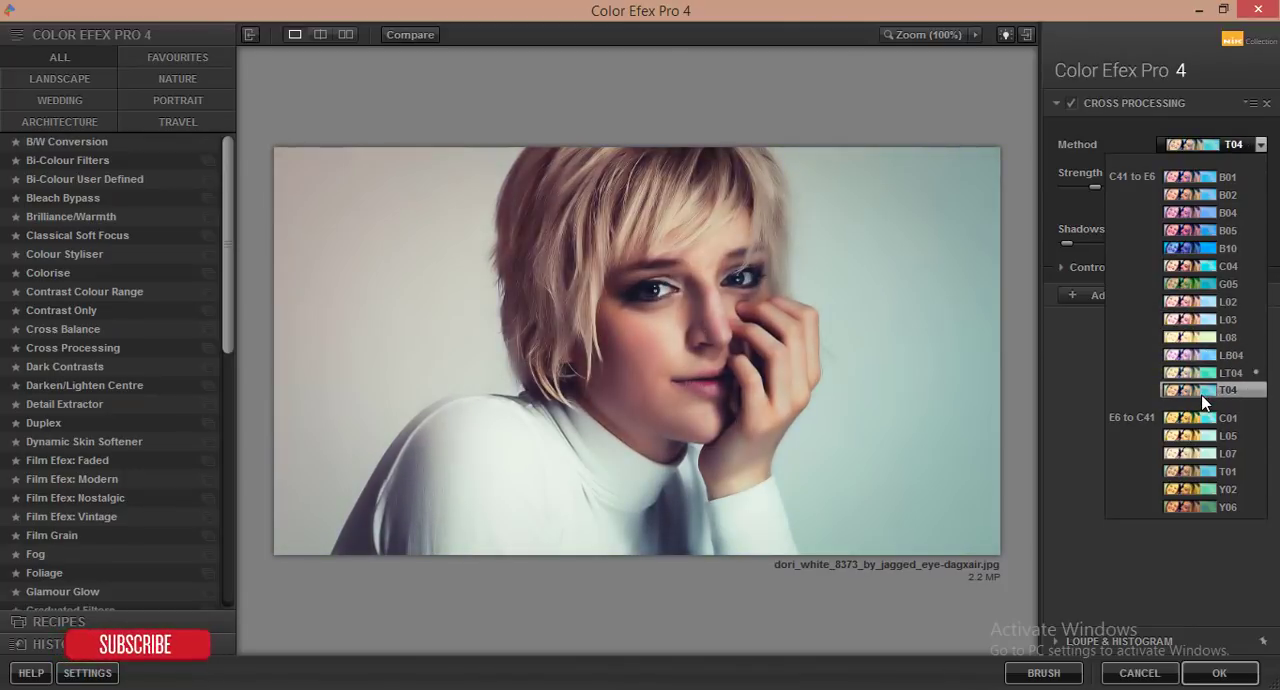
left_click(1228, 300)
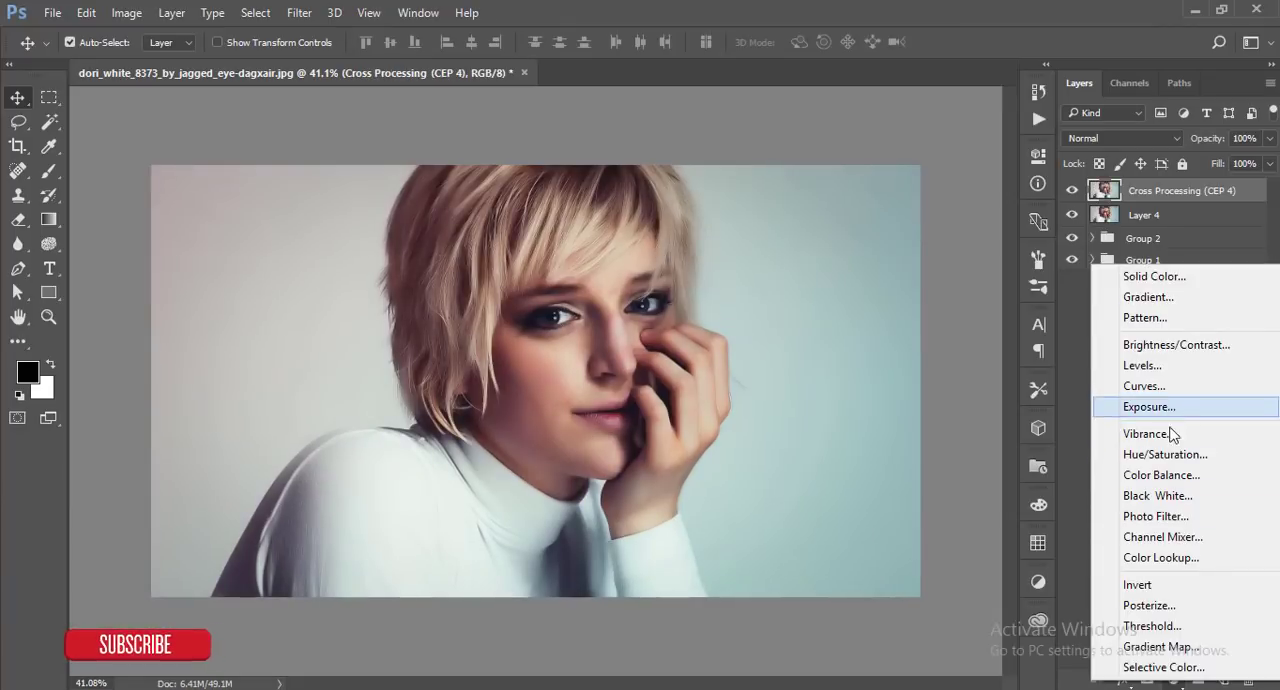
- Add a Levels layer with black point 10, gamma 0.90 and white point 247
left_click(1142, 364)
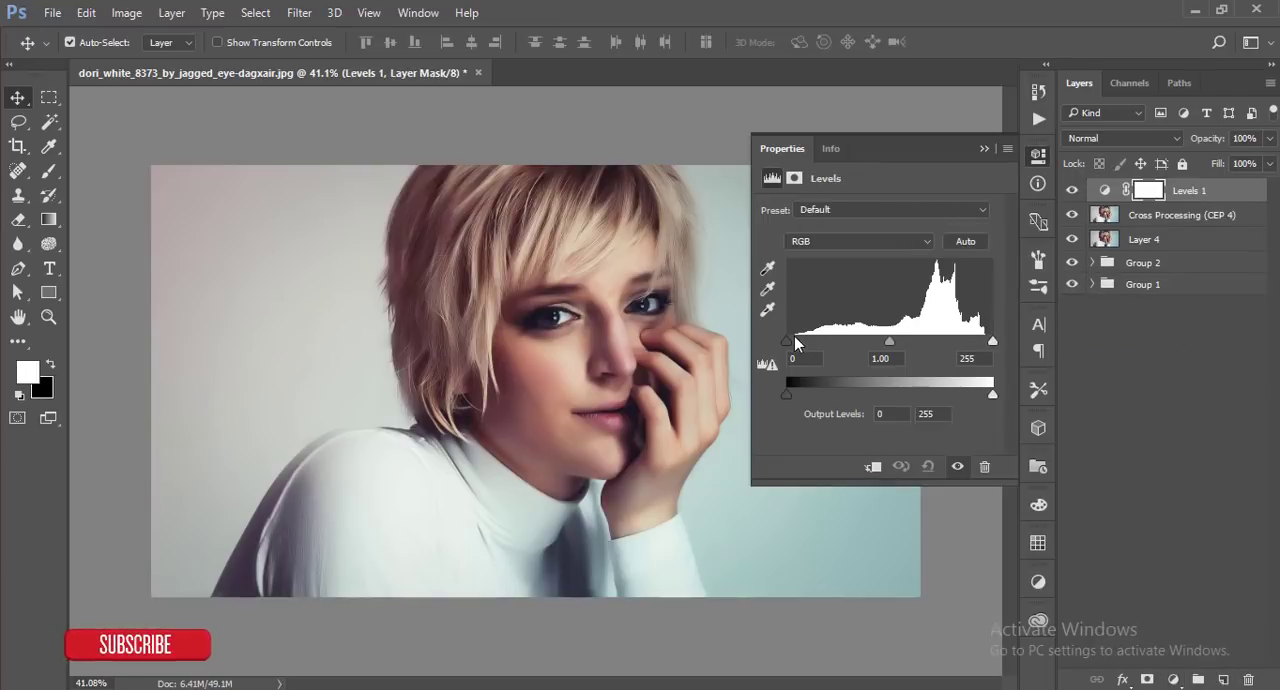
left_click_drag(790, 342, 800, 342)
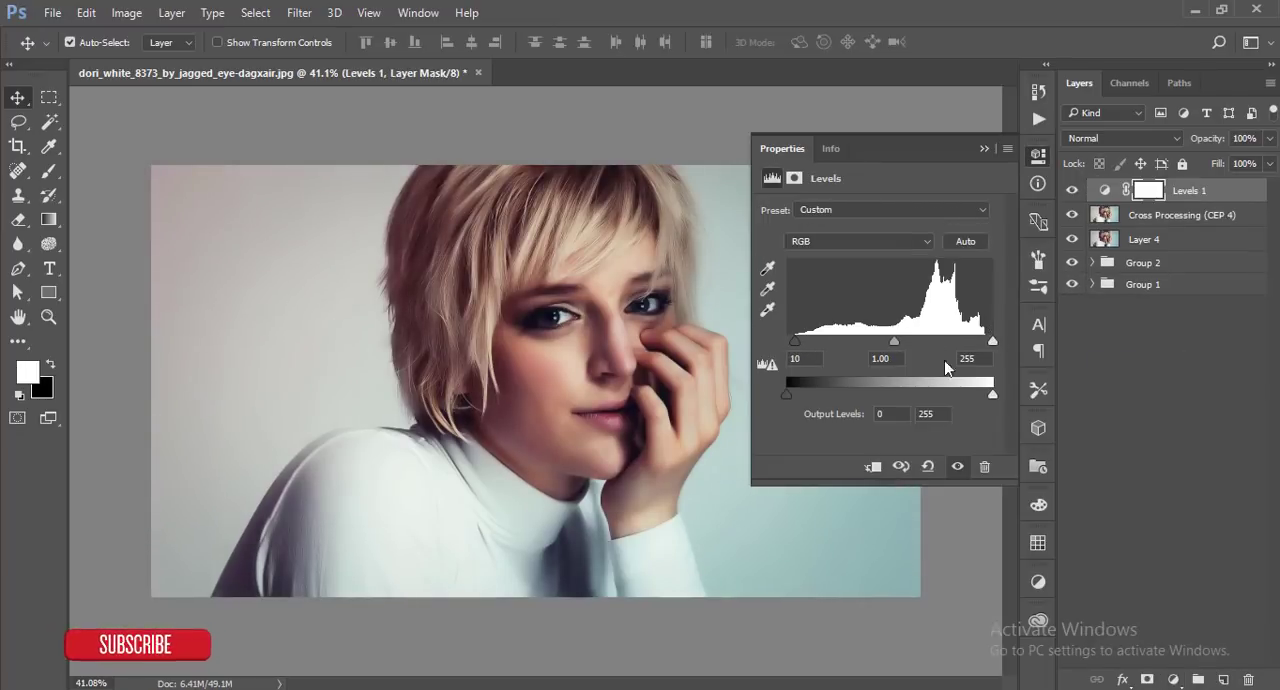
left_click_drag(992, 340, 984, 340)
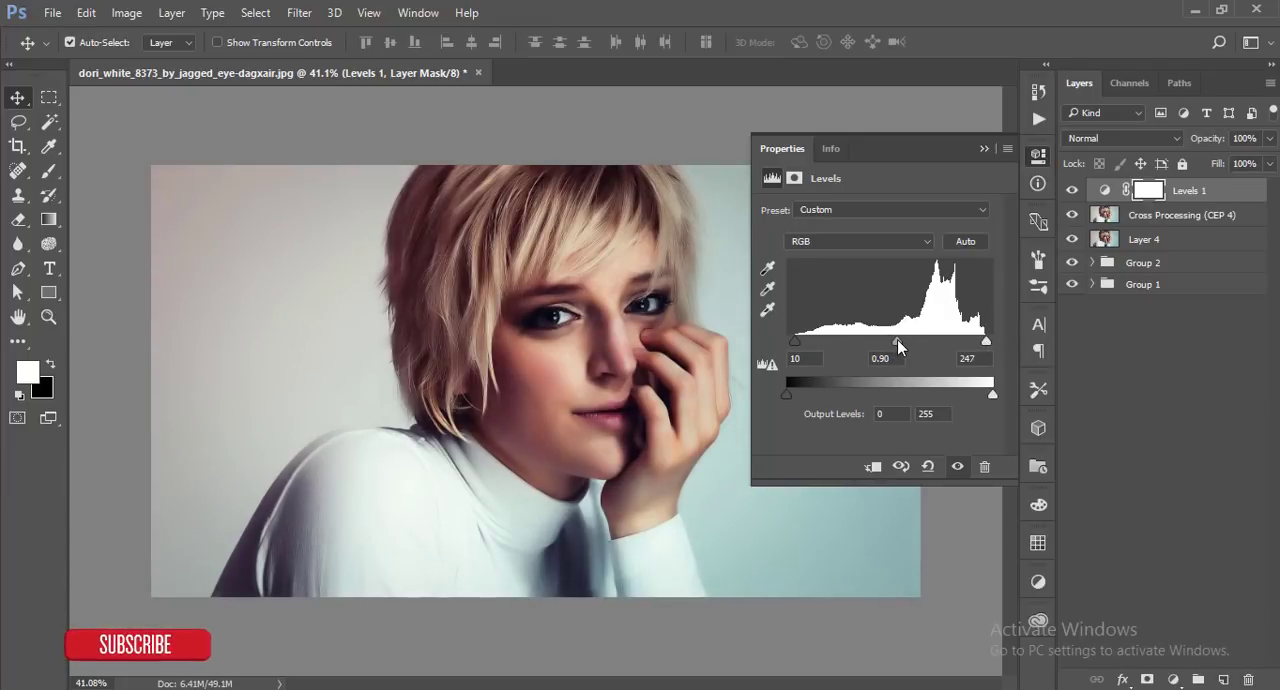
left_click(984, 148)
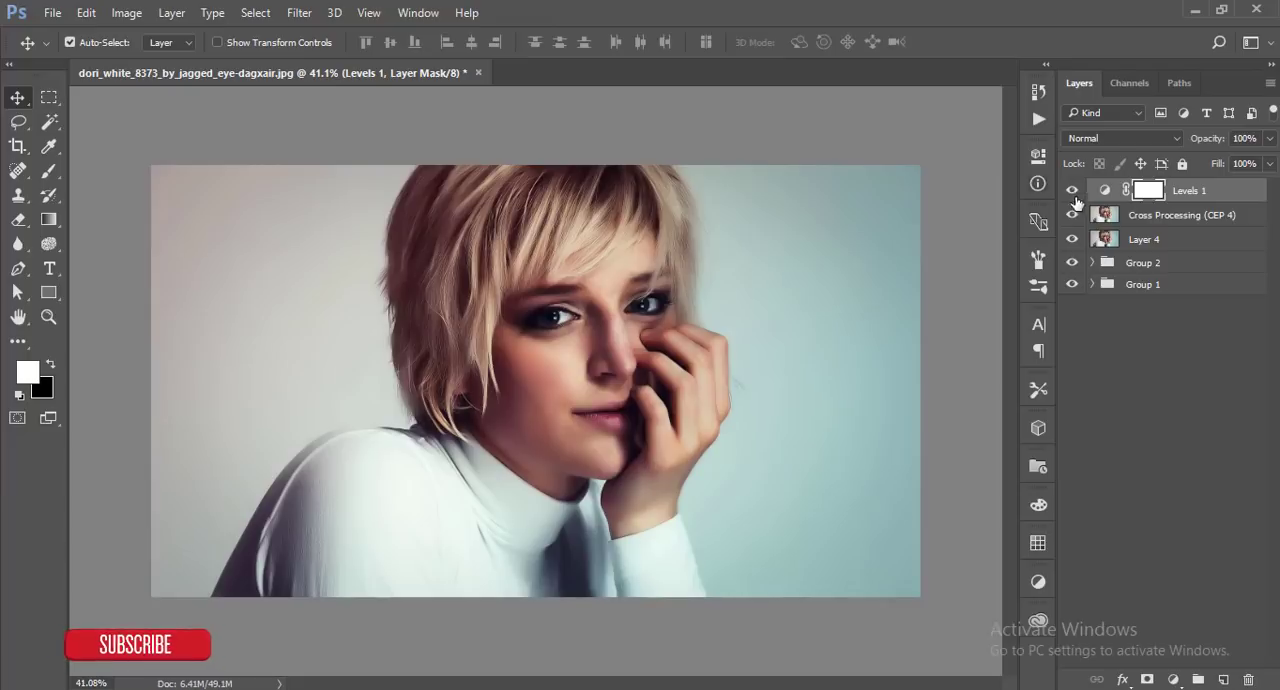
- Group the top layers and stamp a merged Layer 5 above, toggling it to compare
key("ctrl+g")
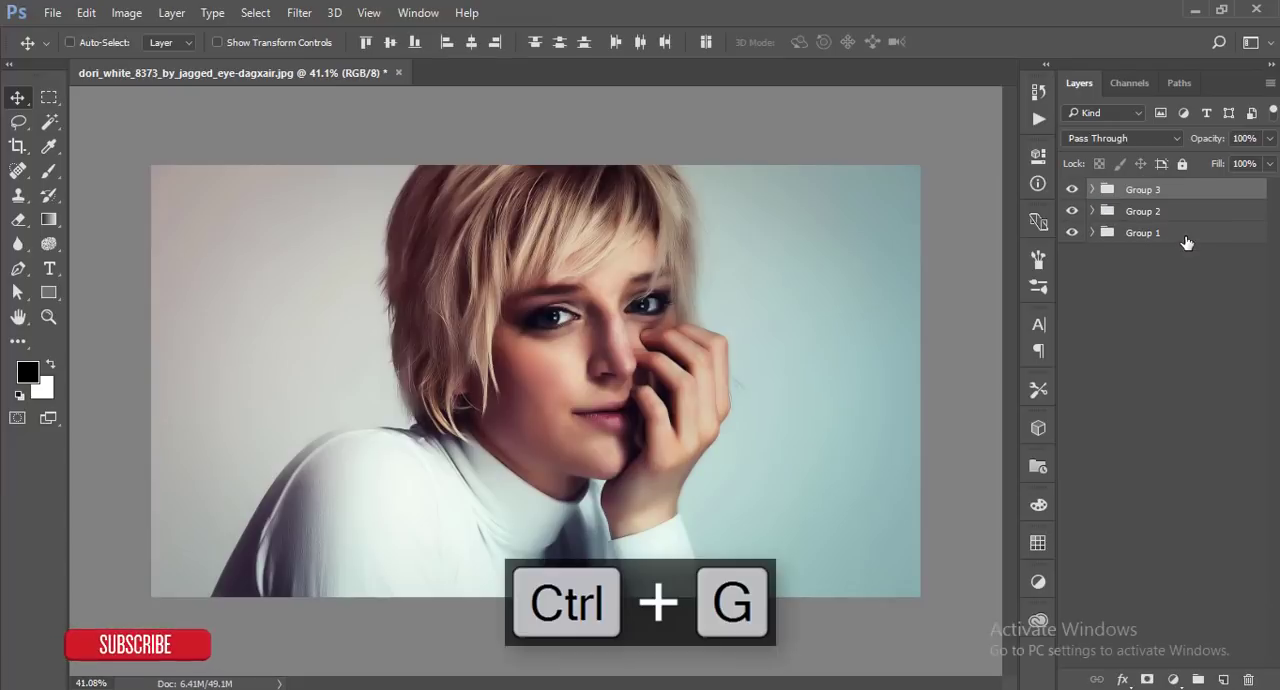
key("Ctrl+Shift+Alt+E")
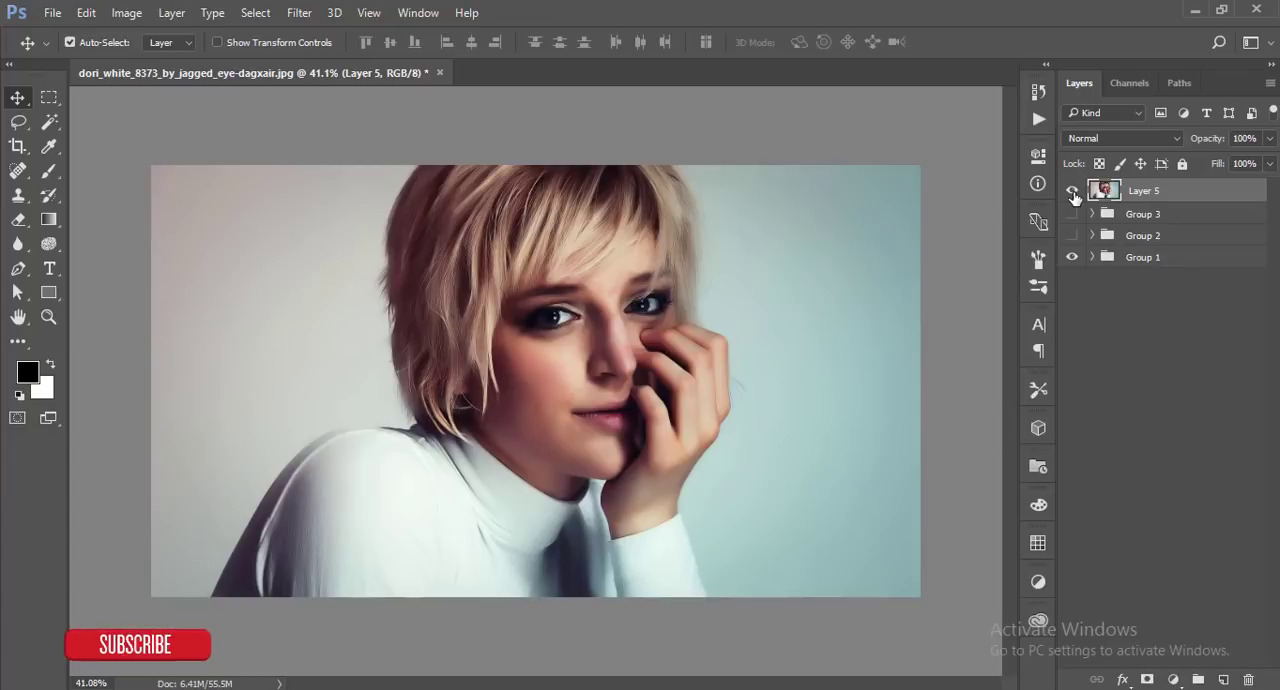
left_click(1072, 190)
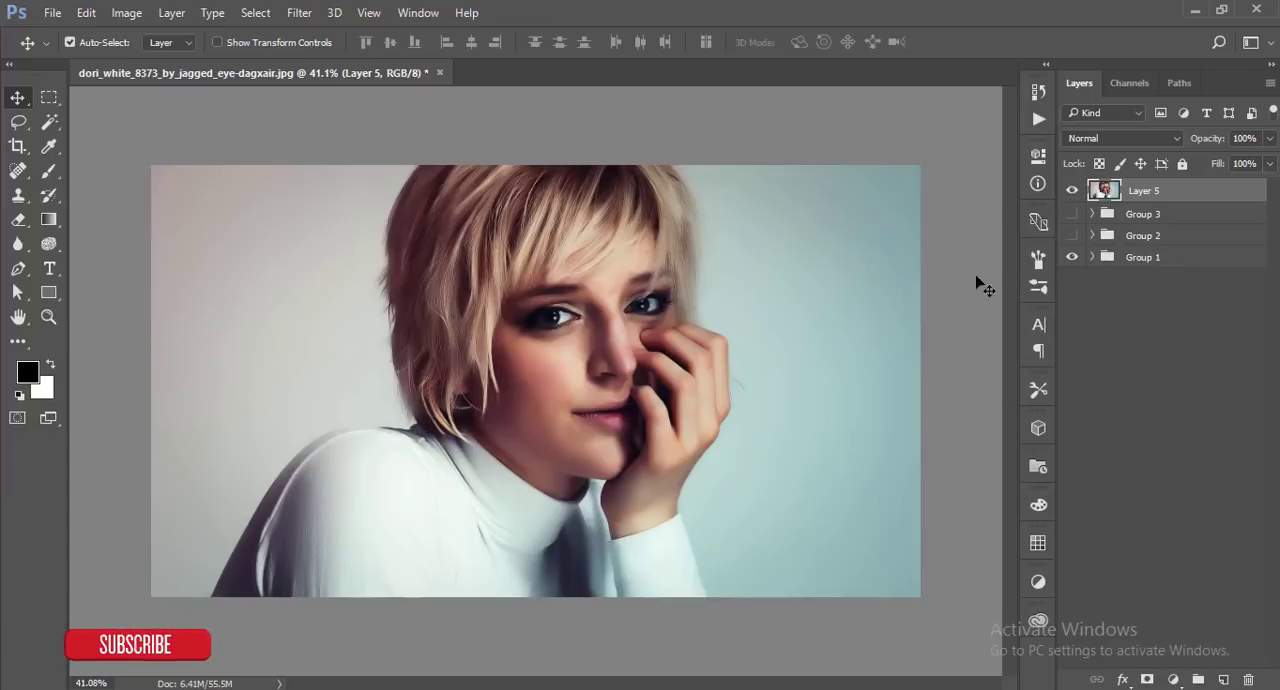